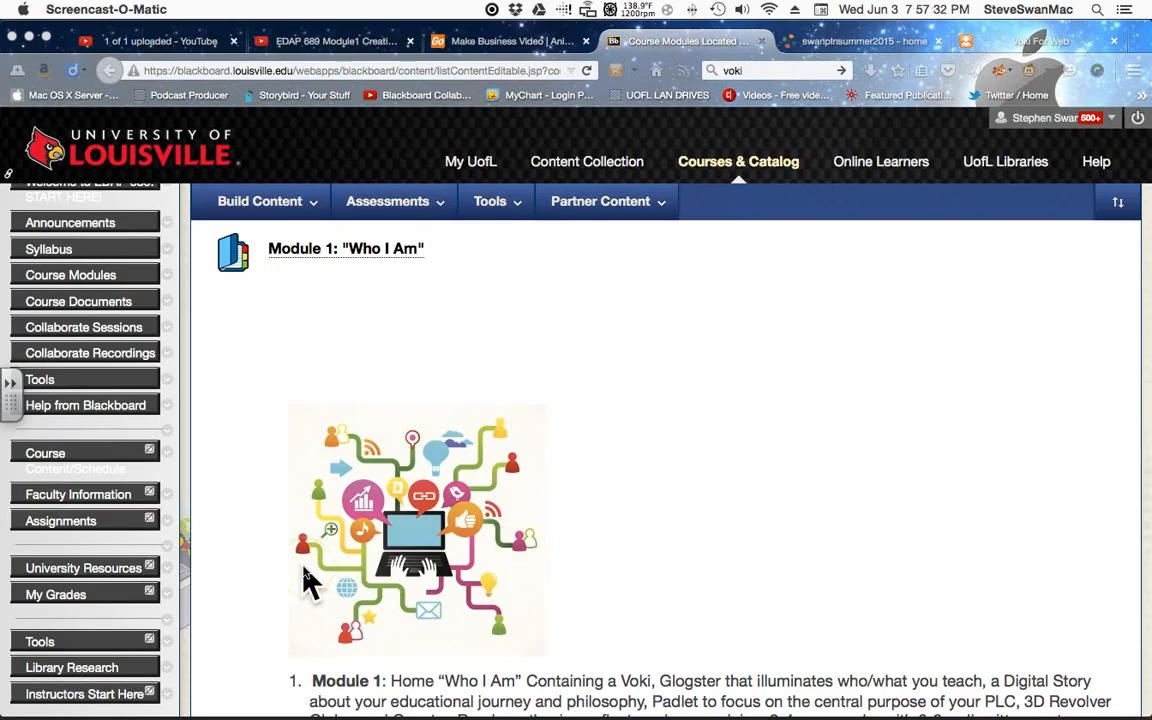
pyautogui.moveTo(248, 608)
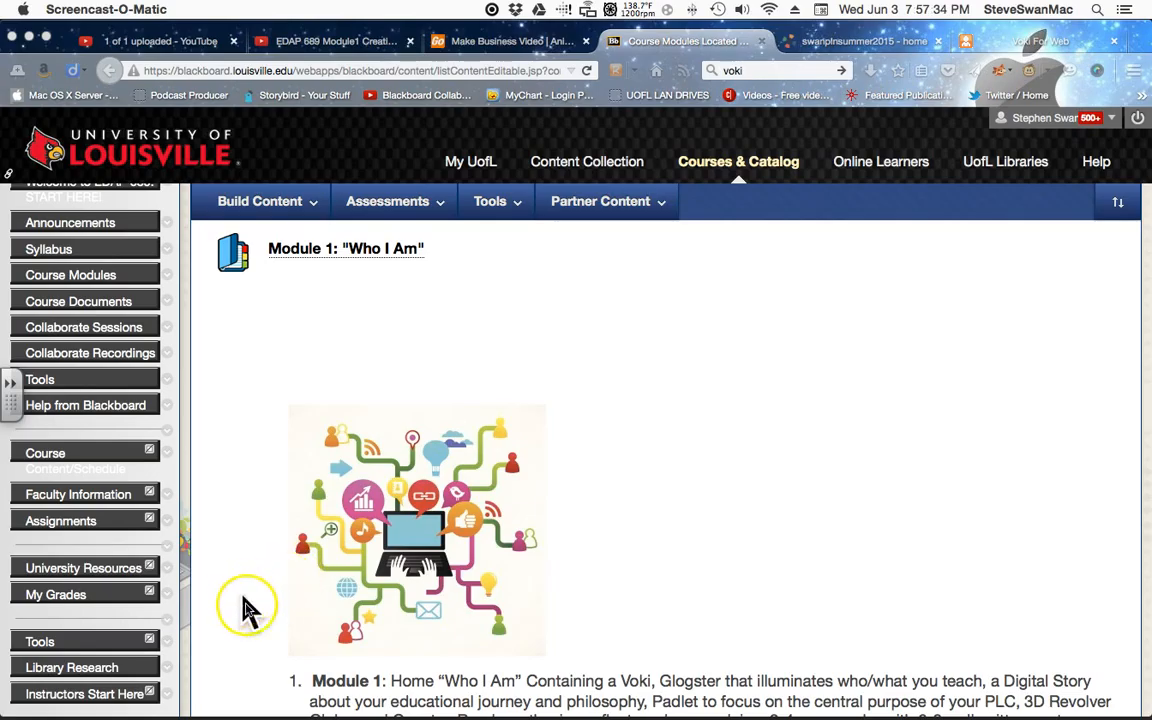
pyautogui.moveTo(312, 584)
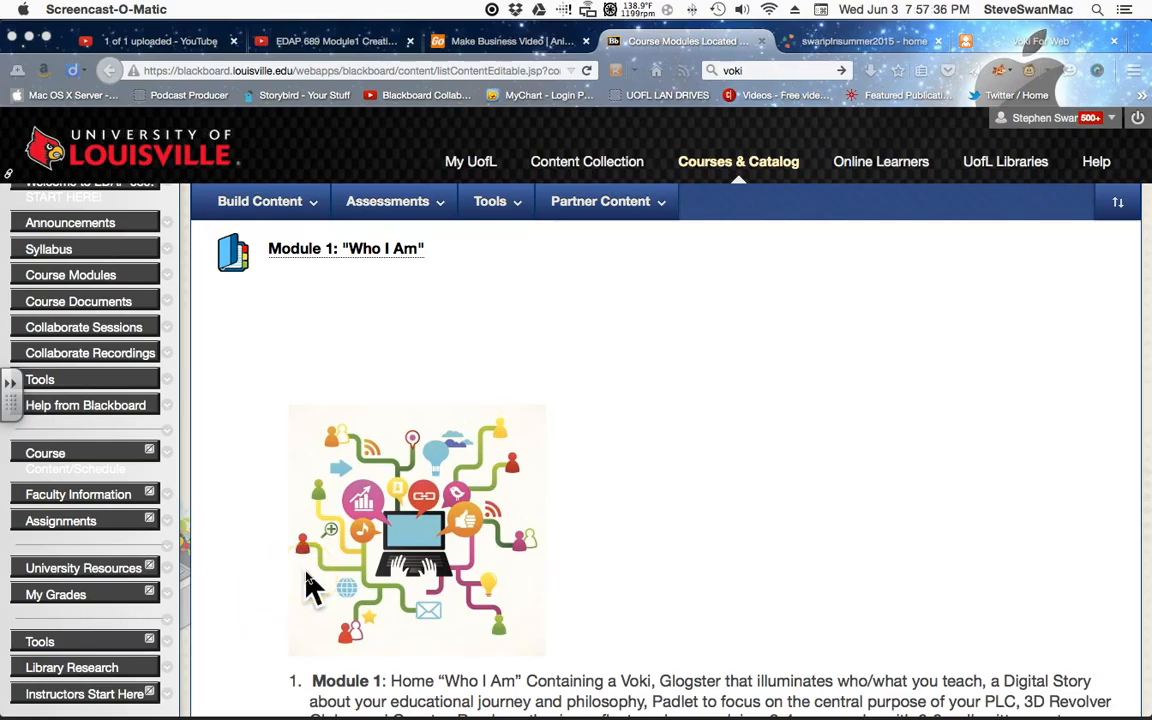
# Watch the Module 1 Who I Am video full screen, then jump it back to 0:00
pyautogui.scroll(-3)
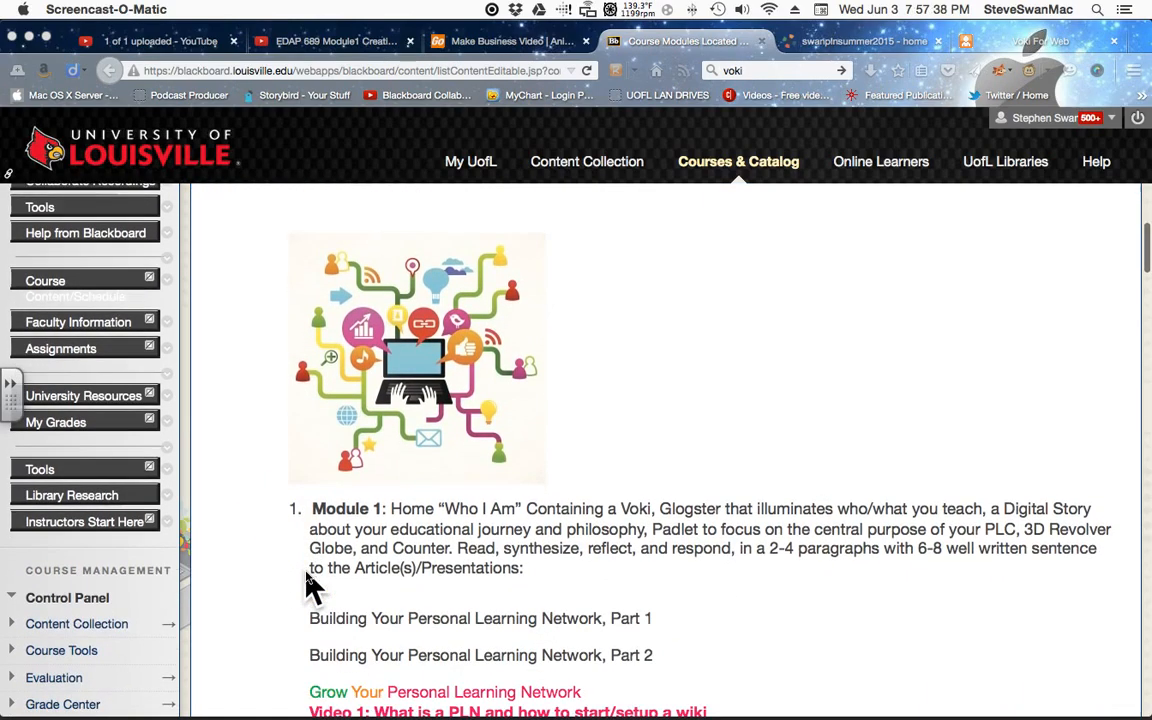
pyautogui.scroll(-3)
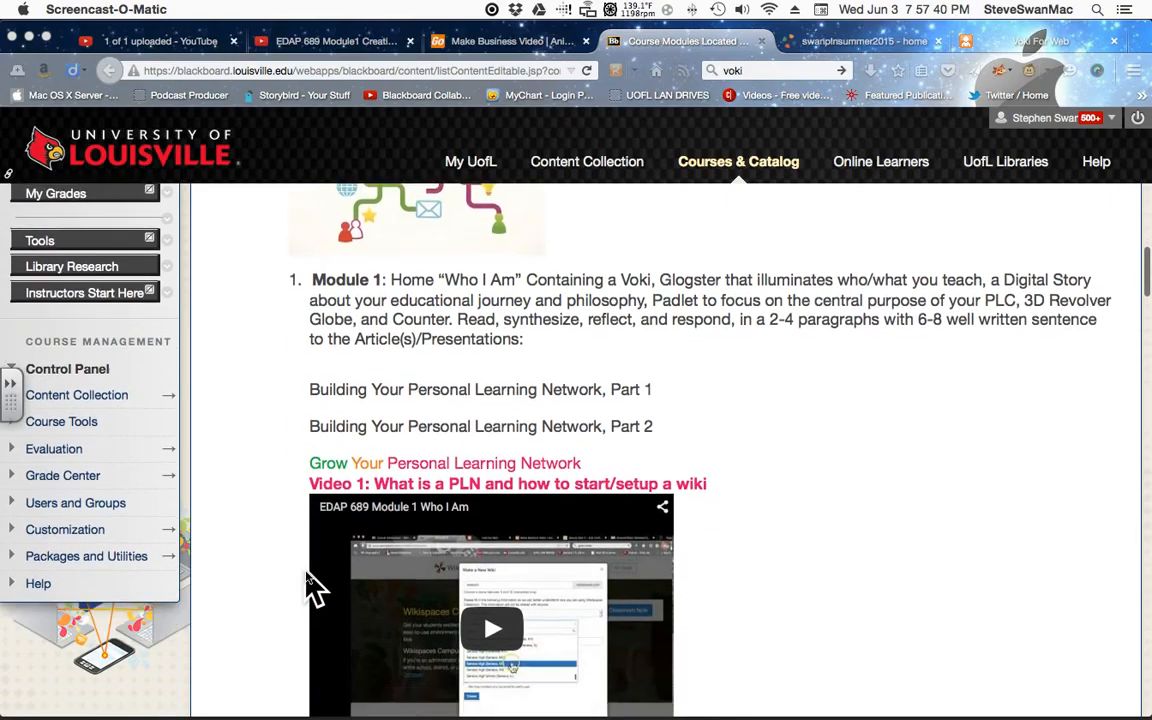
pyautogui.scroll(-3)
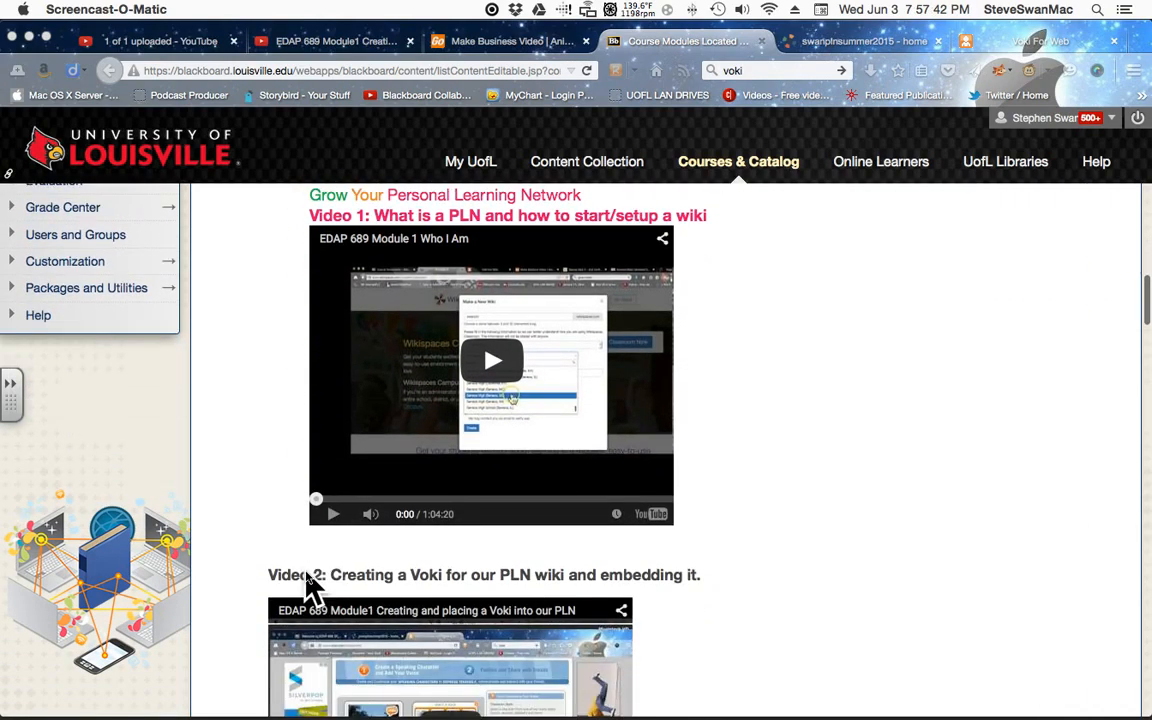
pyautogui.scroll(-3)
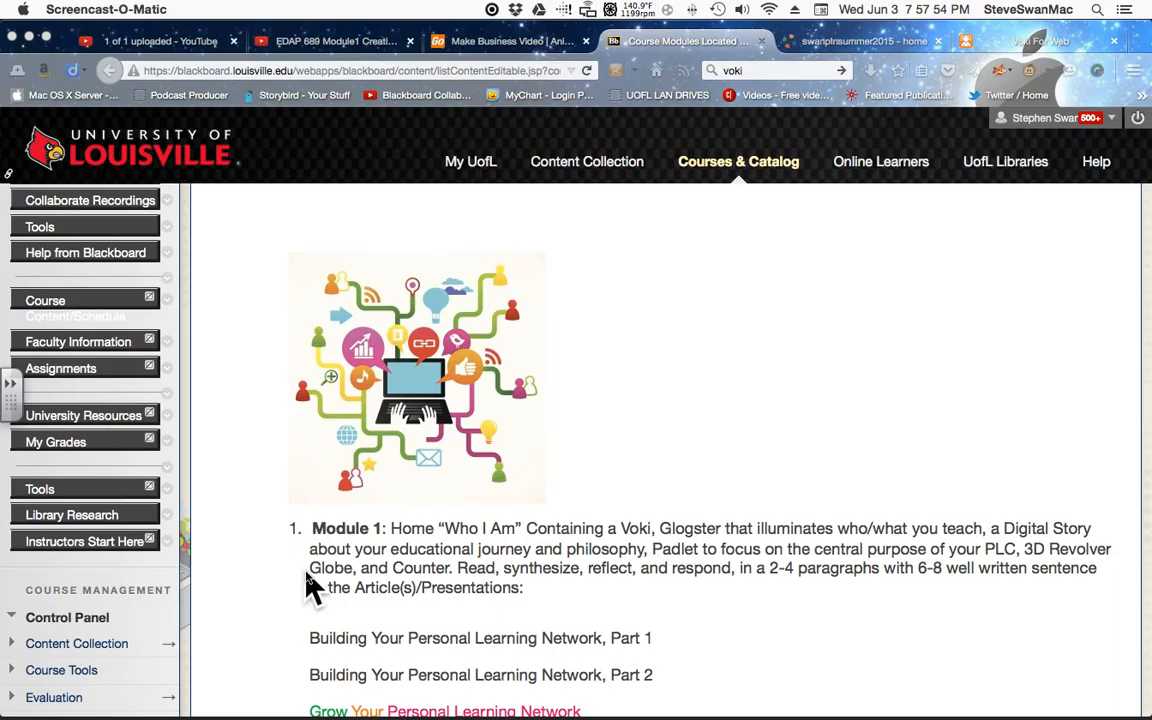
pyautogui.scroll(-3)
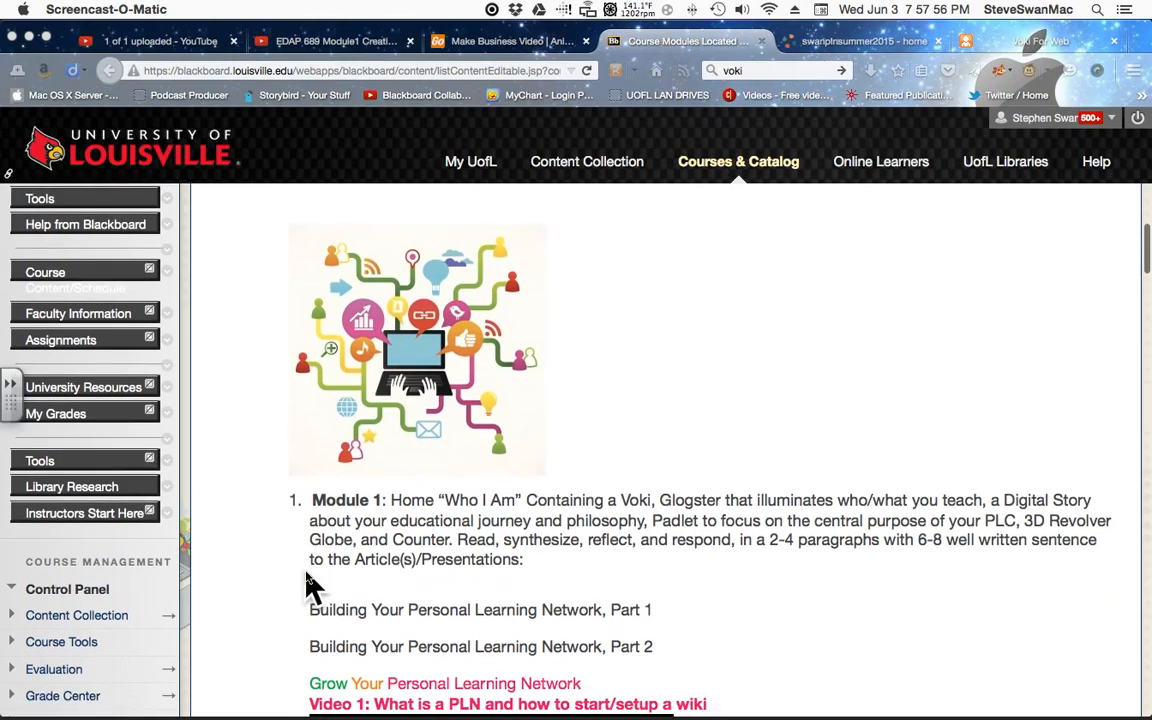
pyautogui.scroll(-3)
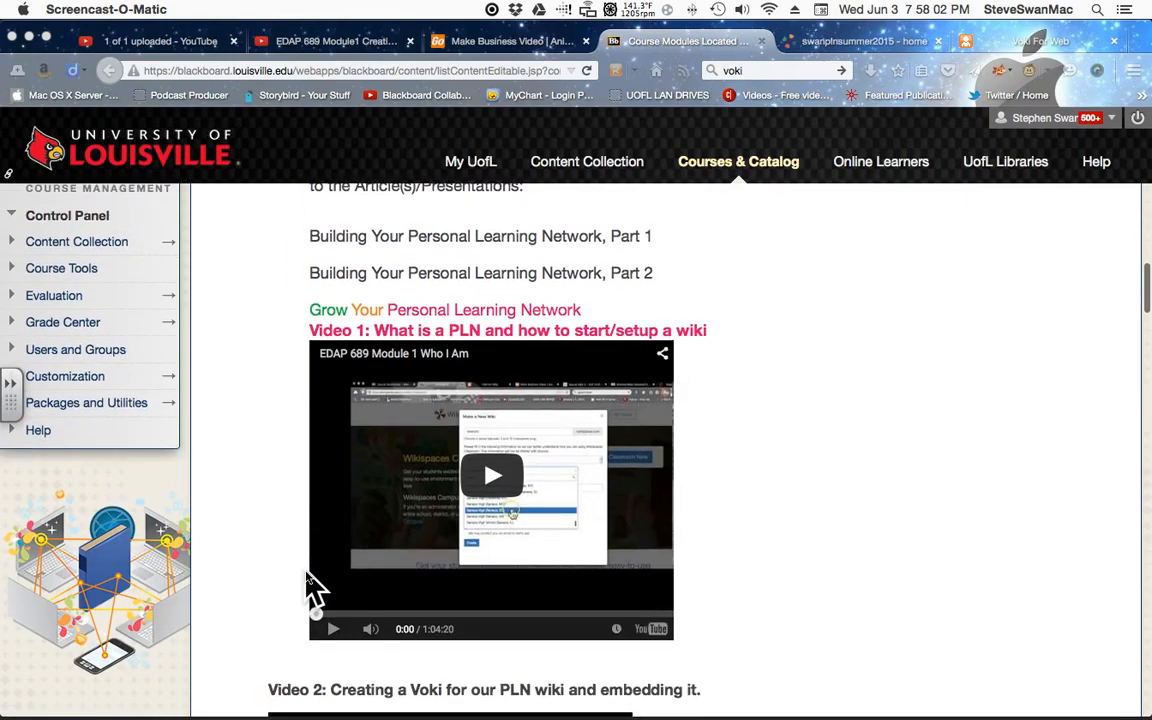
pyautogui.scroll(-3)
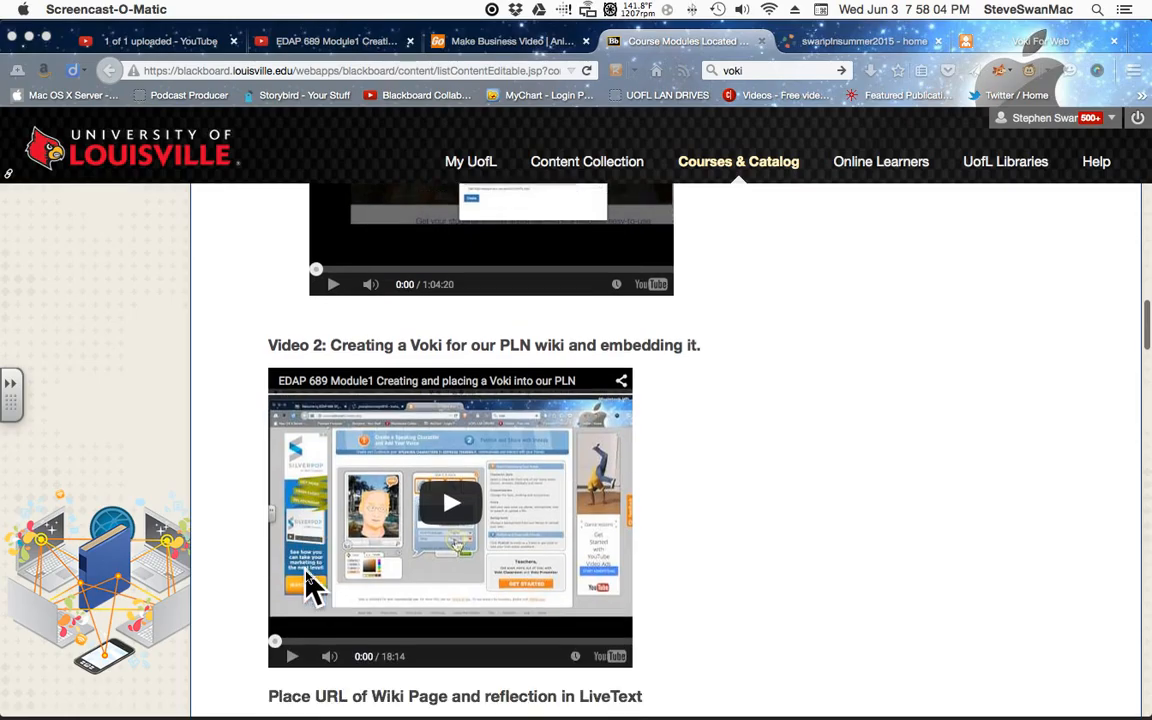
pyautogui.scroll(-3)
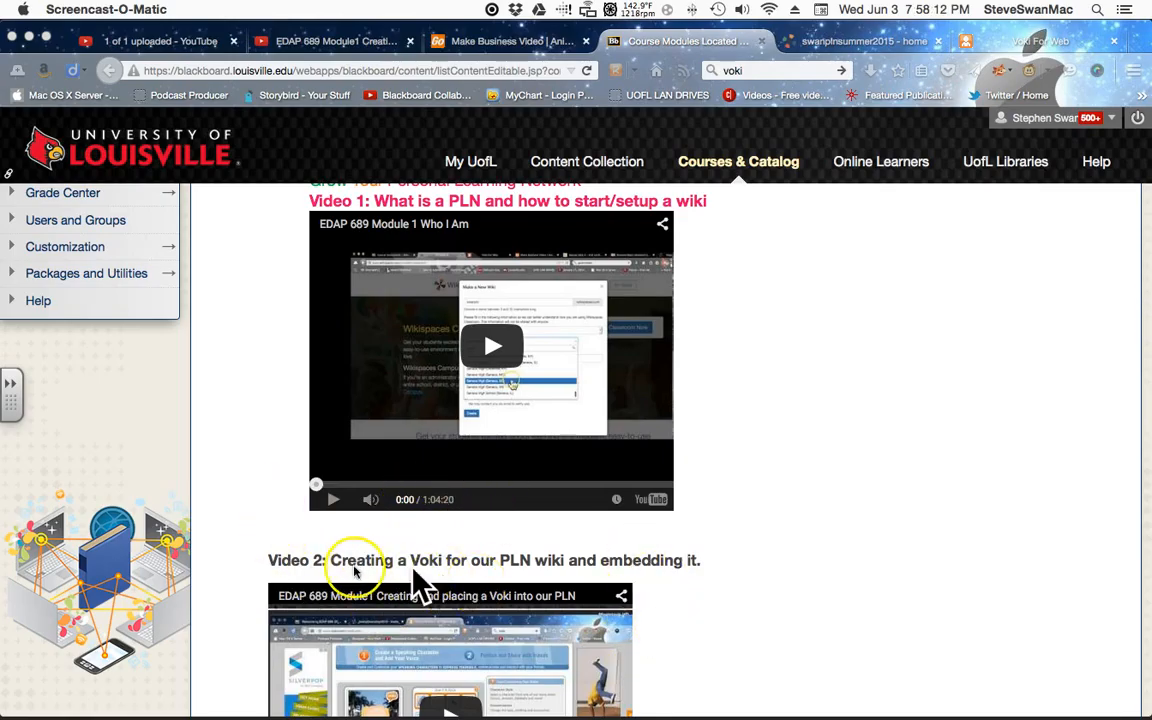
pyautogui.moveTo(336, 504)
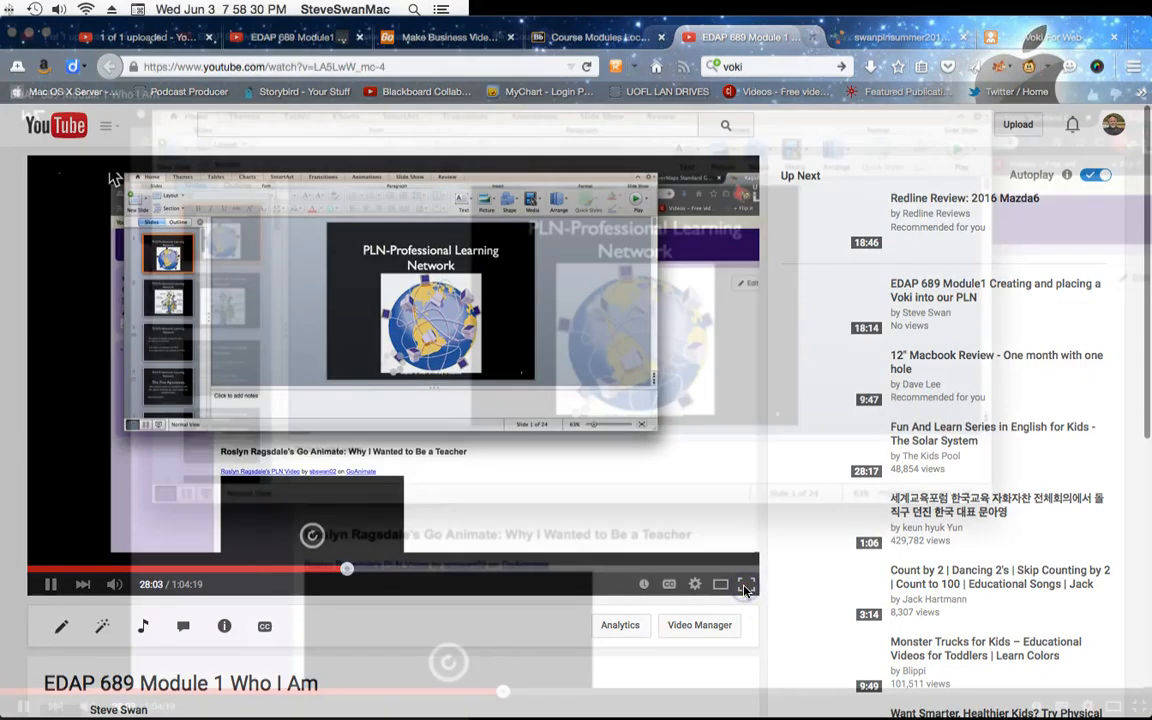
pyautogui.click(748, 584)
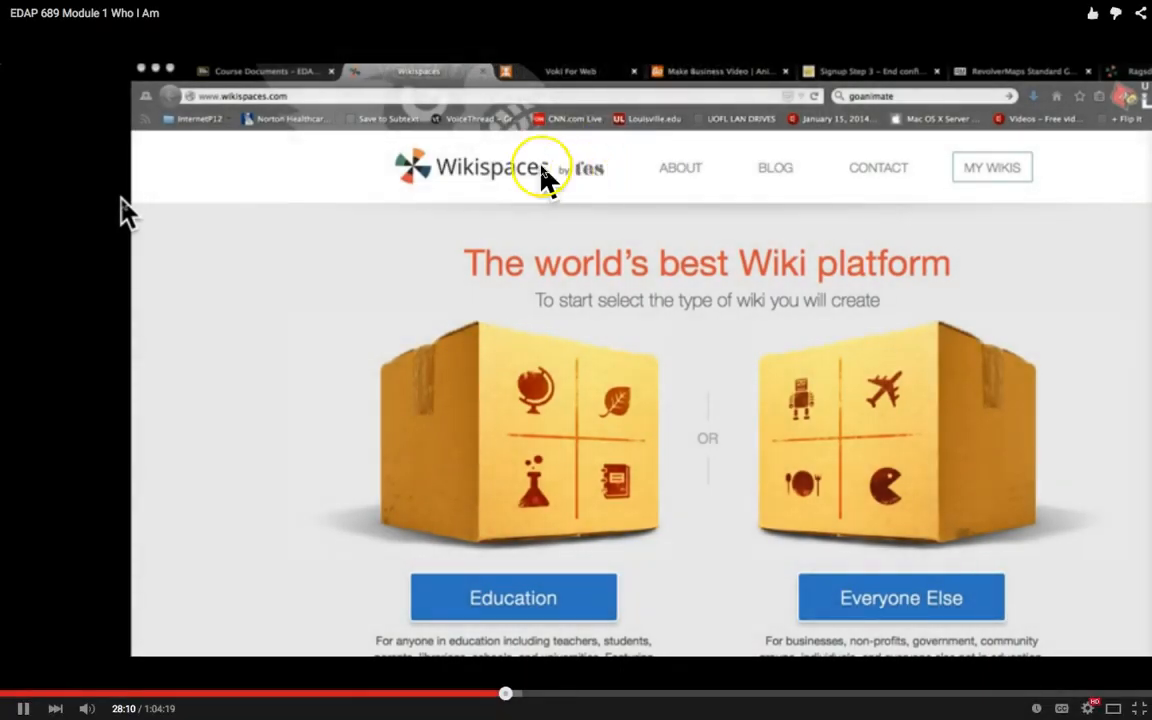
pyautogui.moveTo(332, 150)
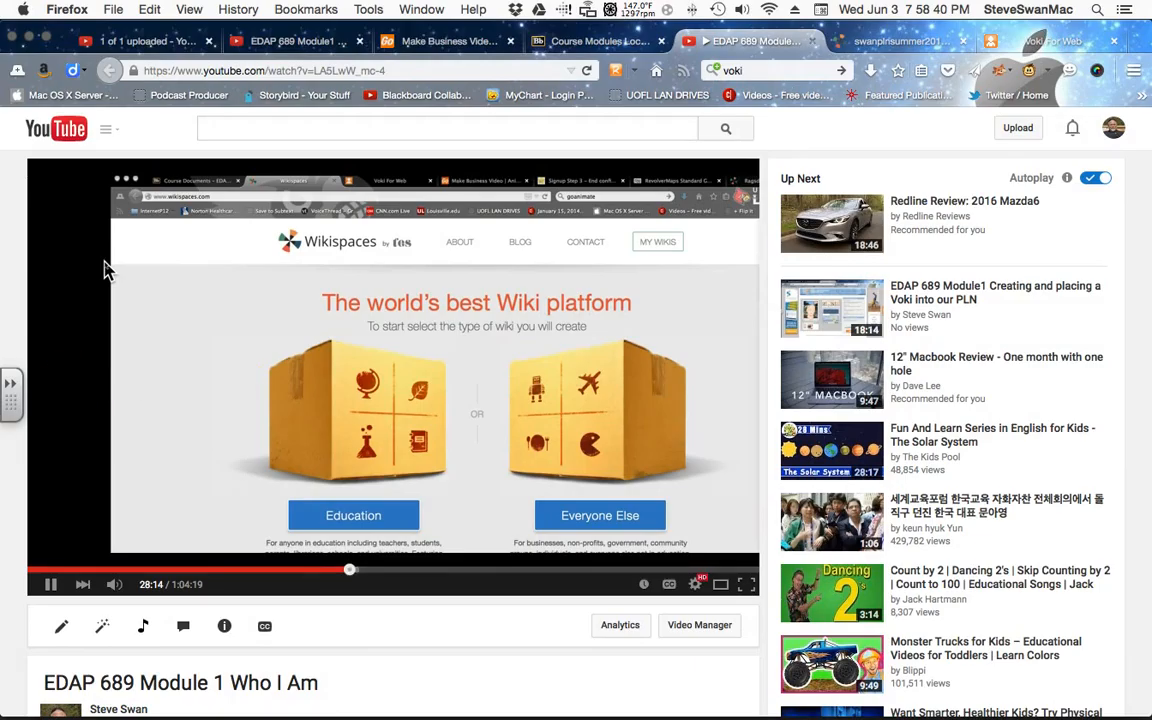
pyautogui.click(48, 584)
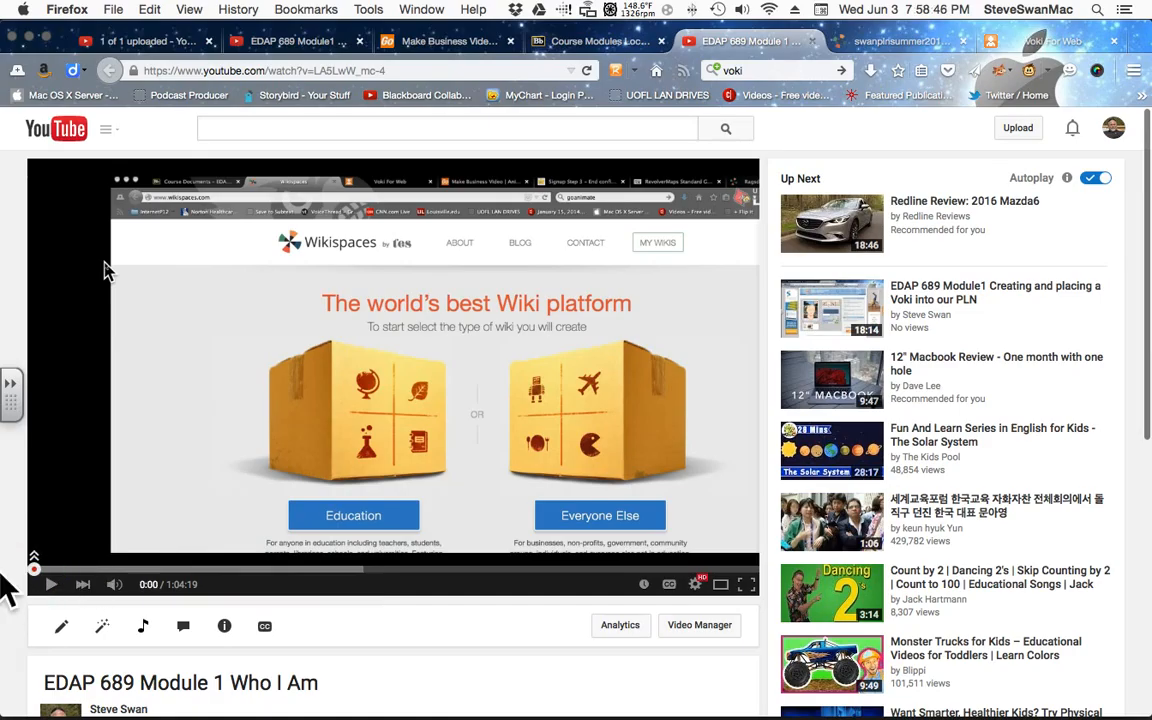
pyautogui.scroll(-3)
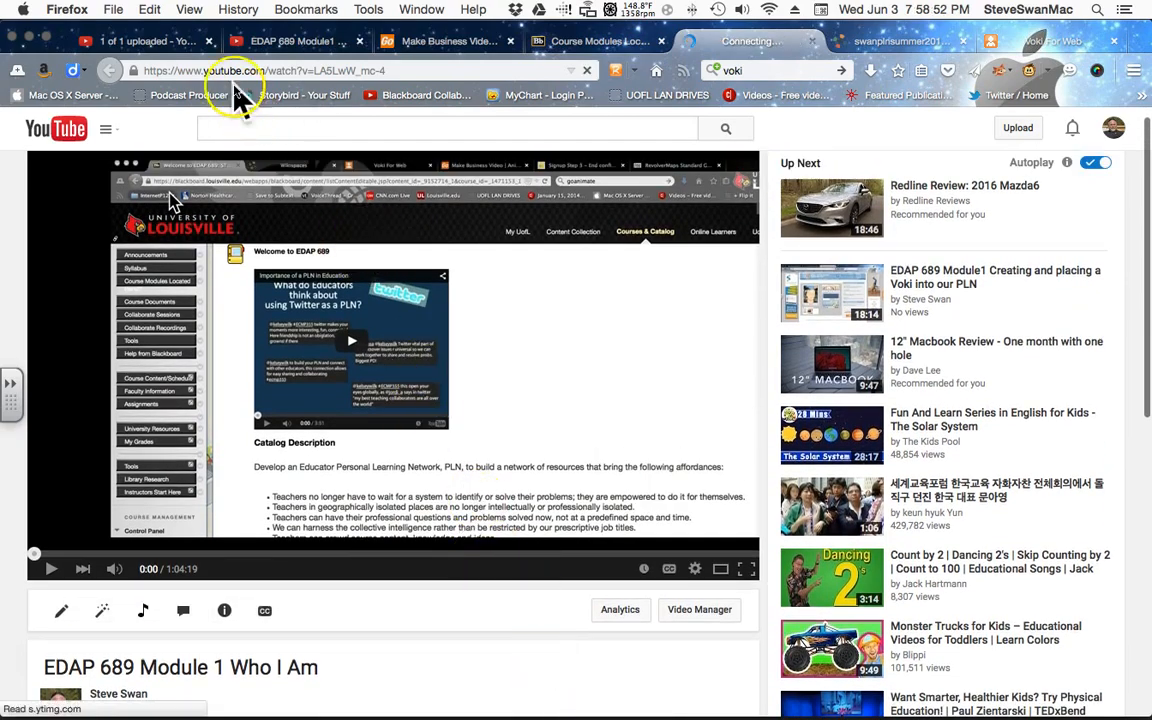
pyautogui.click(596, 40)
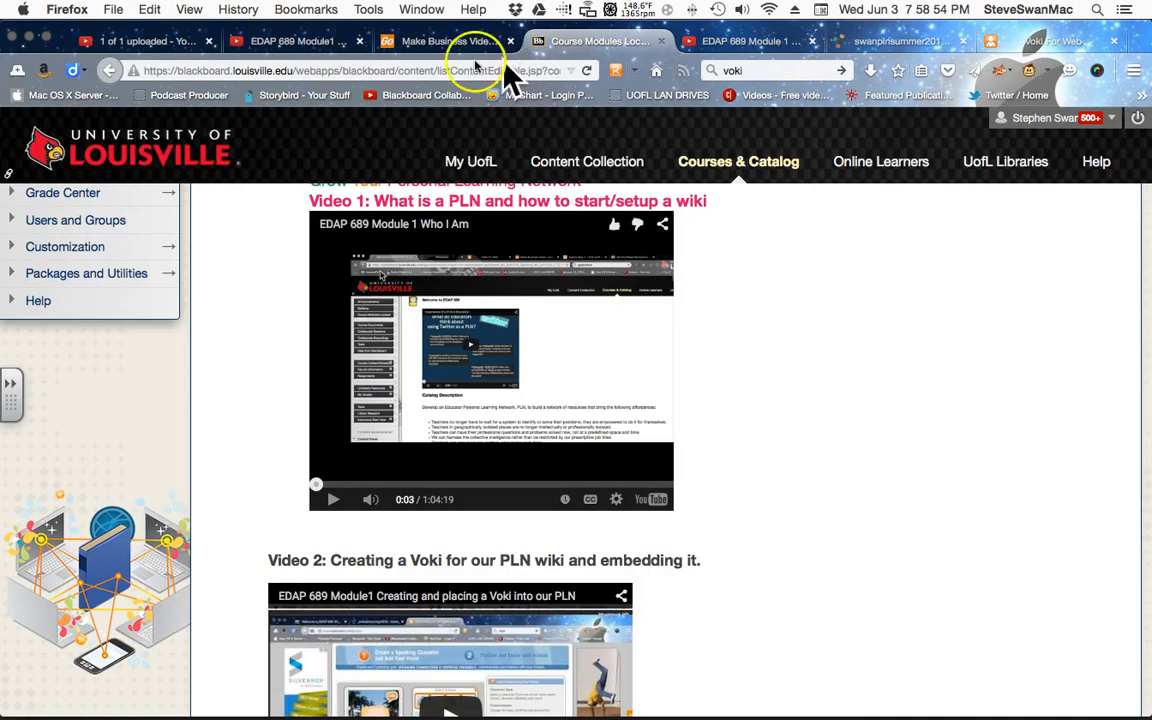
pyautogui.scroll(-3)
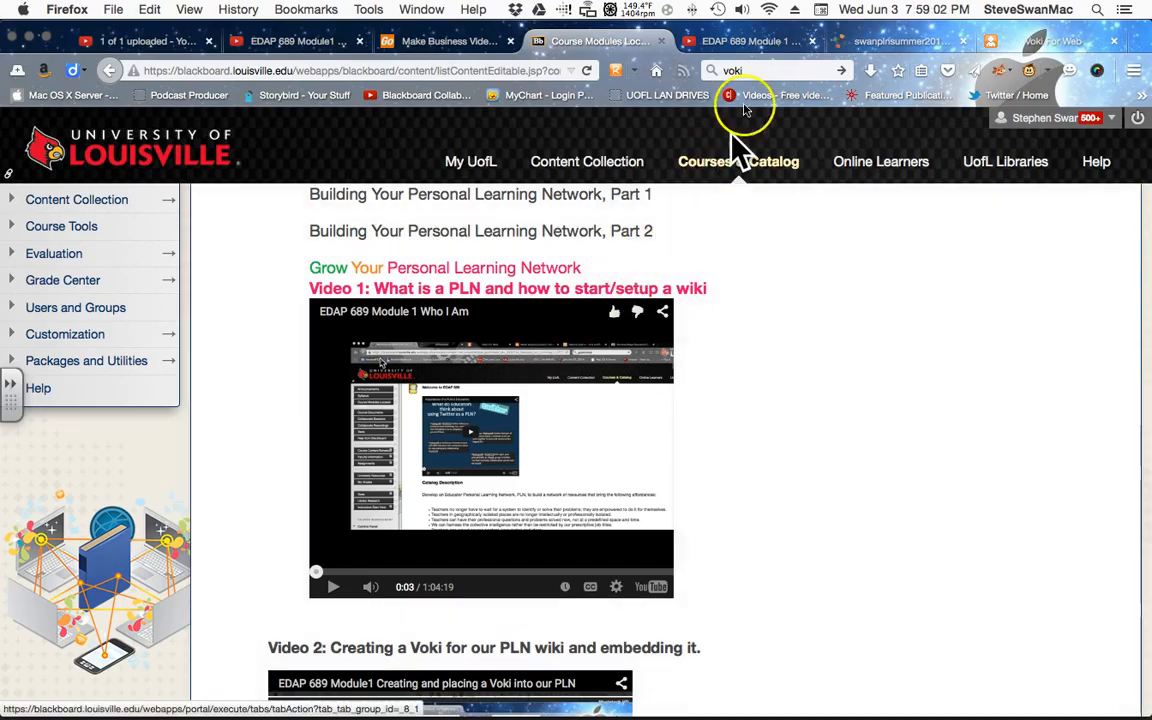
pyautogui.click(744, 40)
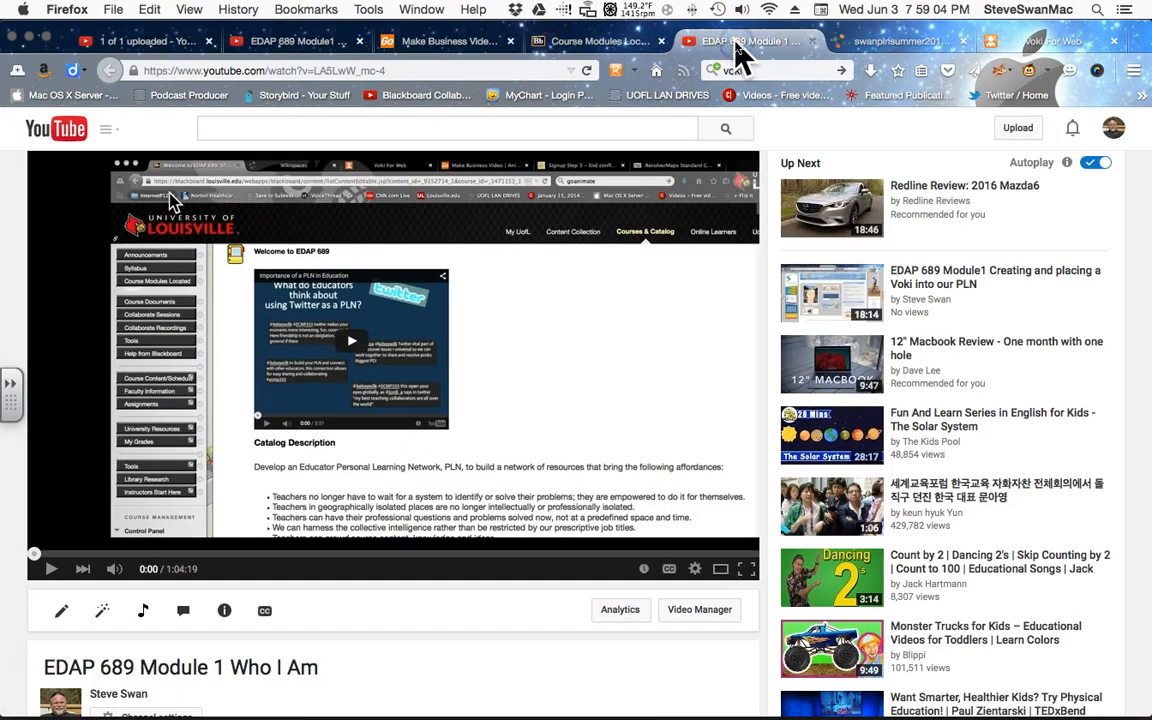
pyautogui.click(900, 40)
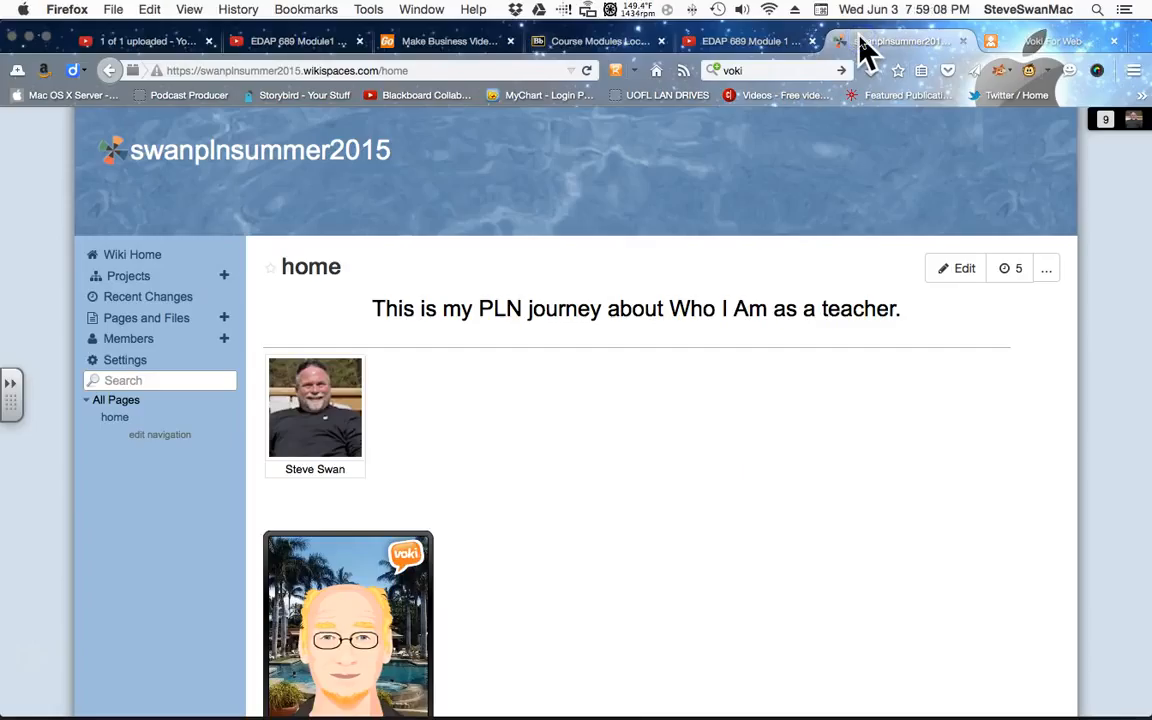
pyautogui.moveTo(816, 40)
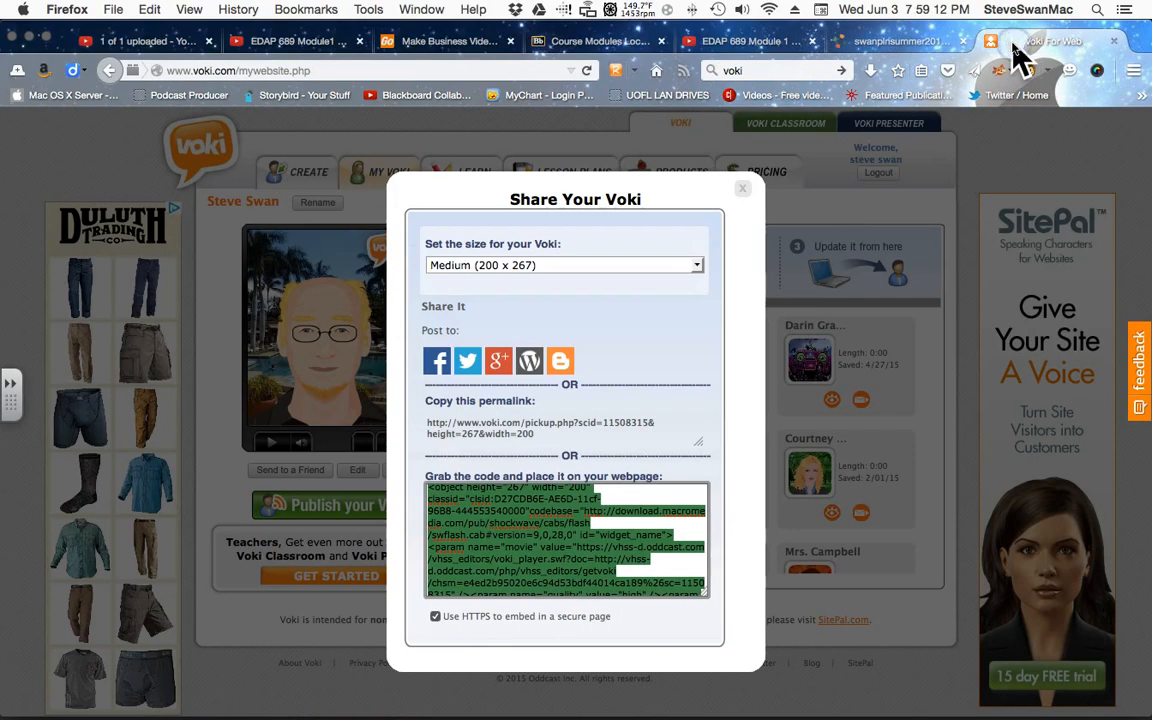
pyautogui.click(744, 40)
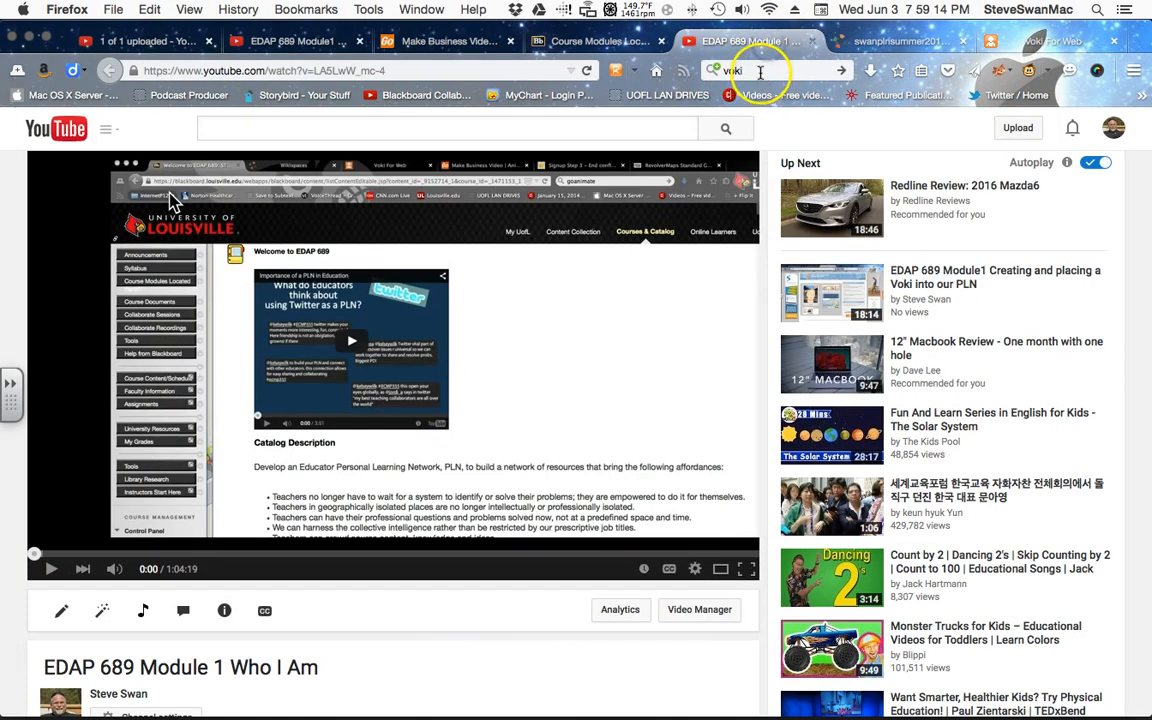
# Search Google for goanimate, go to goanimate.com and head to its LOGIN page
pyautogui.write('voki')
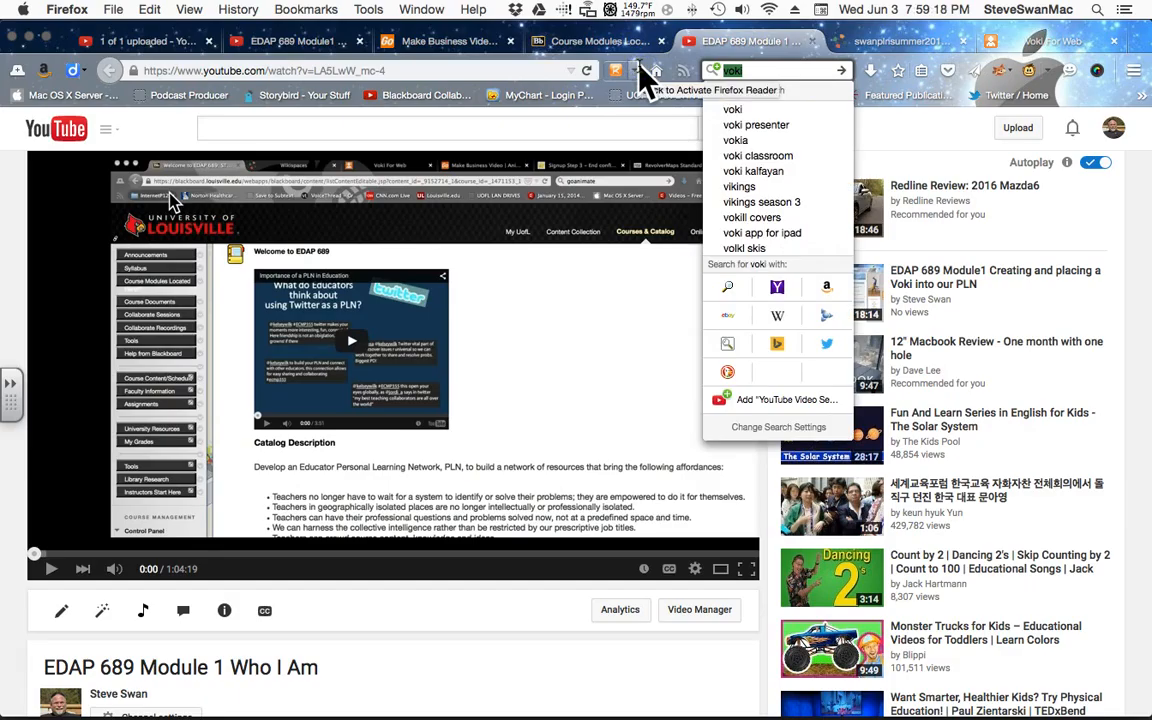
pyautogui.write('goanimate.com')
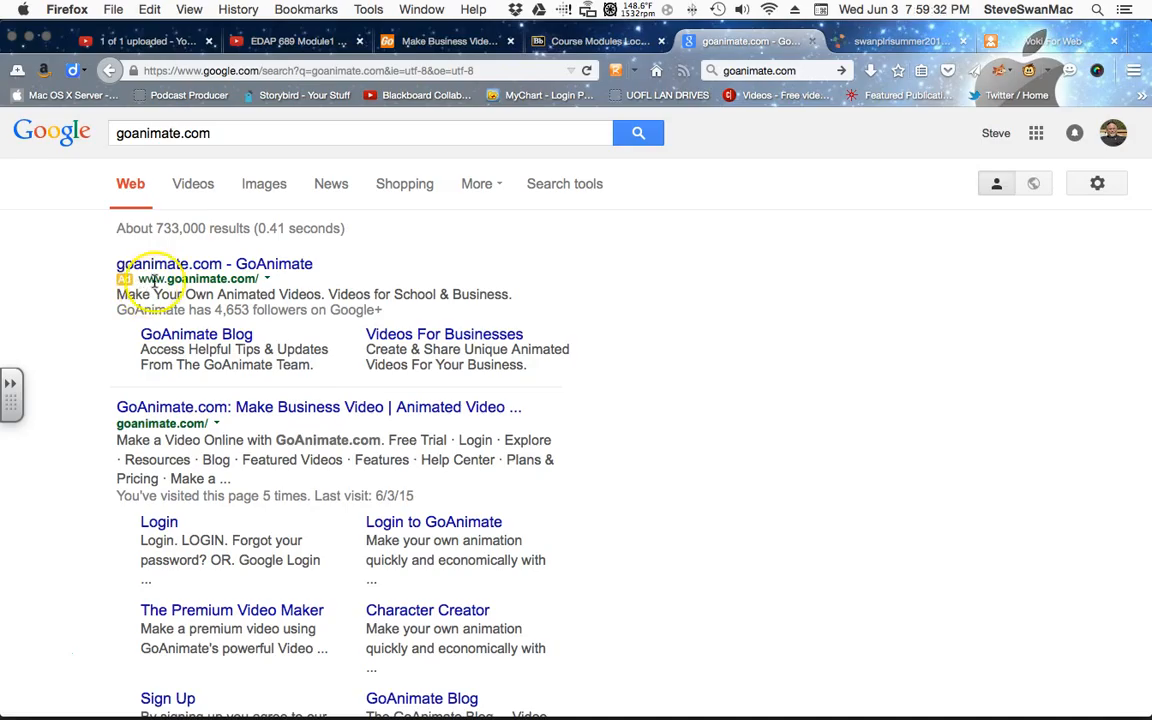
pyautogui.click(214, 264)
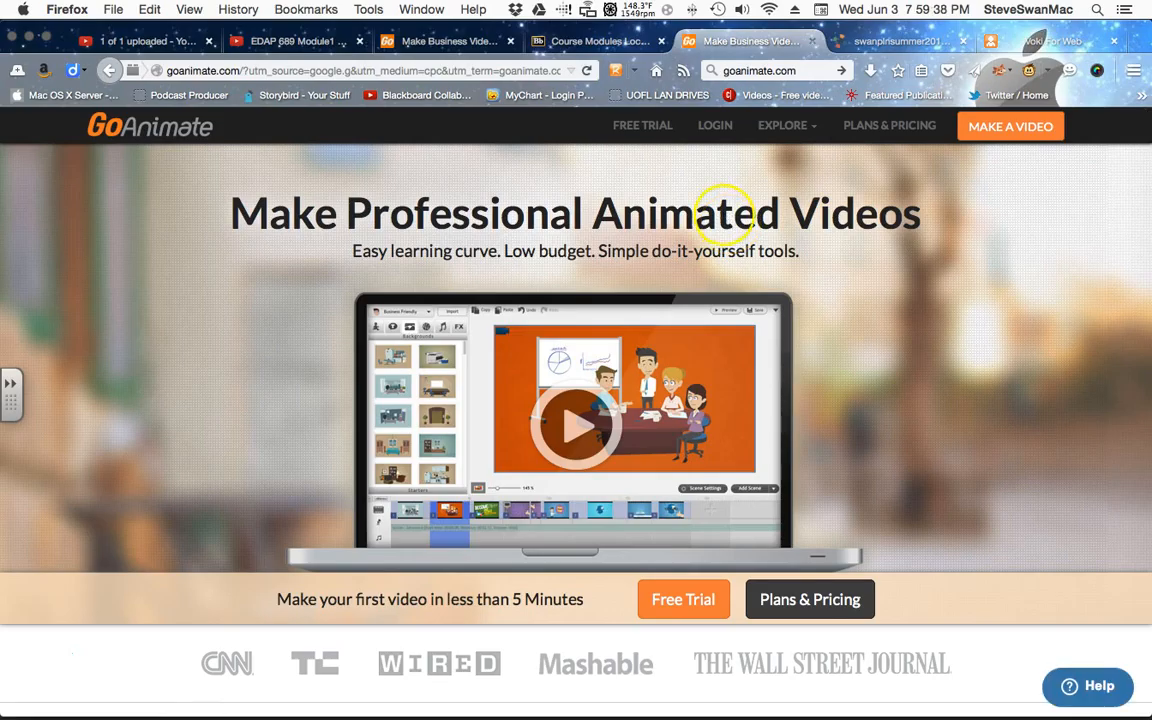
pyautogui.moveTo(716, 124)
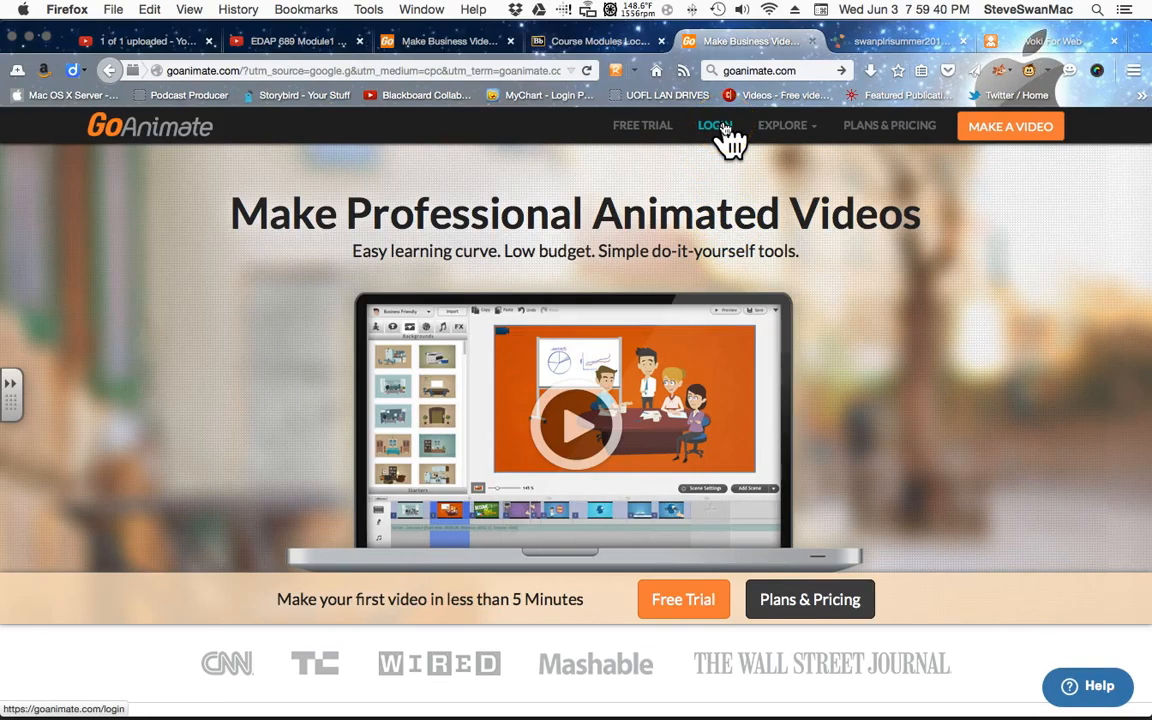
pyautogui.click(714, 124)
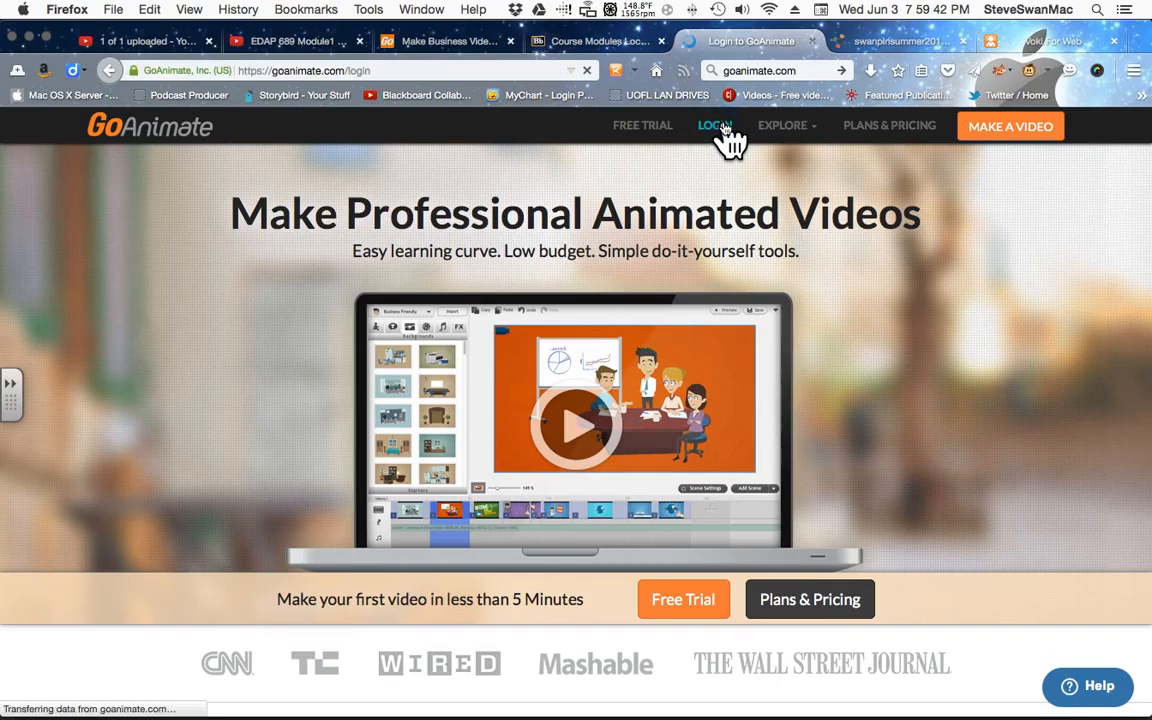
# Sign in with the account's email and password to reach the Your Videos page
pyautogui.click(716, 124)
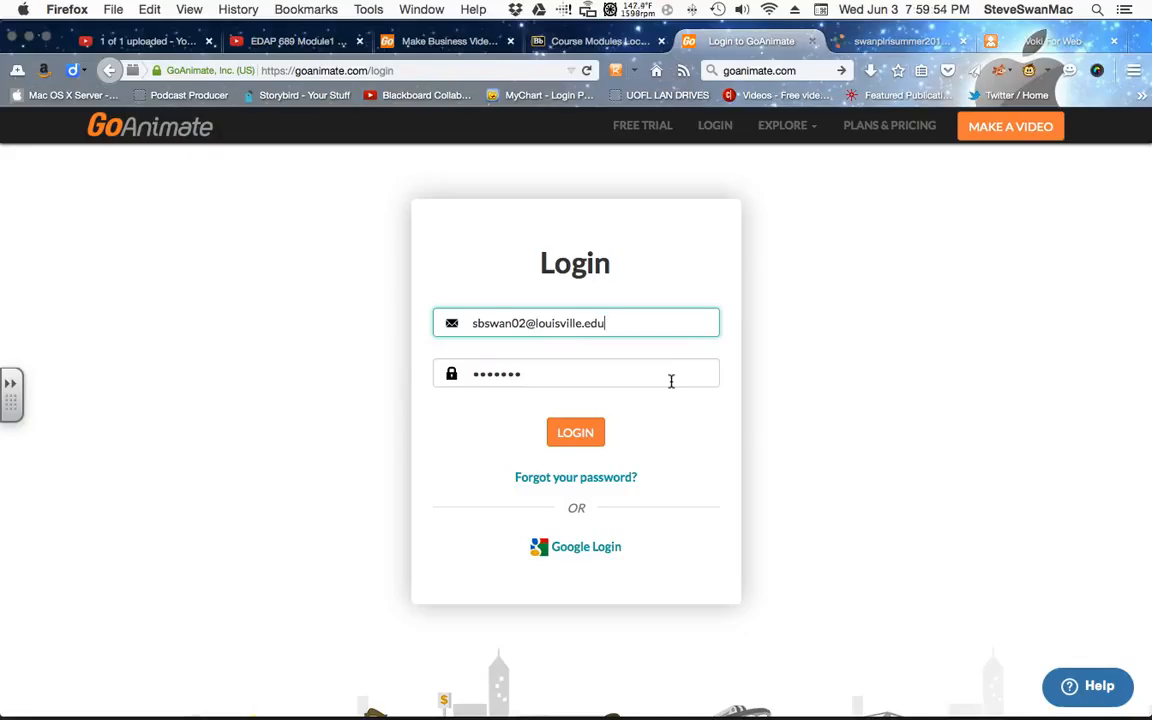
pyautogui.click(576, 432)
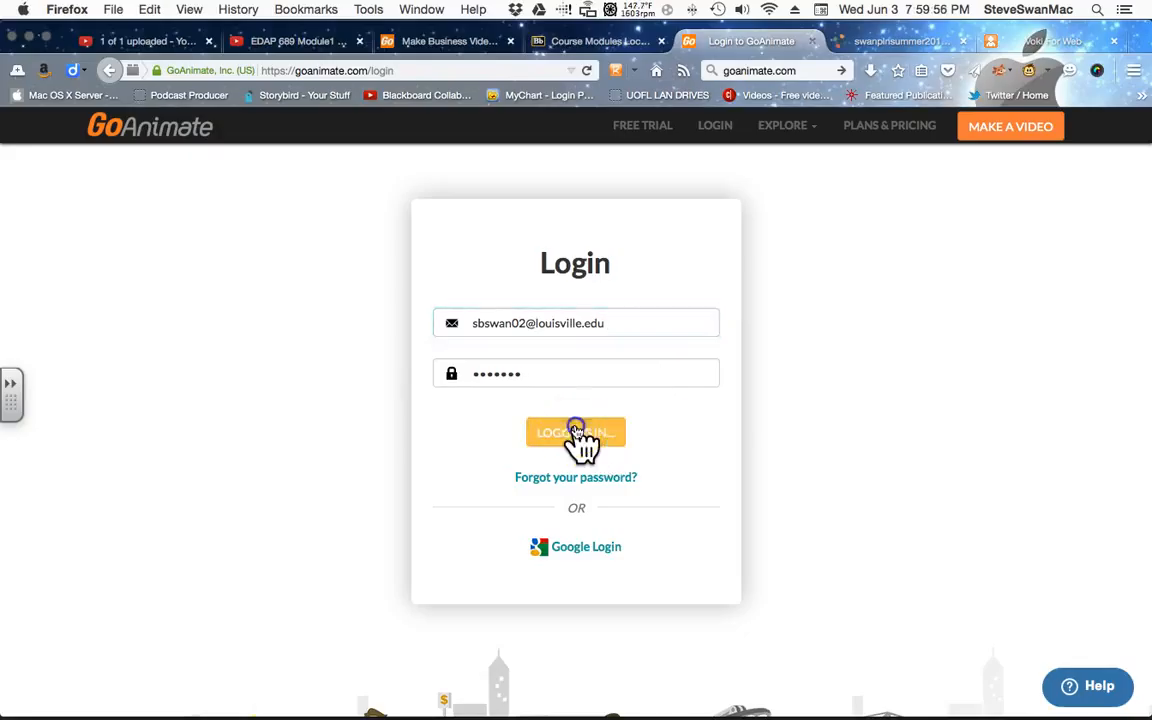
pyautogui.click(576, 432)
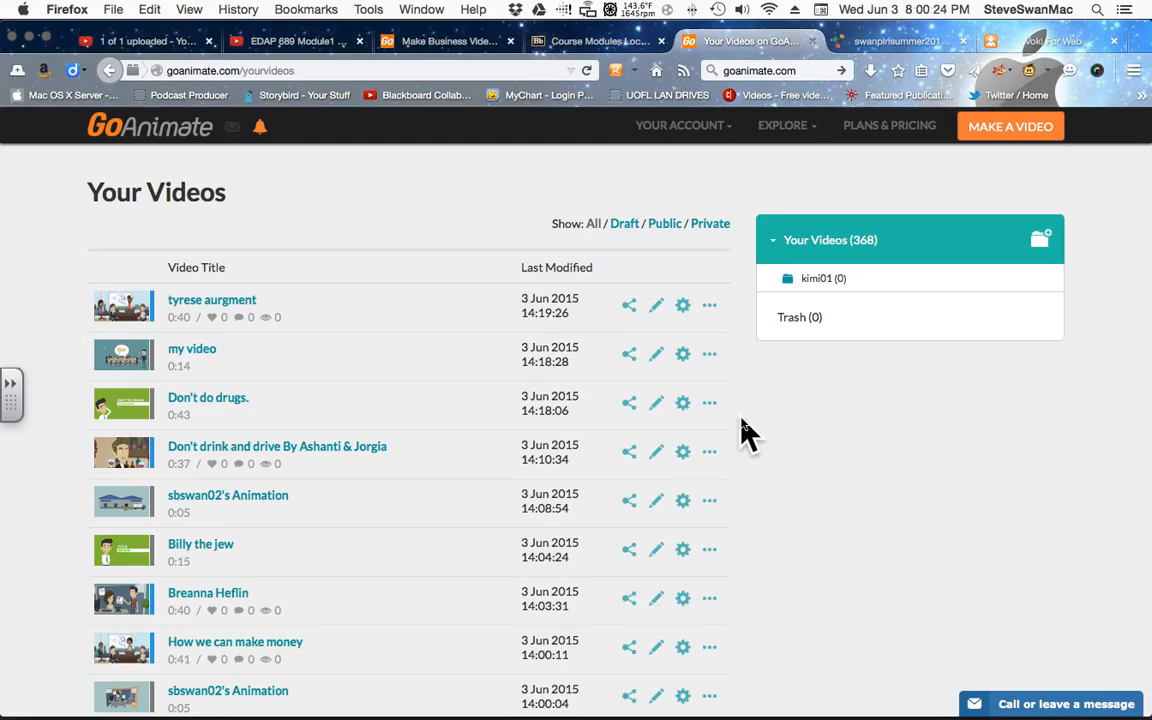
pyautogui.moveTo(978, 192)
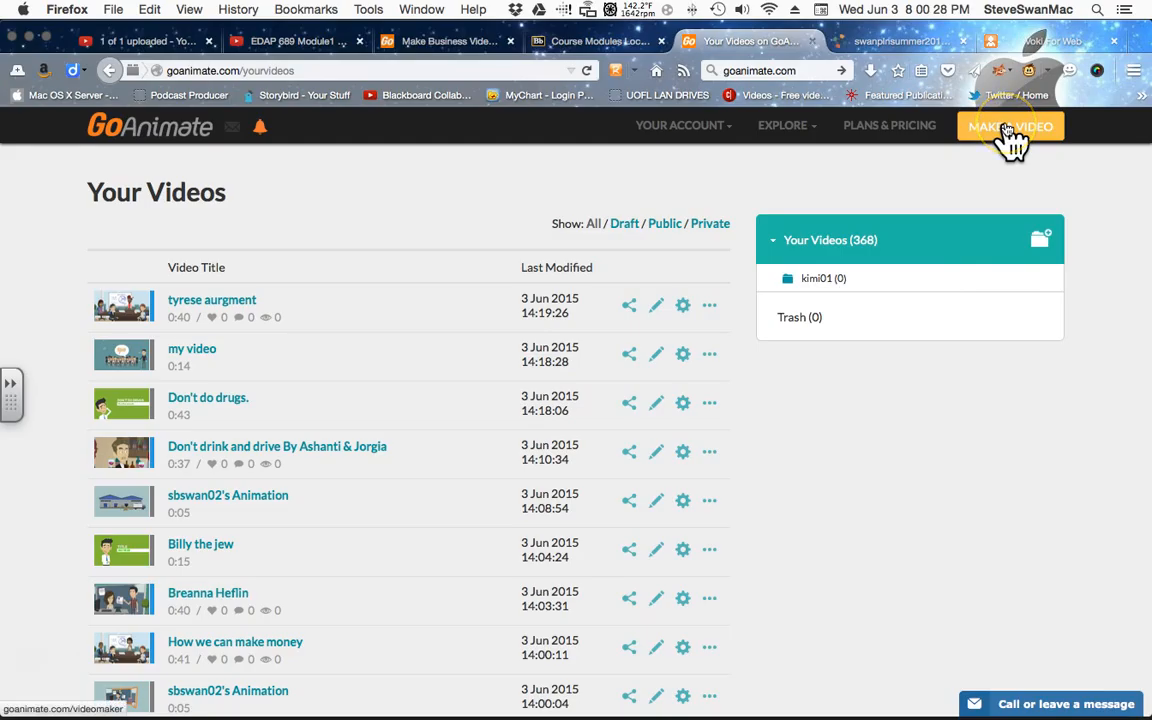
# Start MAKE A VIDEO and browse the theme gallery from Business Friendly downward
pyautogui.click(1010, 126)
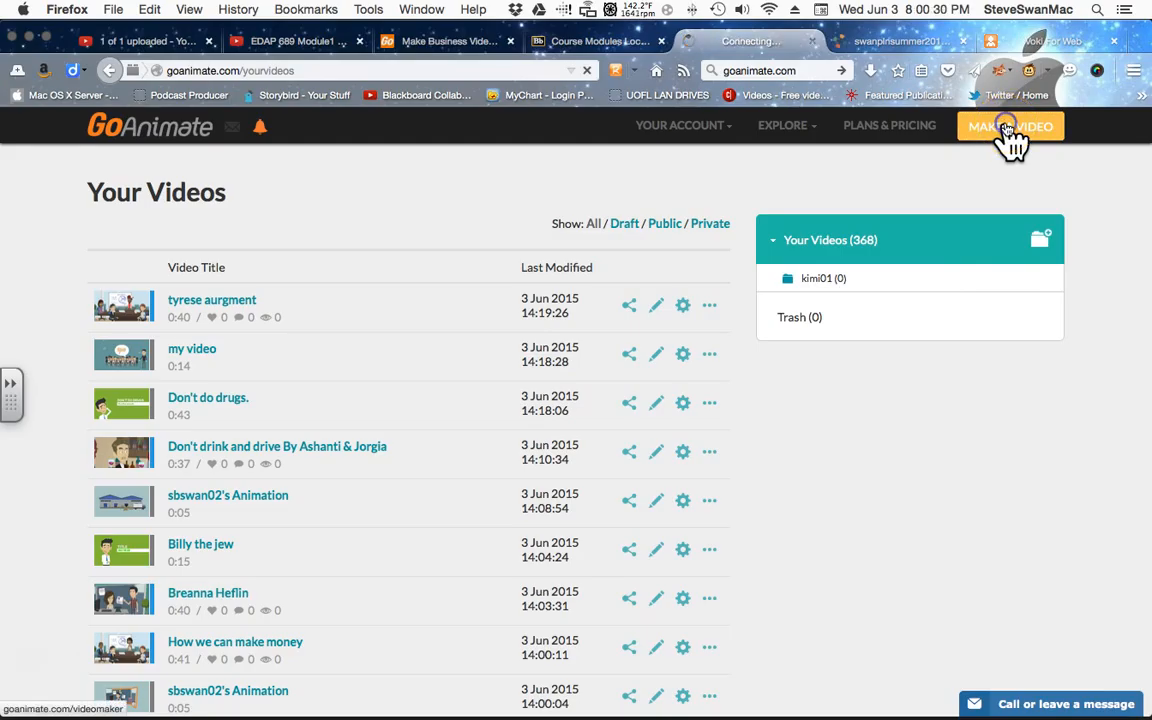
pyautogui.click(1008, 126)
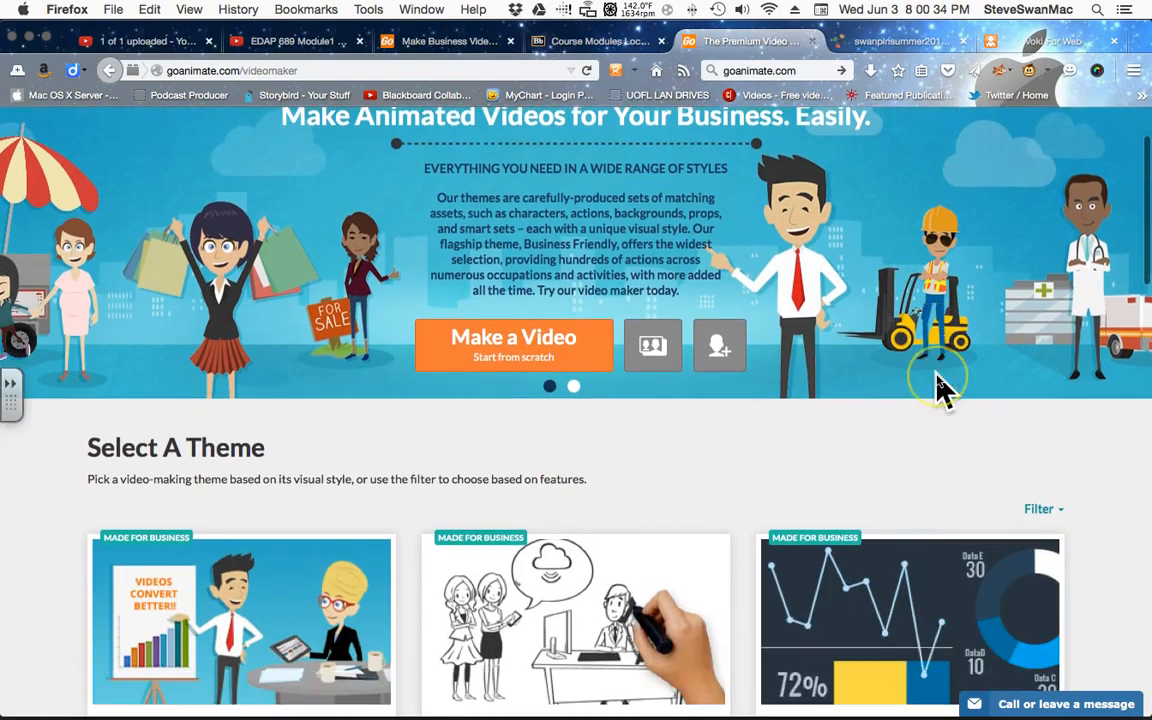
pyautogui.scroll(-3)
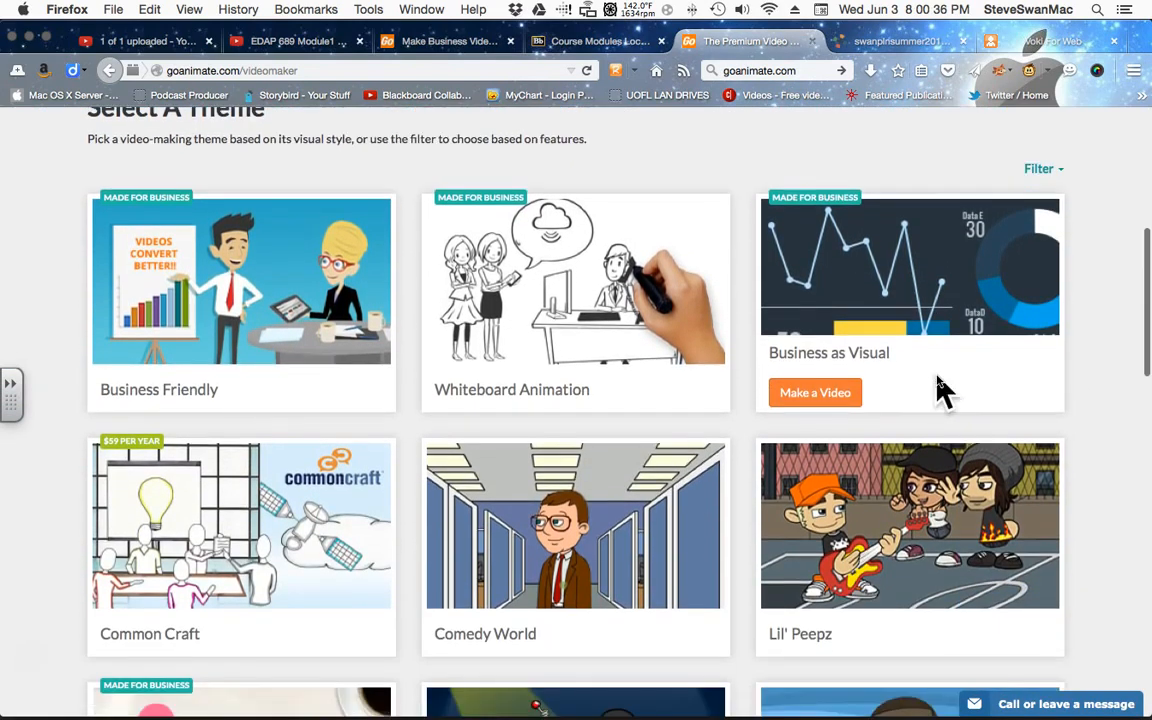
pyautogui.scroll(-3)
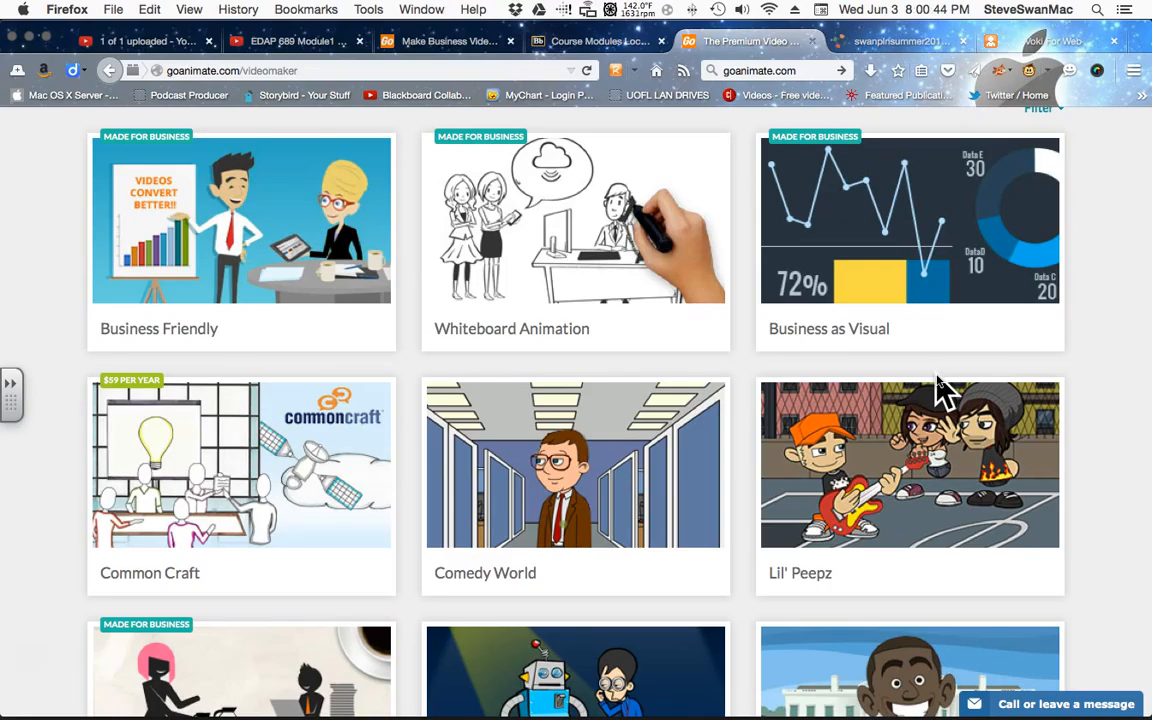
pyautogui.scroll(-3)
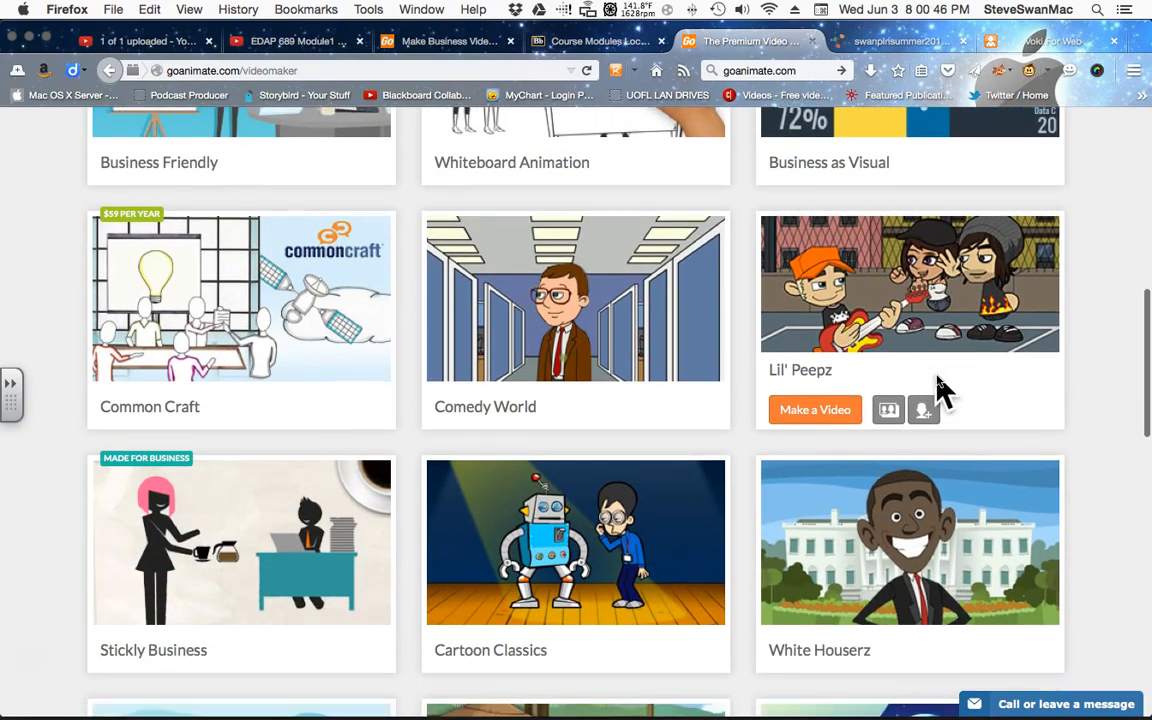
pyautogui.scroll(-3)
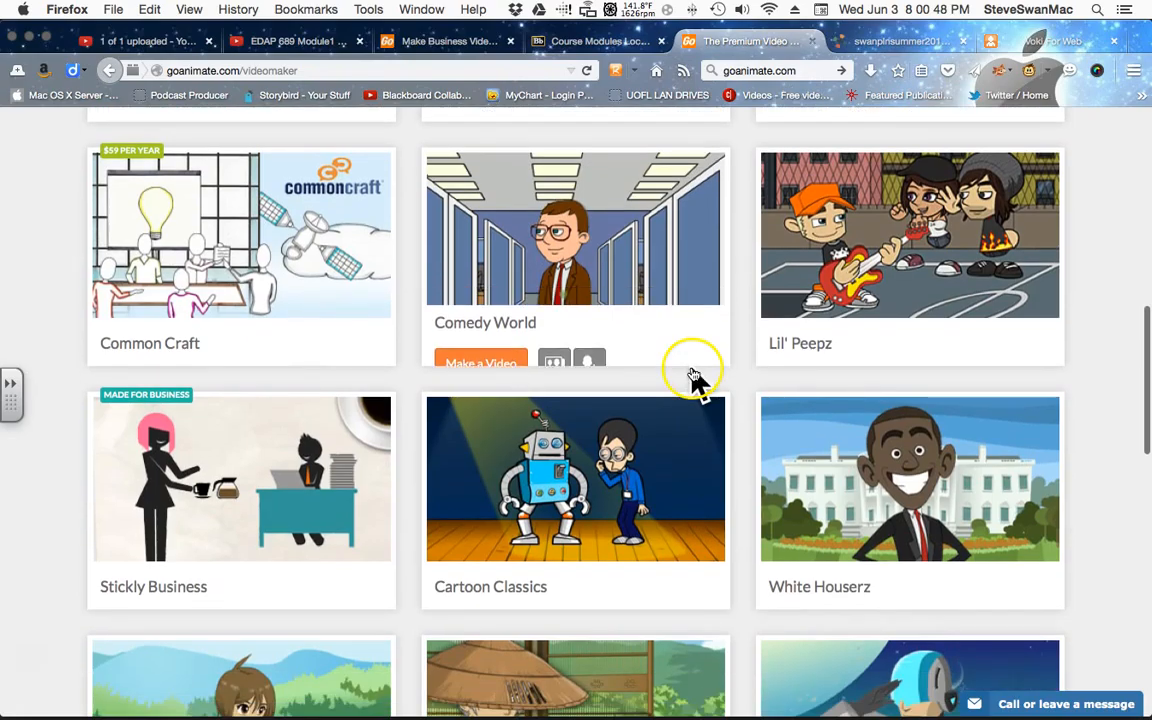
pyautogui.moveTo(640, 360)
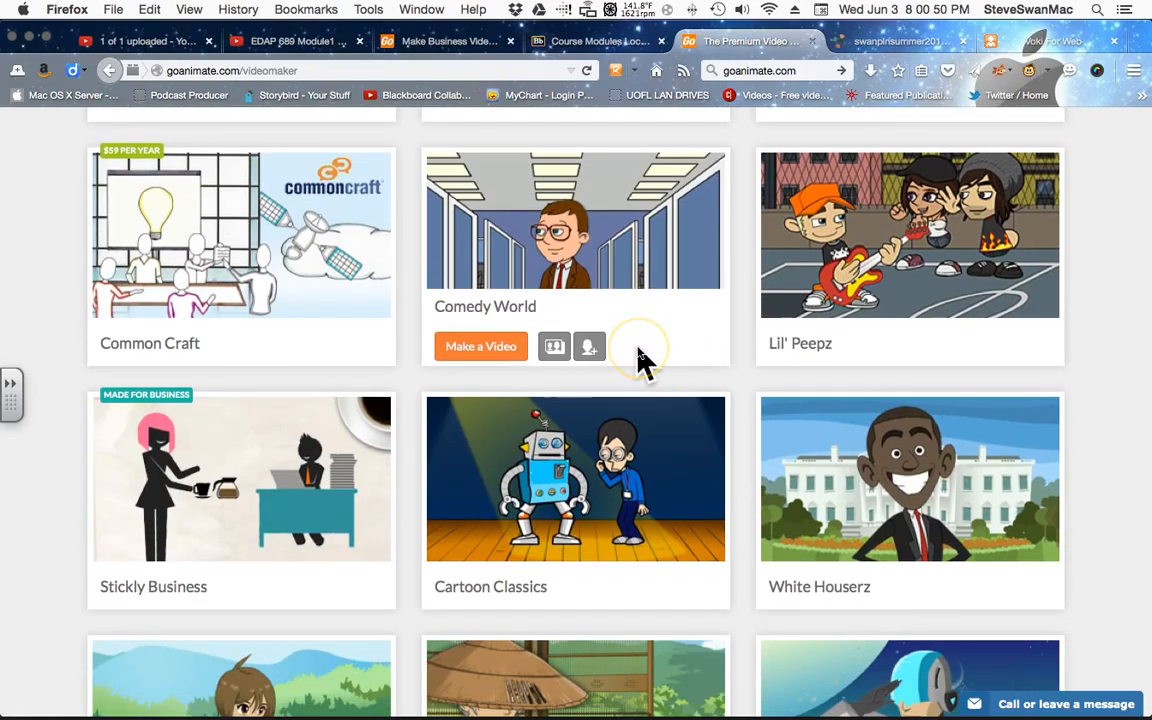
pyautogui.moveTo(480, 346)
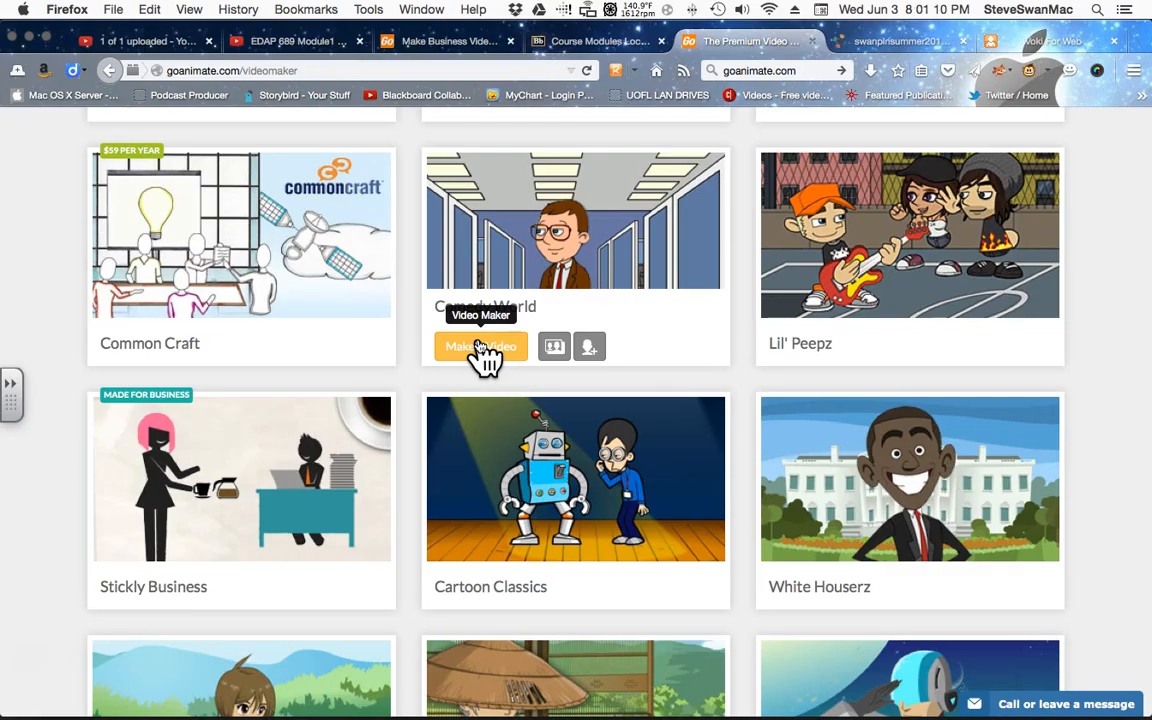
pyautogui.moveTo(590, 348)
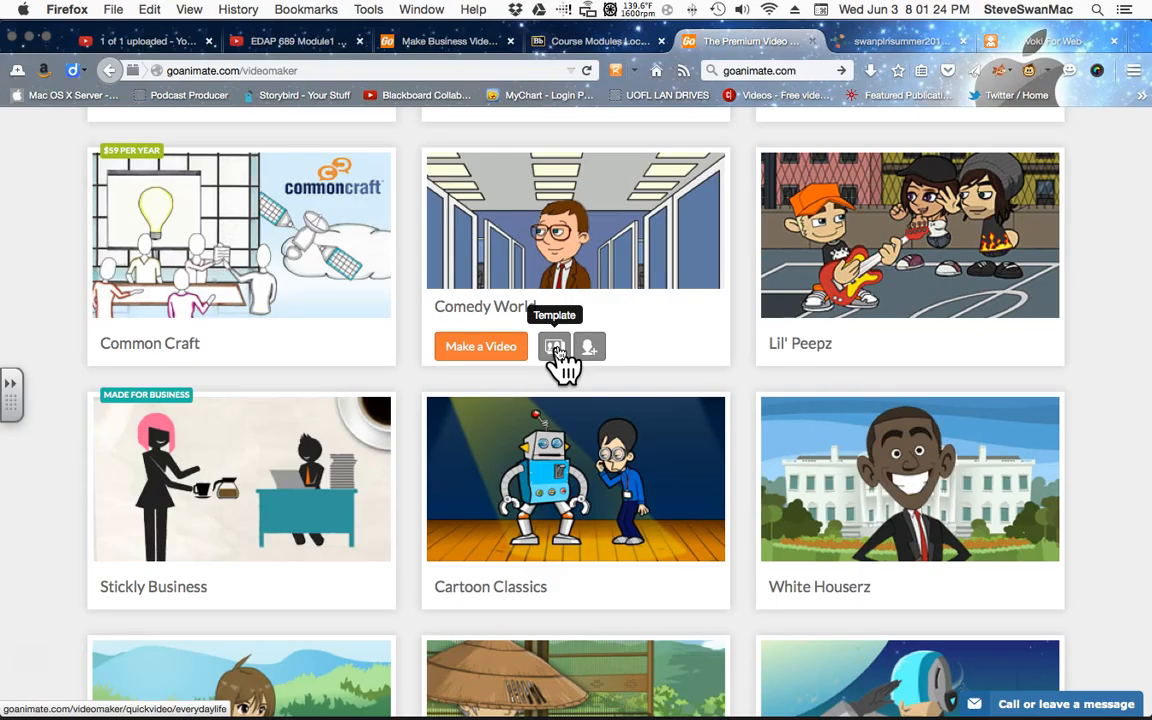
pyautogui.scroll(-3)
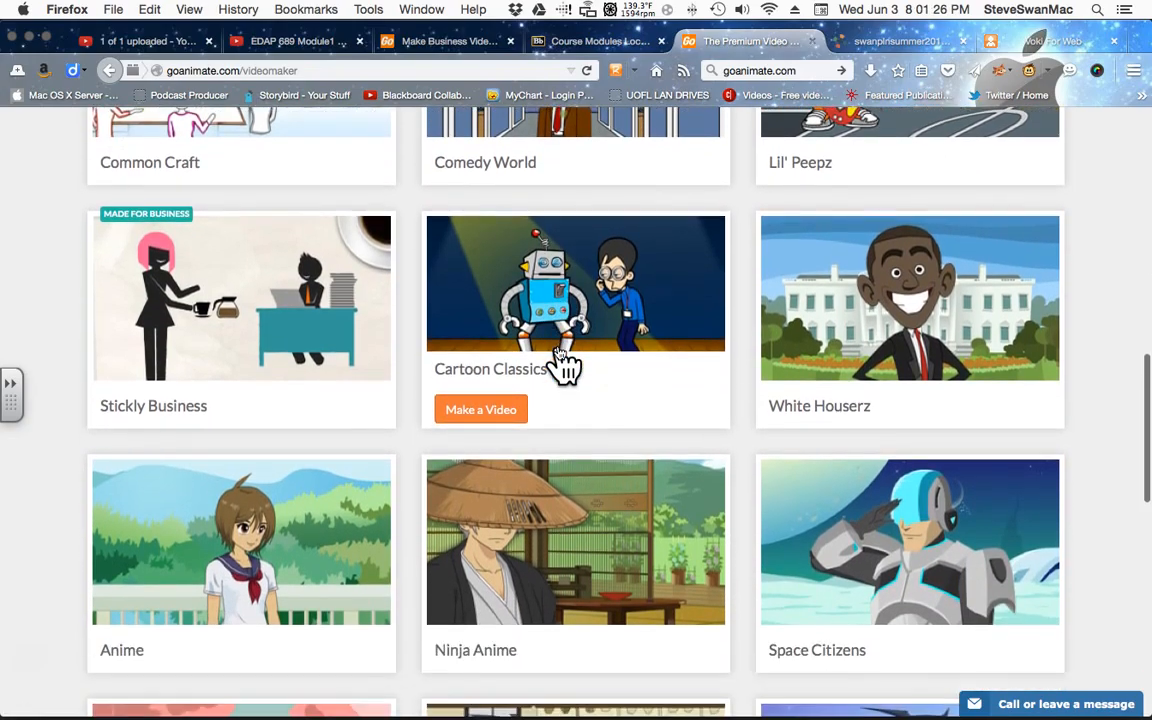
pyautogui.scroll(-3)
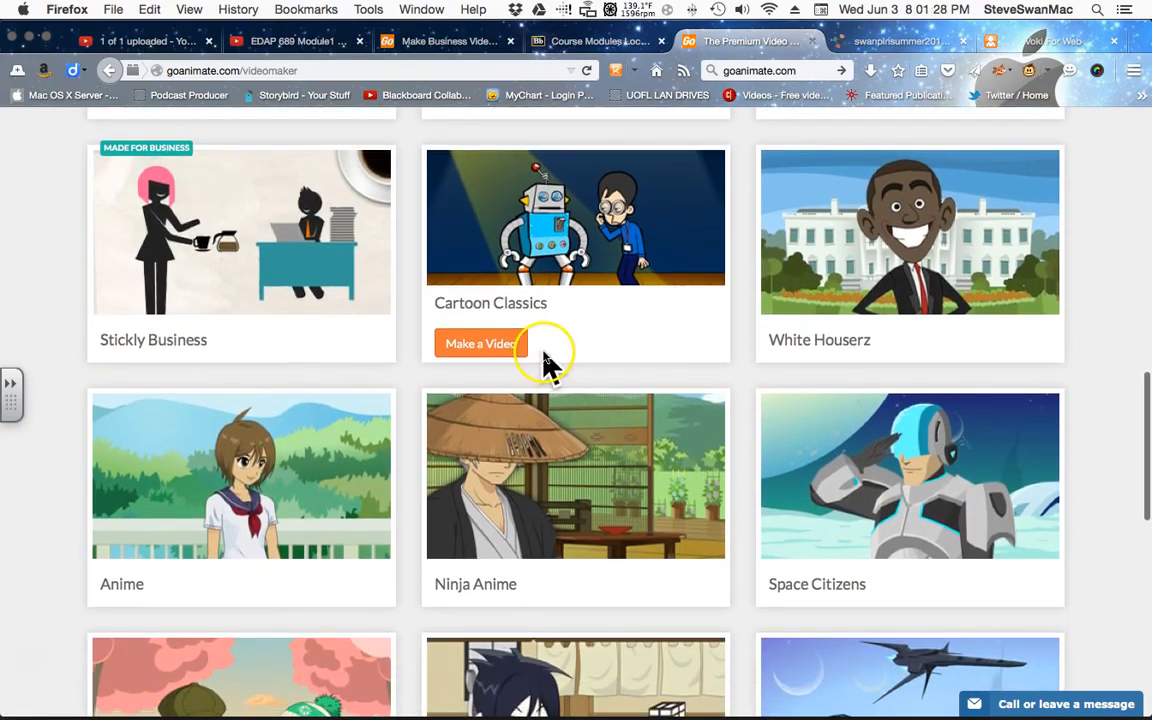
pyautogui.scroll(-3)
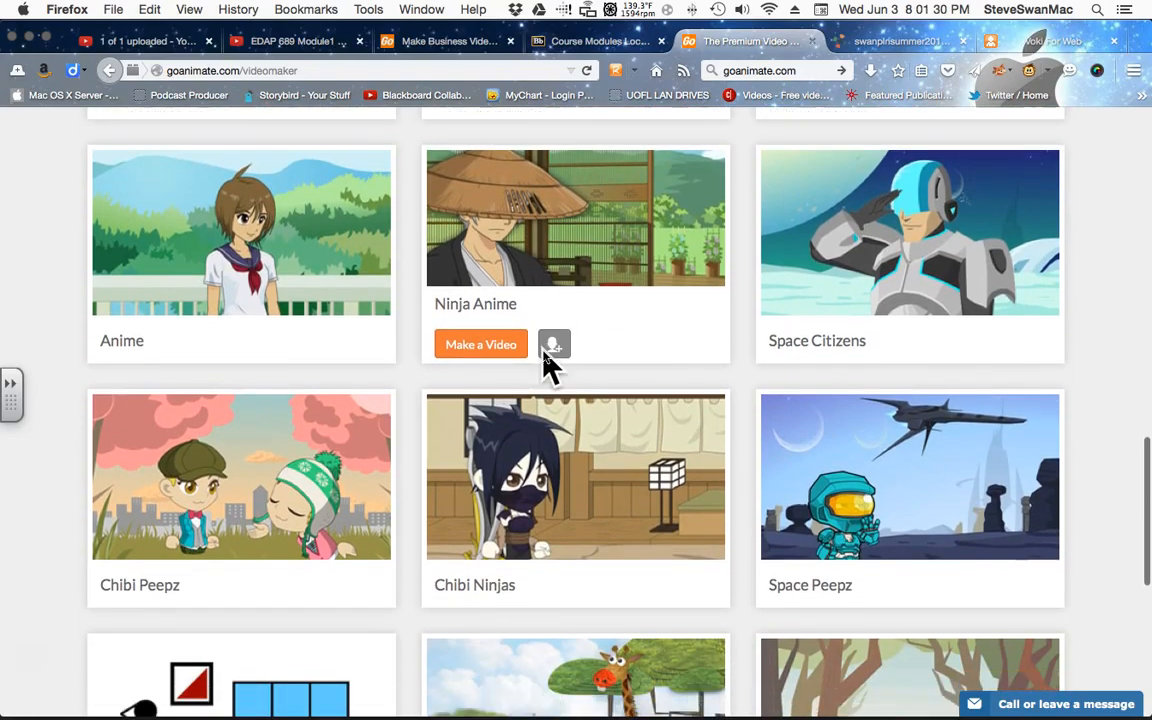
pyautogui.scroll(-3)
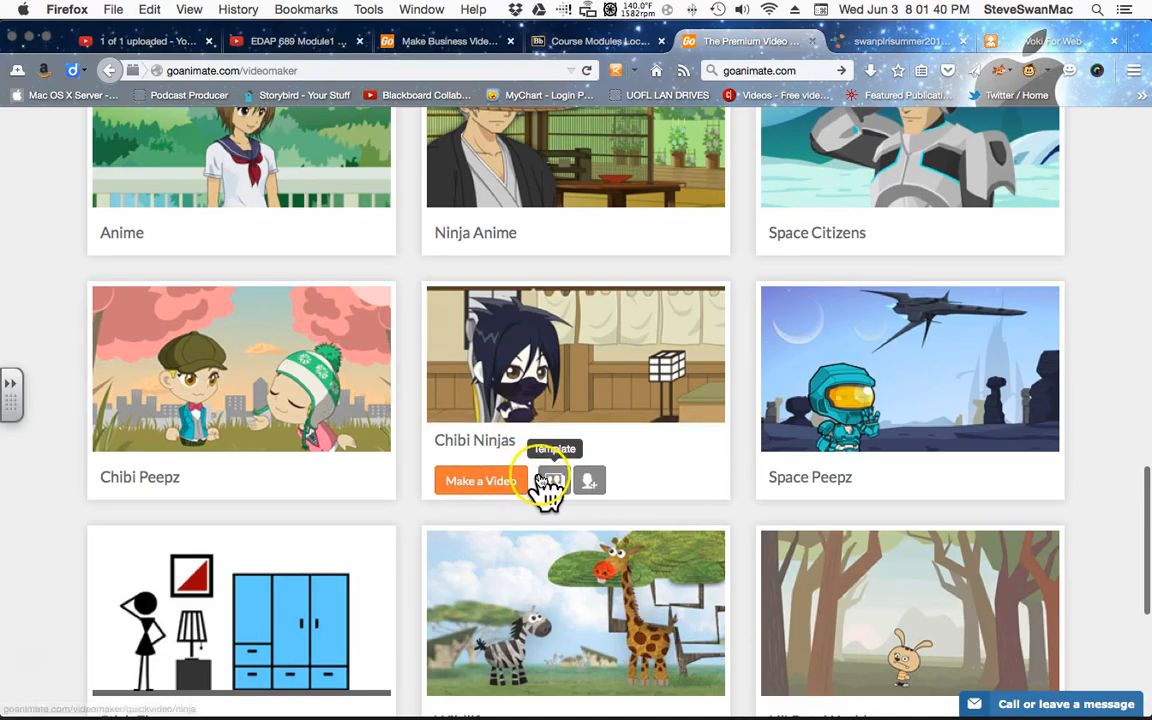
# Continue down the themes past Comedy World and Ninja Anime to Wildlife
pyautogui.scroll(-3)
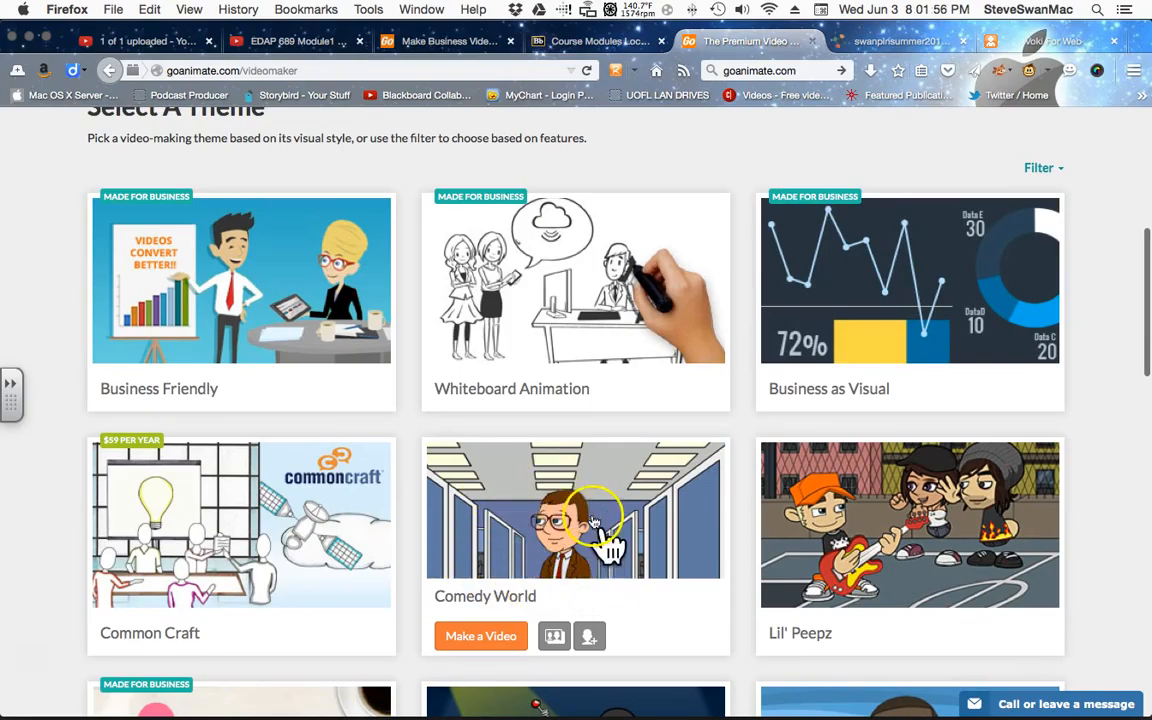
pyautogui.scroll(-3)
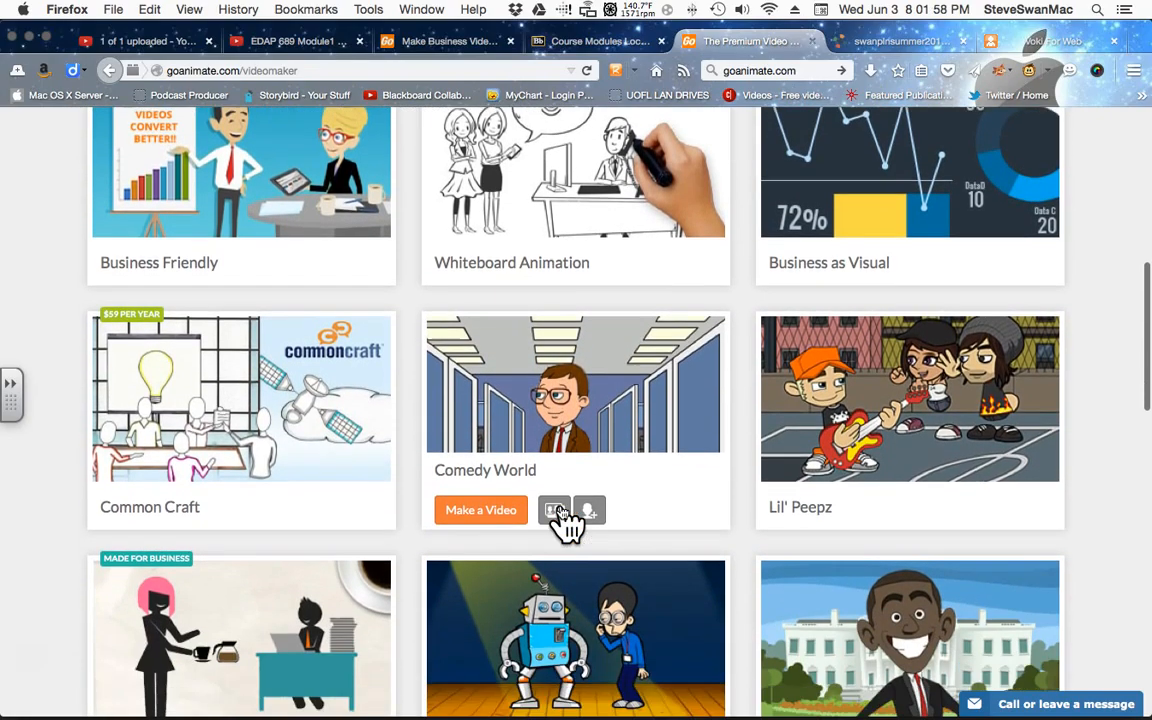
pyautogui.scroll(-3)
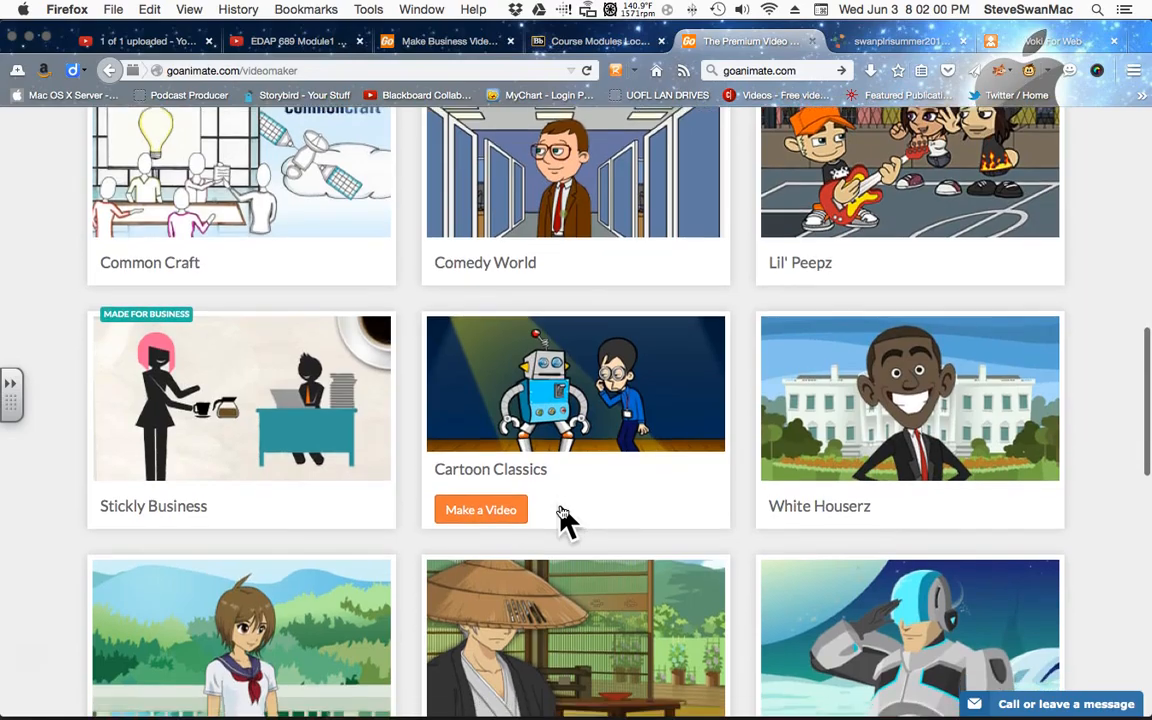
pyautogui.scroll(-3)
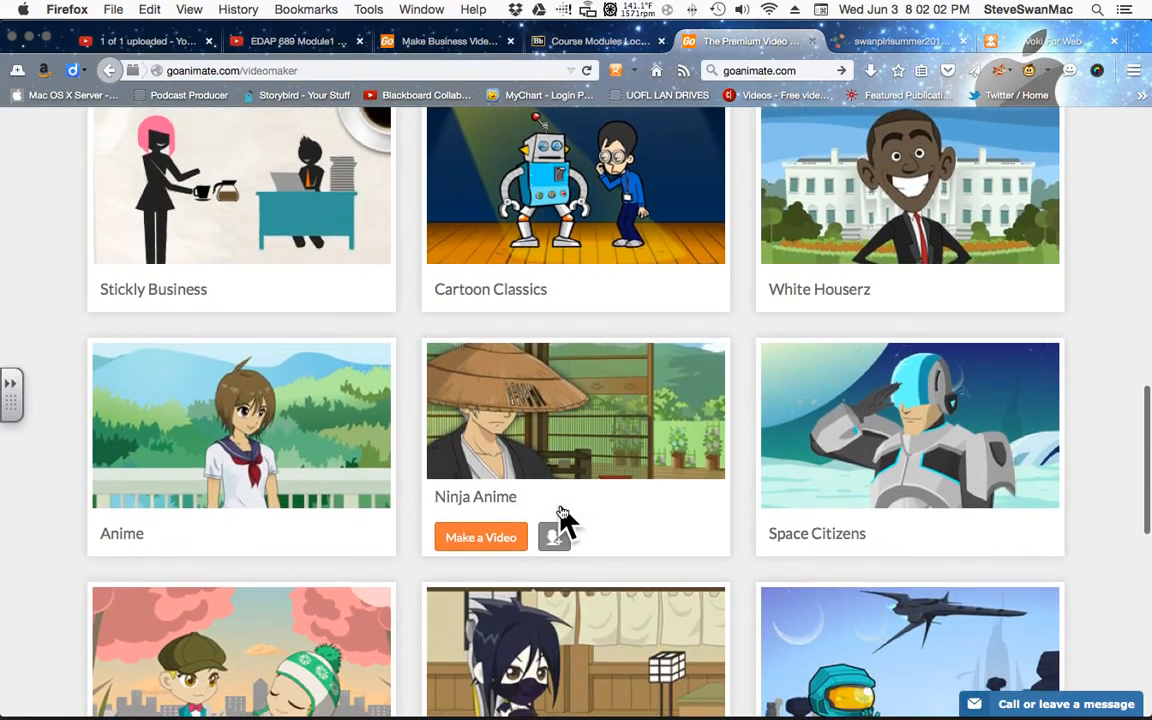
pyautogui.scroll(-3)
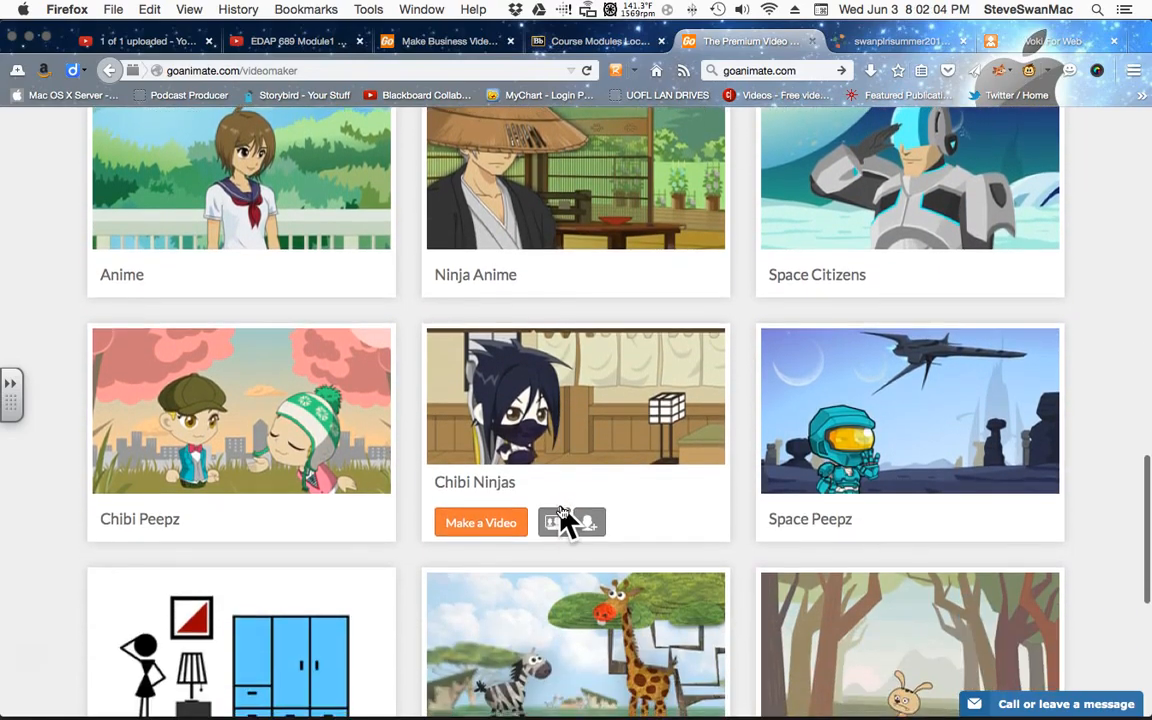
pyautogui.scroll(-3)
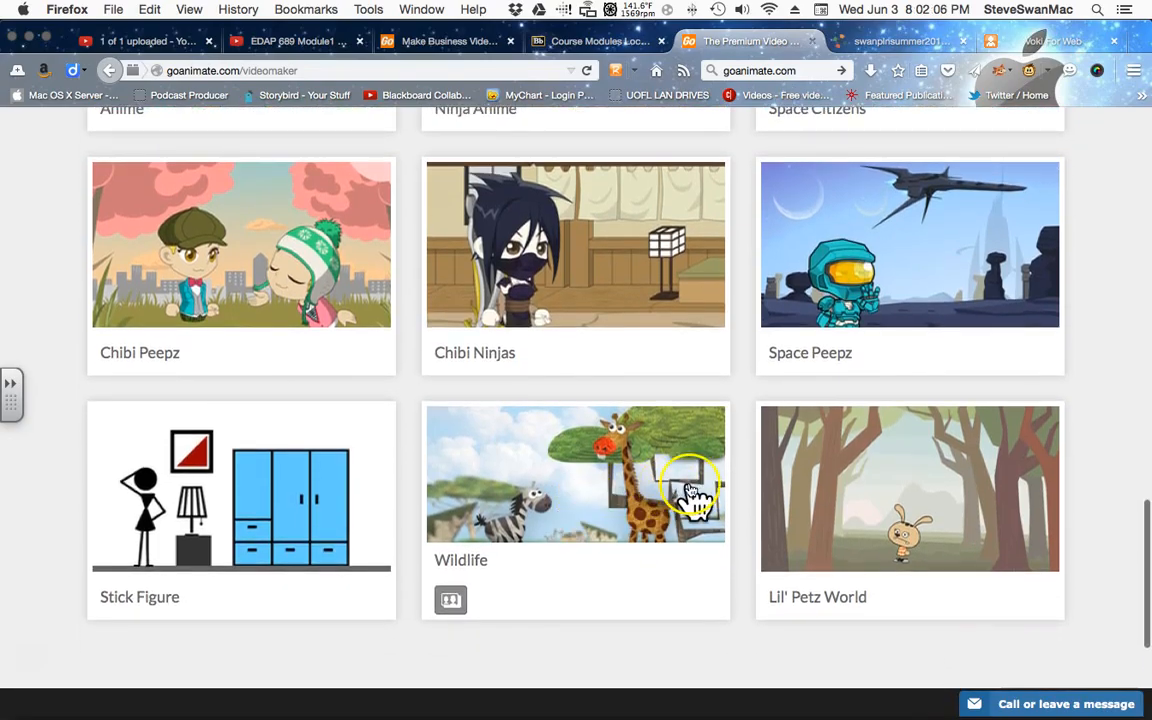
pyautogui.moveTo(680, 496)
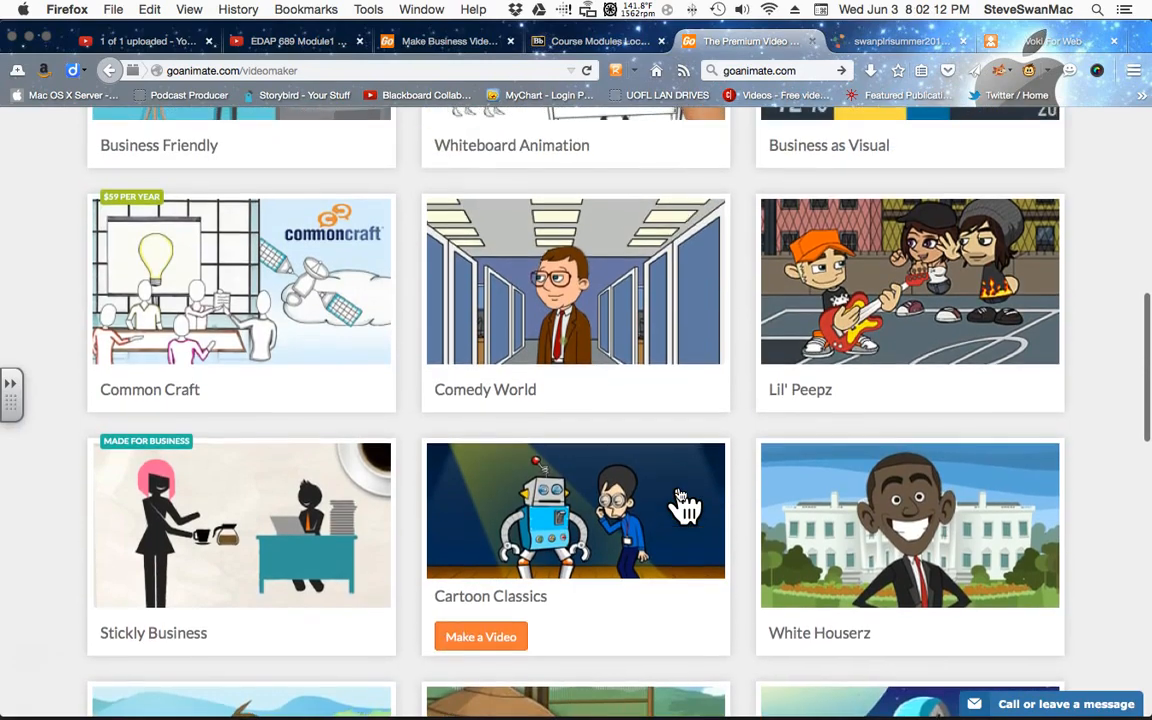
pyautogui.scroll(-3)
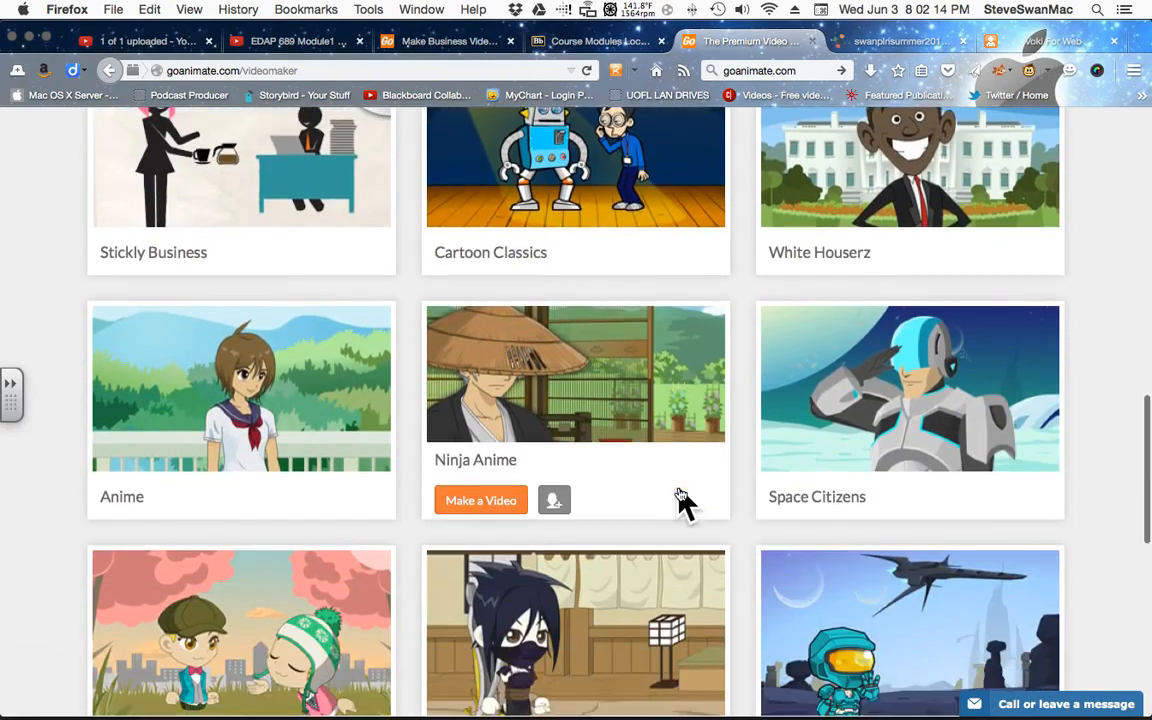
pyautogui.scroll(-3)
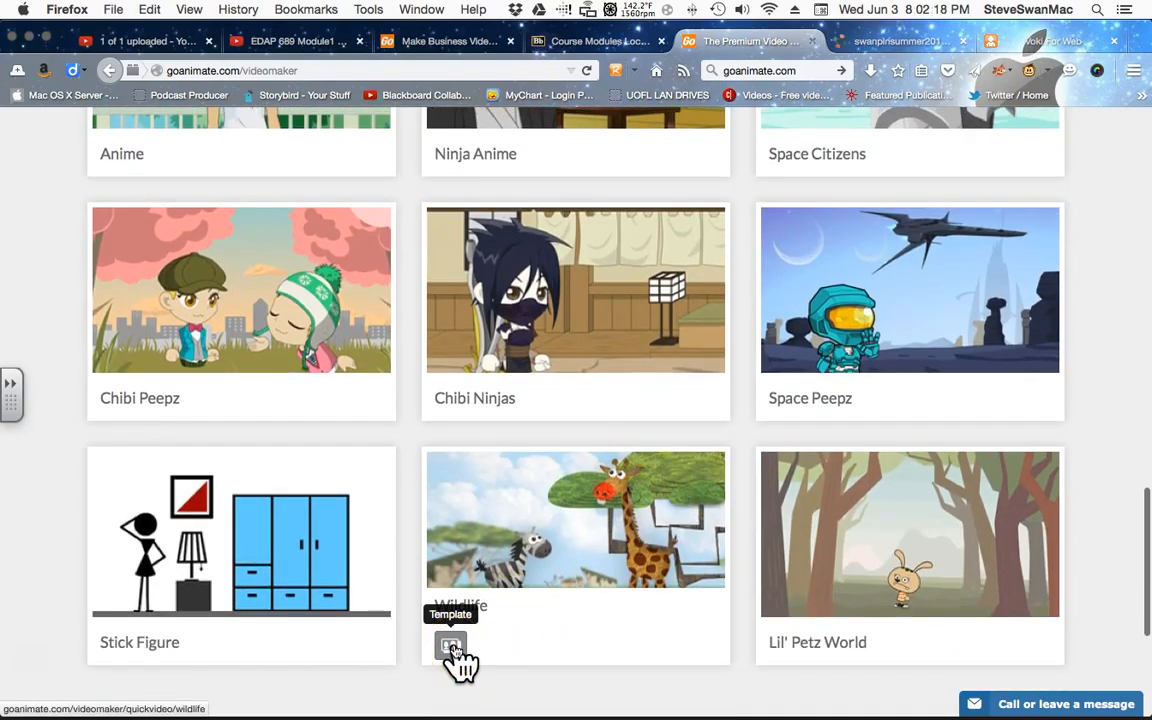
# Load the Wildlife quick video template and proceed to step 1, Choose a setting
pyautogui.click(452, 644)
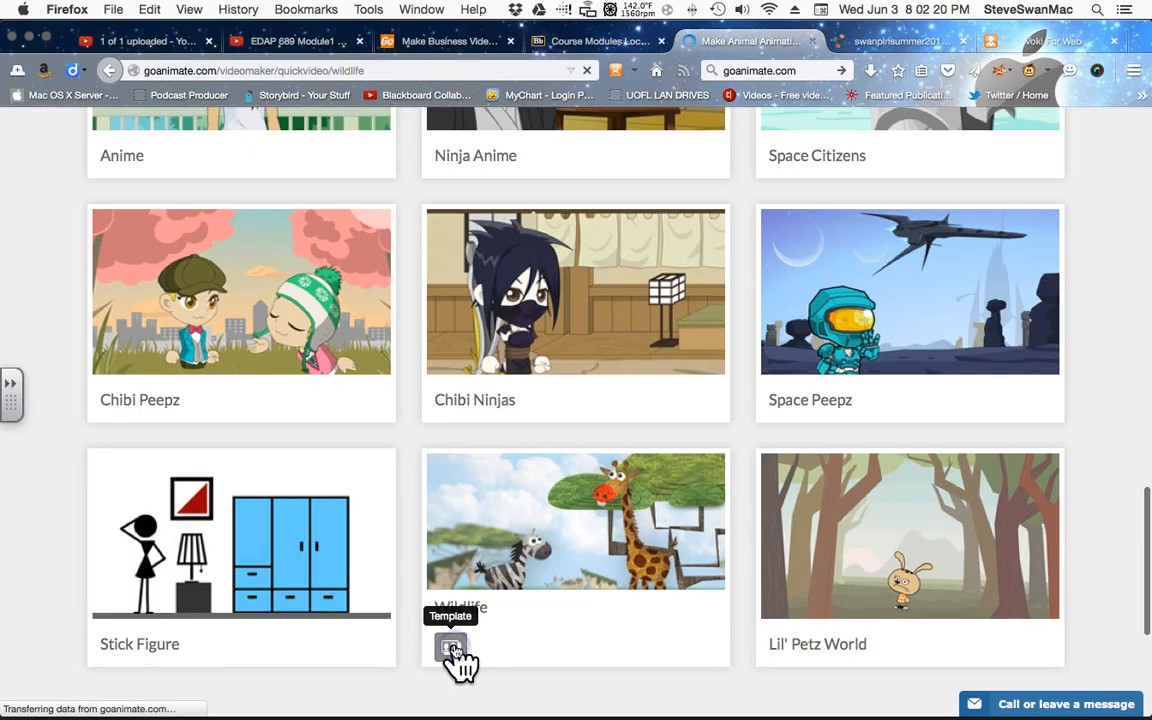
pyautogui.click(450, 648)
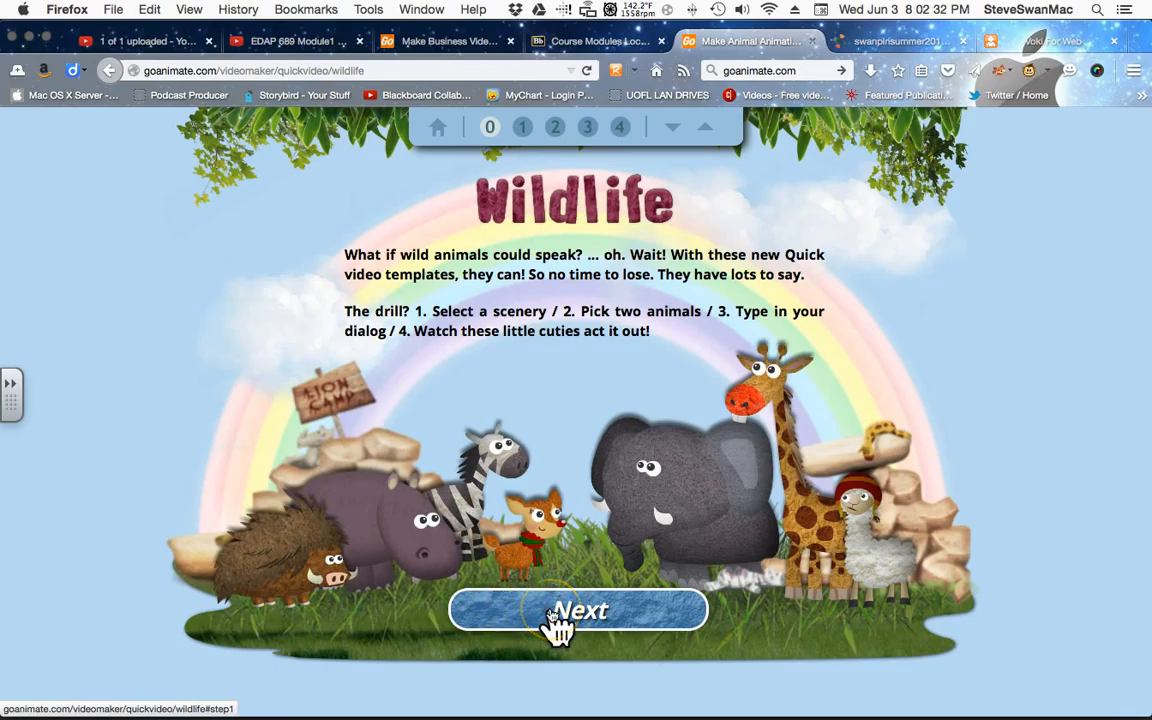
pyautogui.click(578, 610)
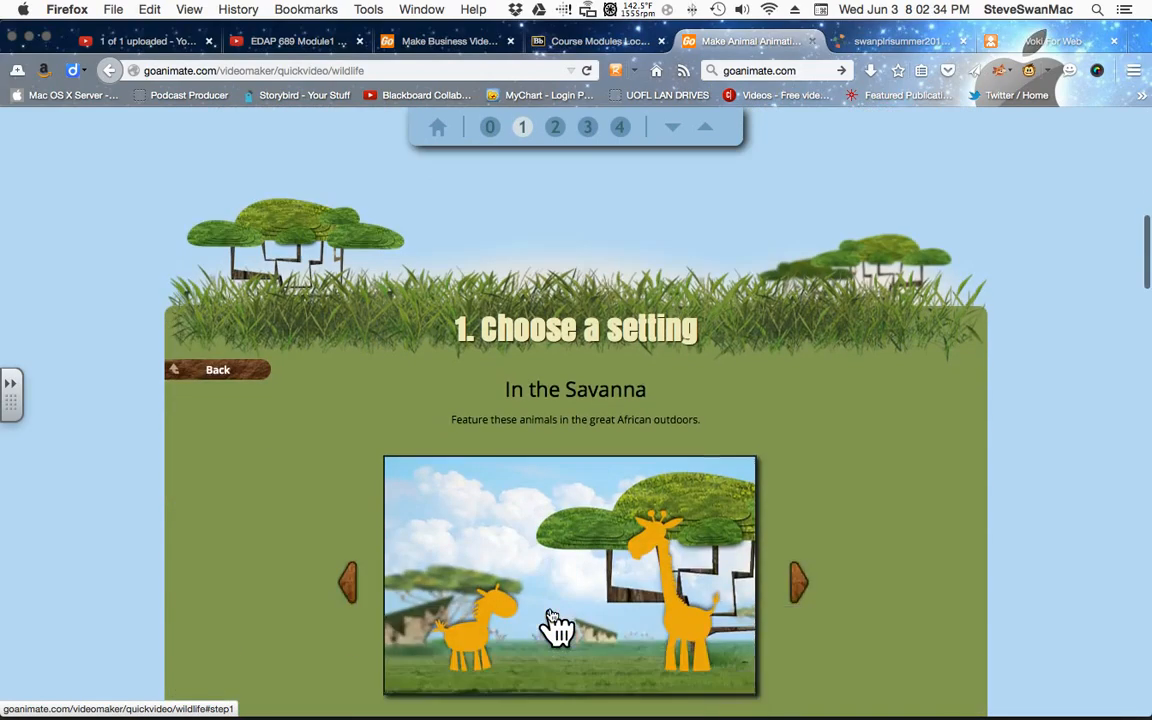
# Cycle through the settings back to In the Savanna and advance to character selection
pyautogui.scroll(-3)
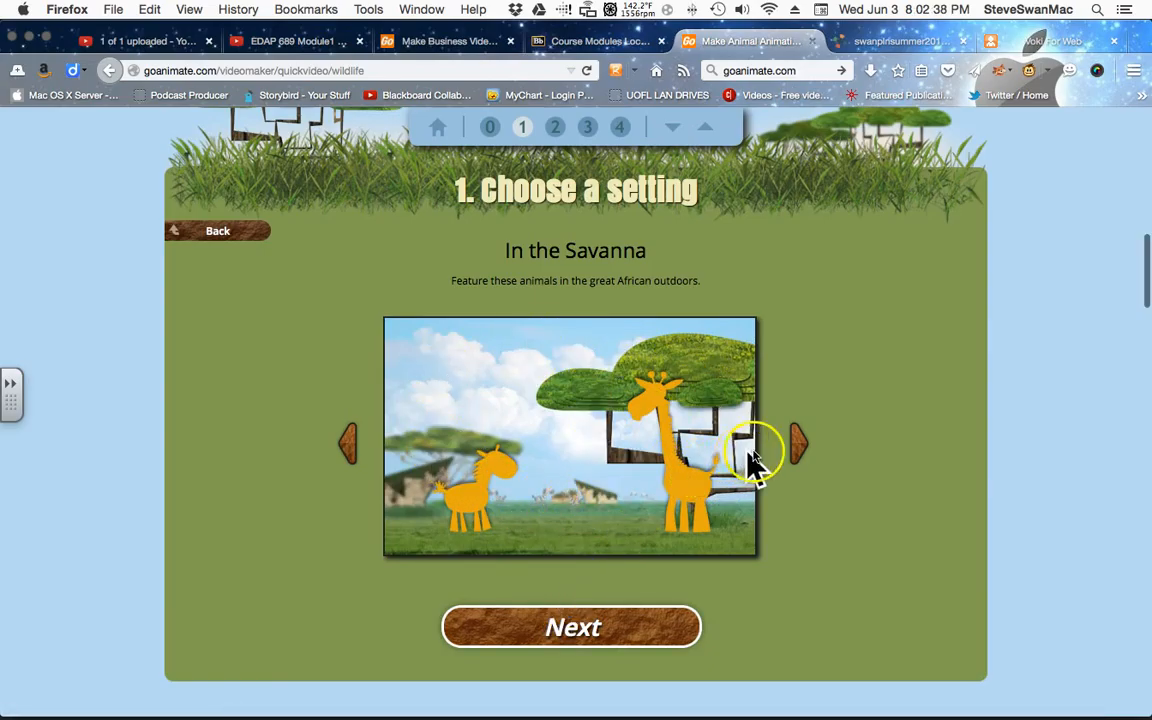
pyautogui.click(796, 444)
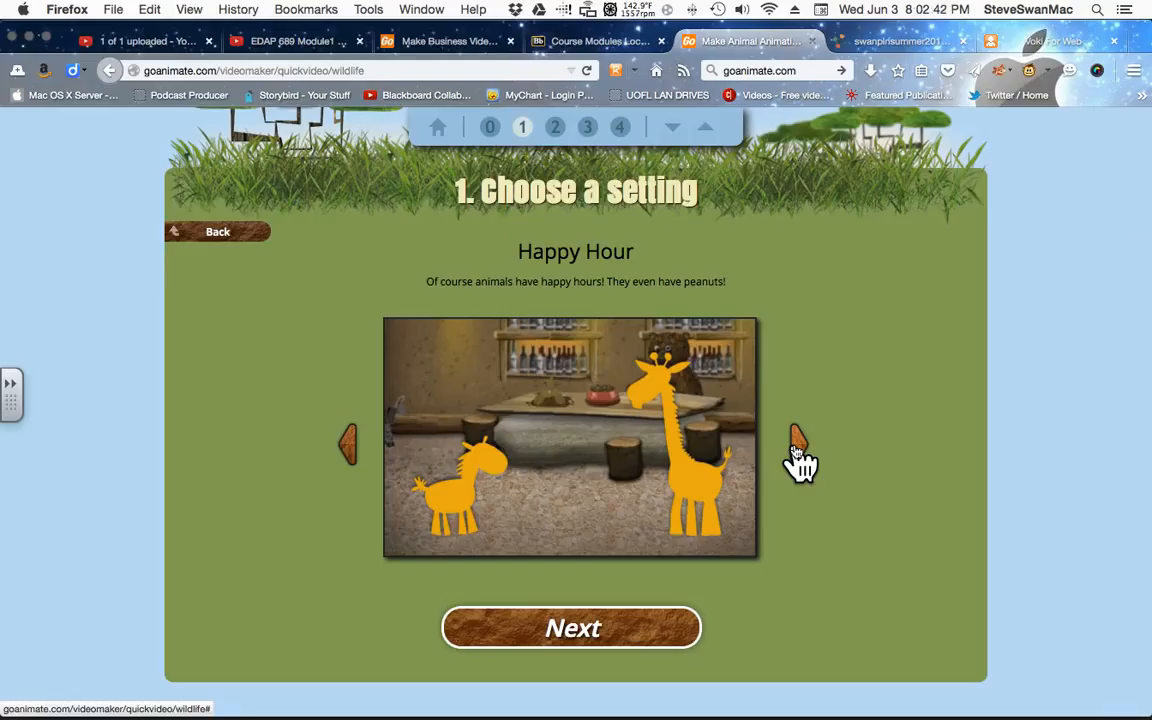
pyautogui.click(800, 444)
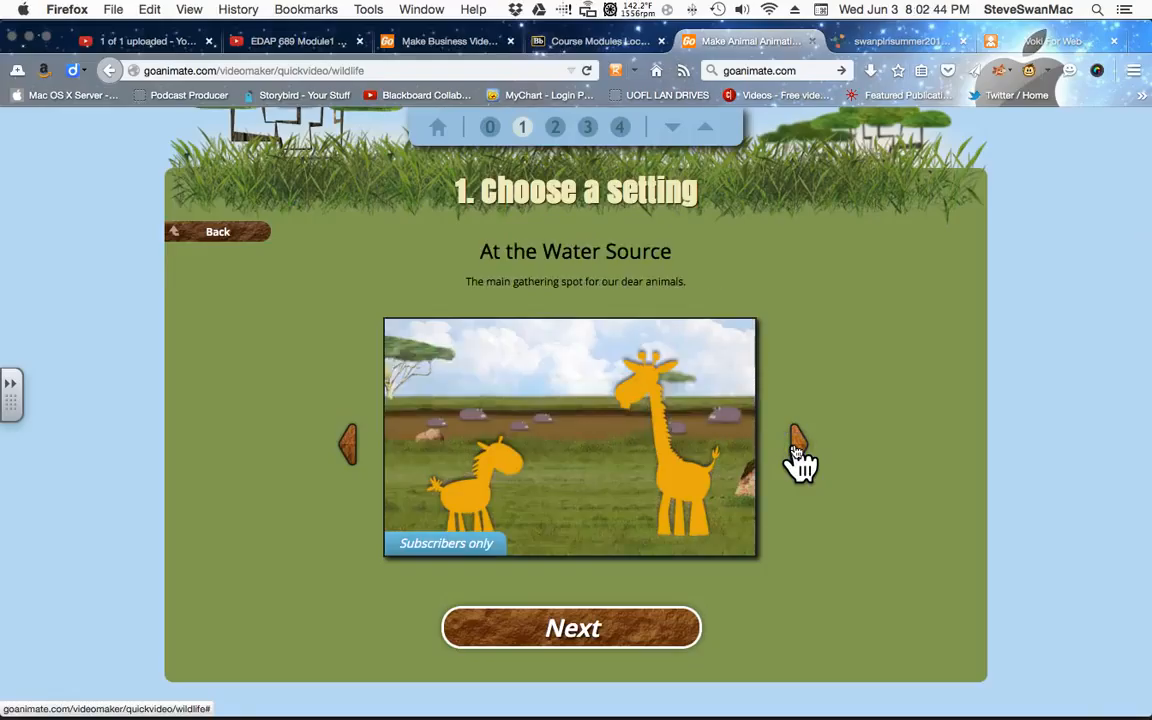
pyautogui.click(798, 444)
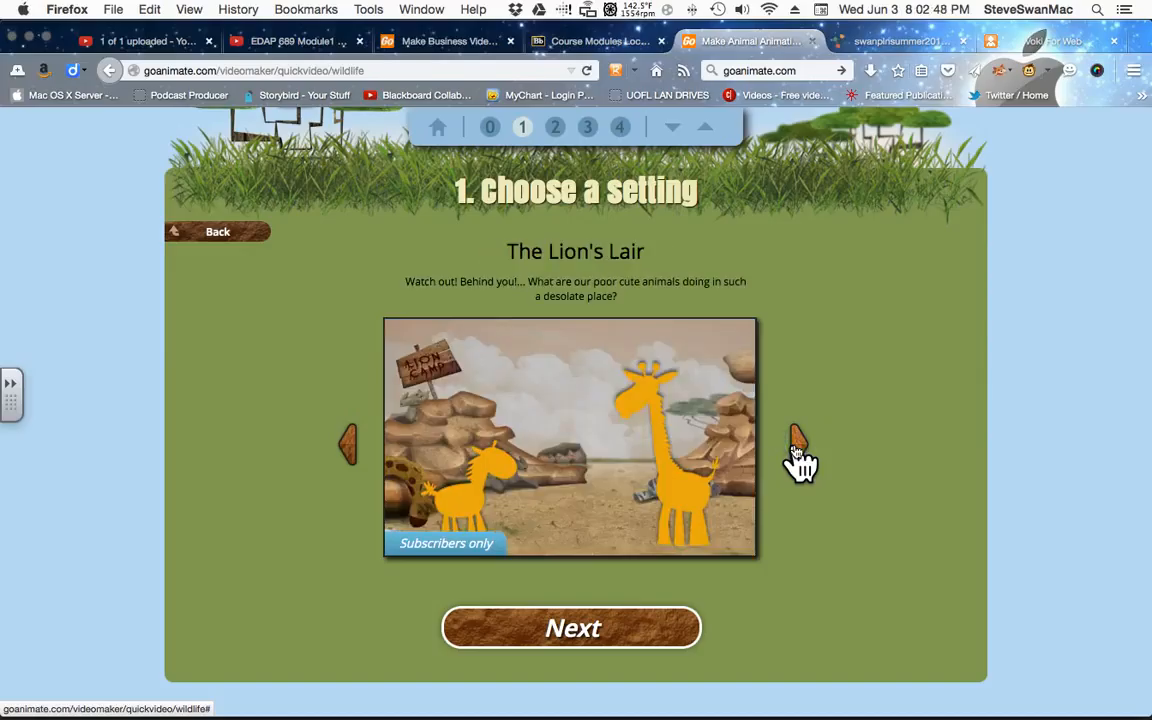
pyautogui.click(796, 444)
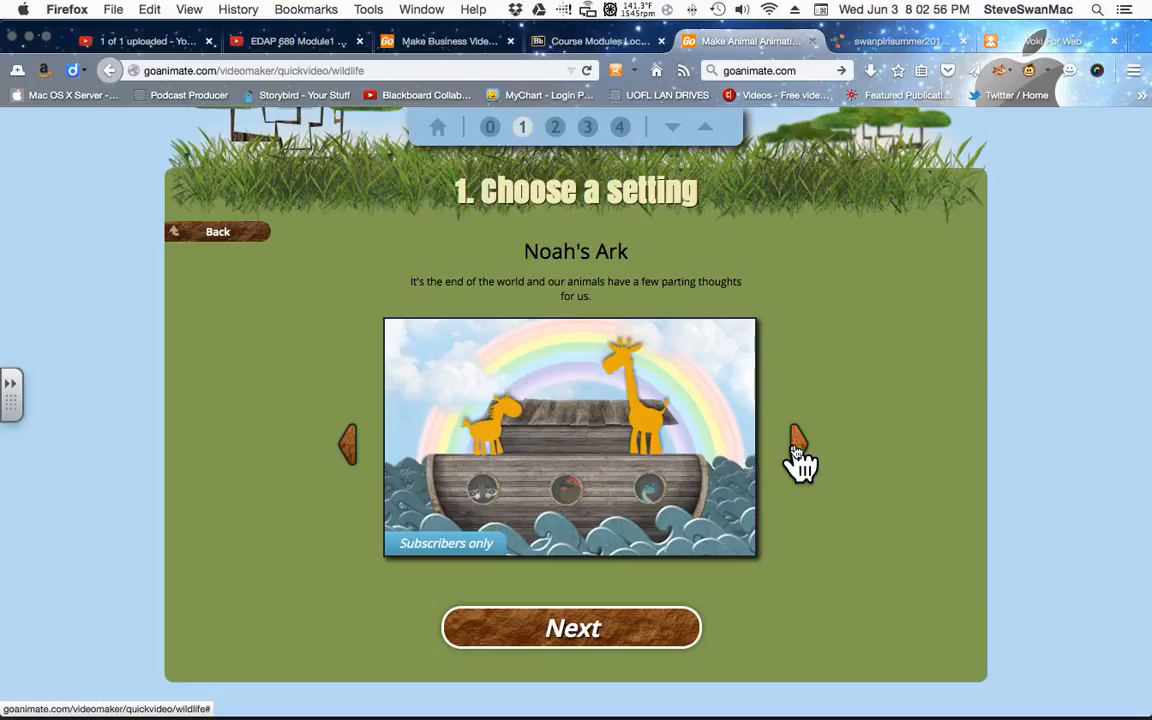
pyautogui.click(798, 444)
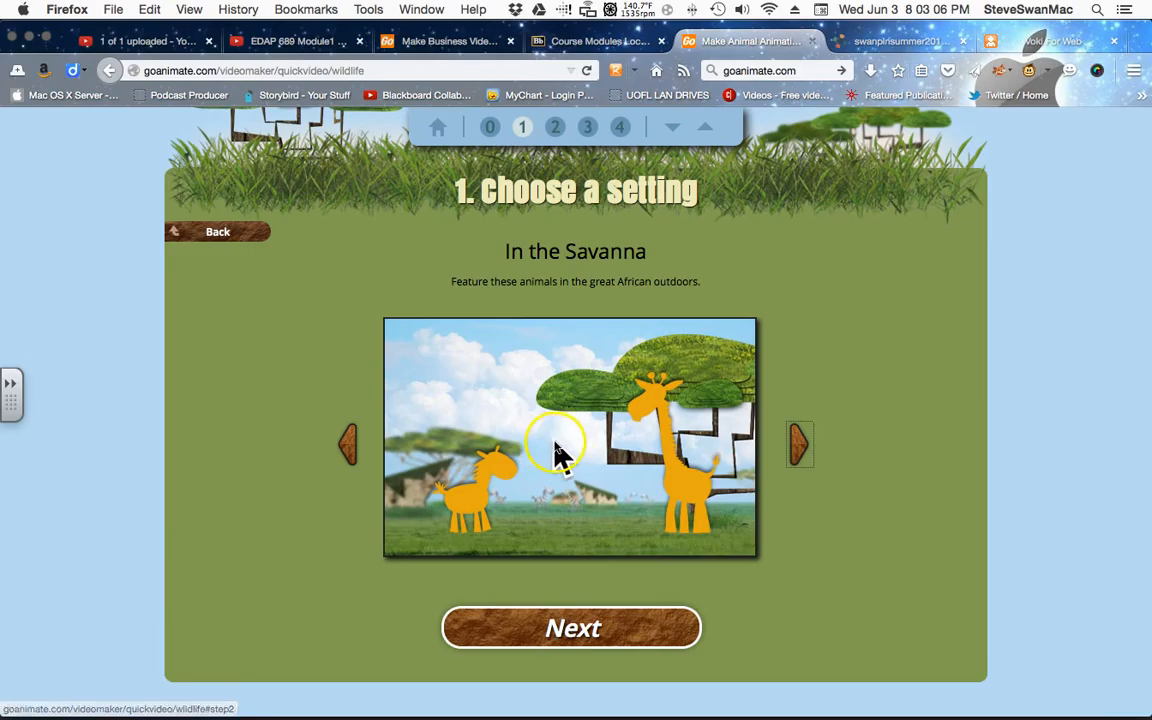
pyautogui.click(572, 628)
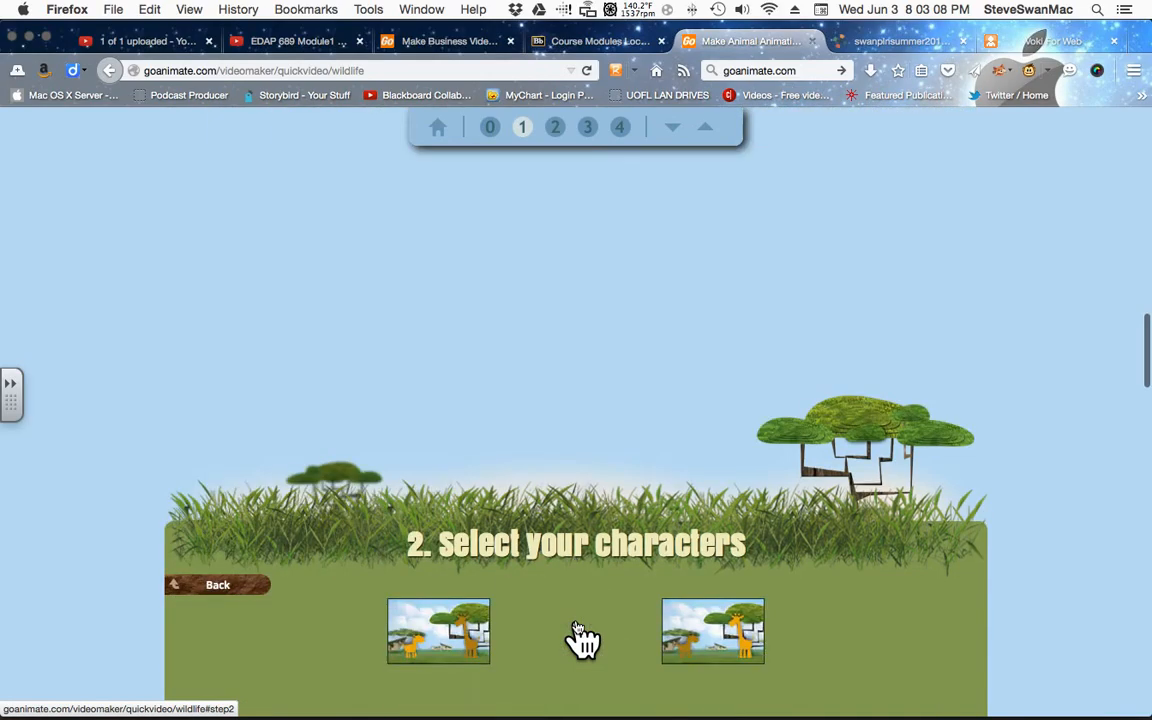
# Pick Elephant and Hippo as the two characters and proceed to the dialogue step
pyautogui.scroll(-3)
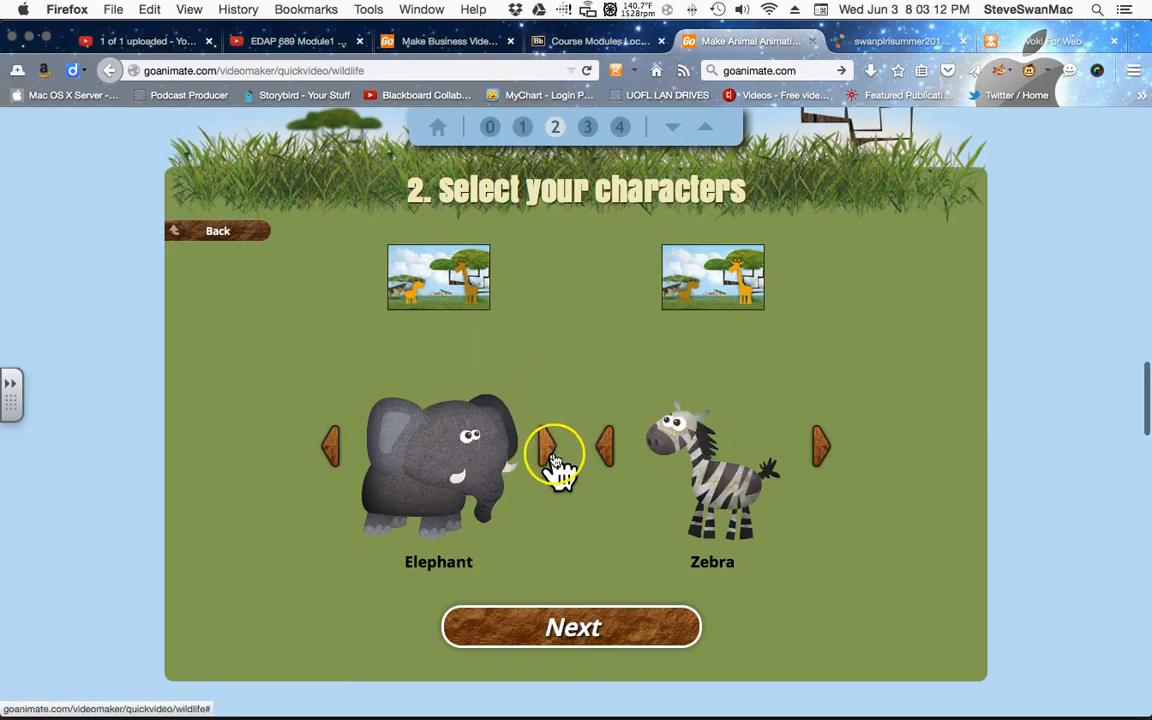
pyautogui.click(556, 448)
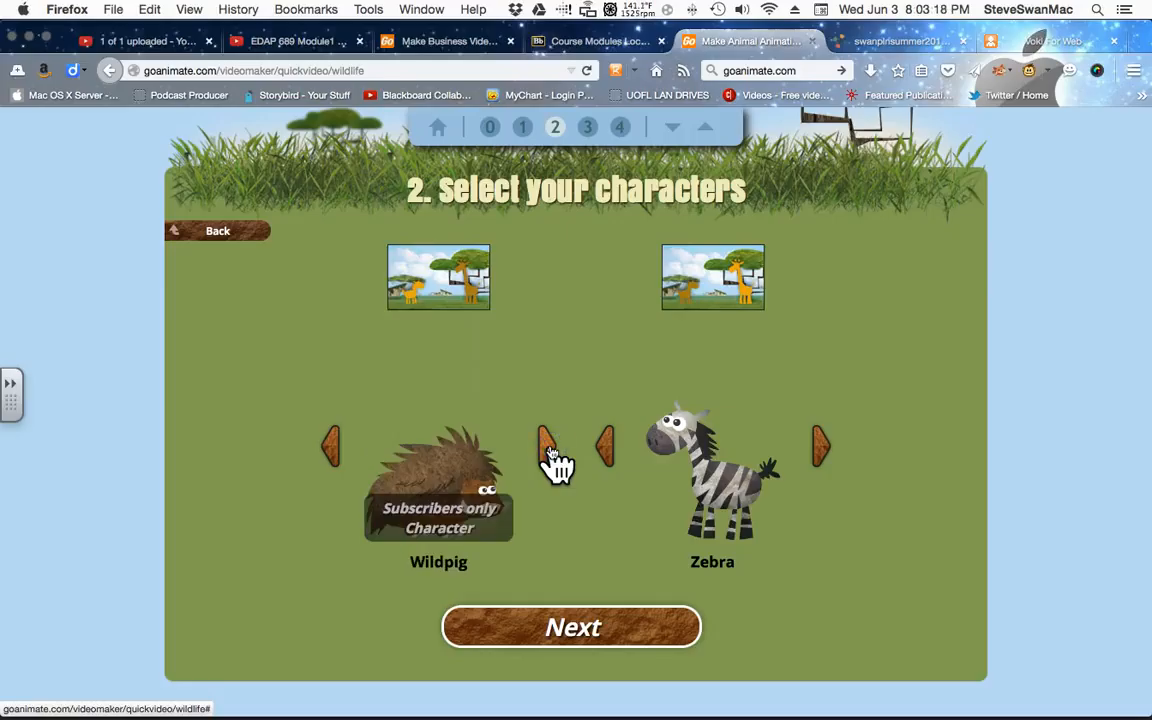
pyautogui.click(332, 448)
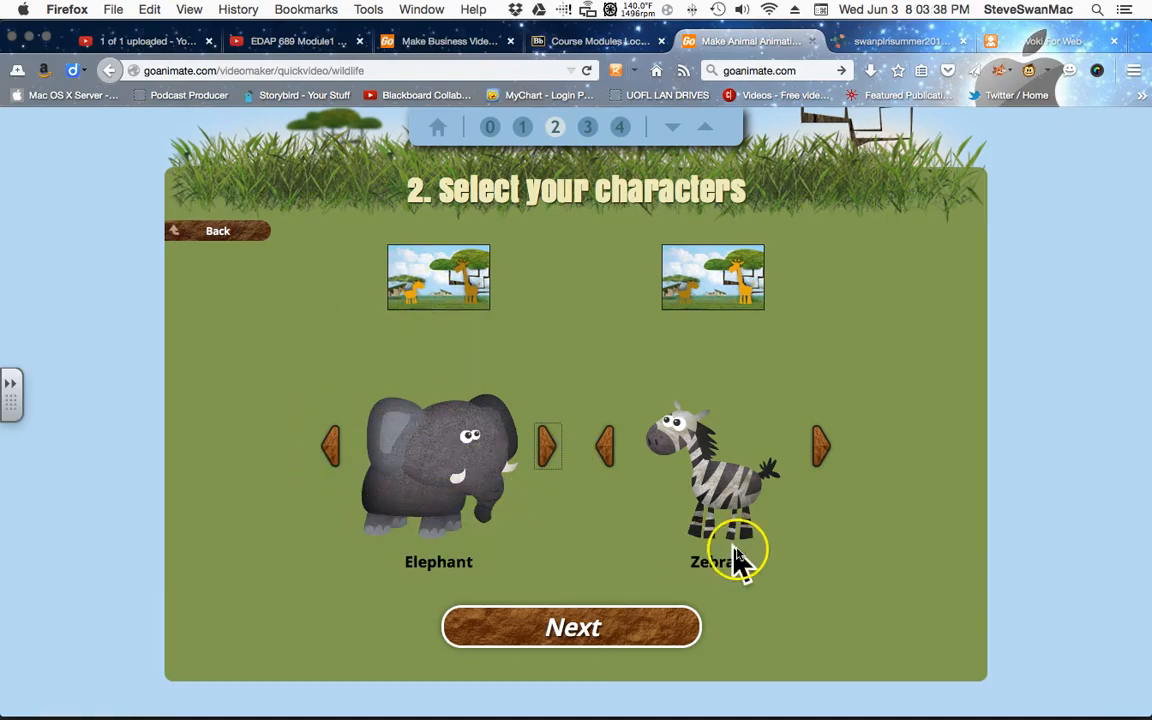
pyautogui.moveTo(938, 488)
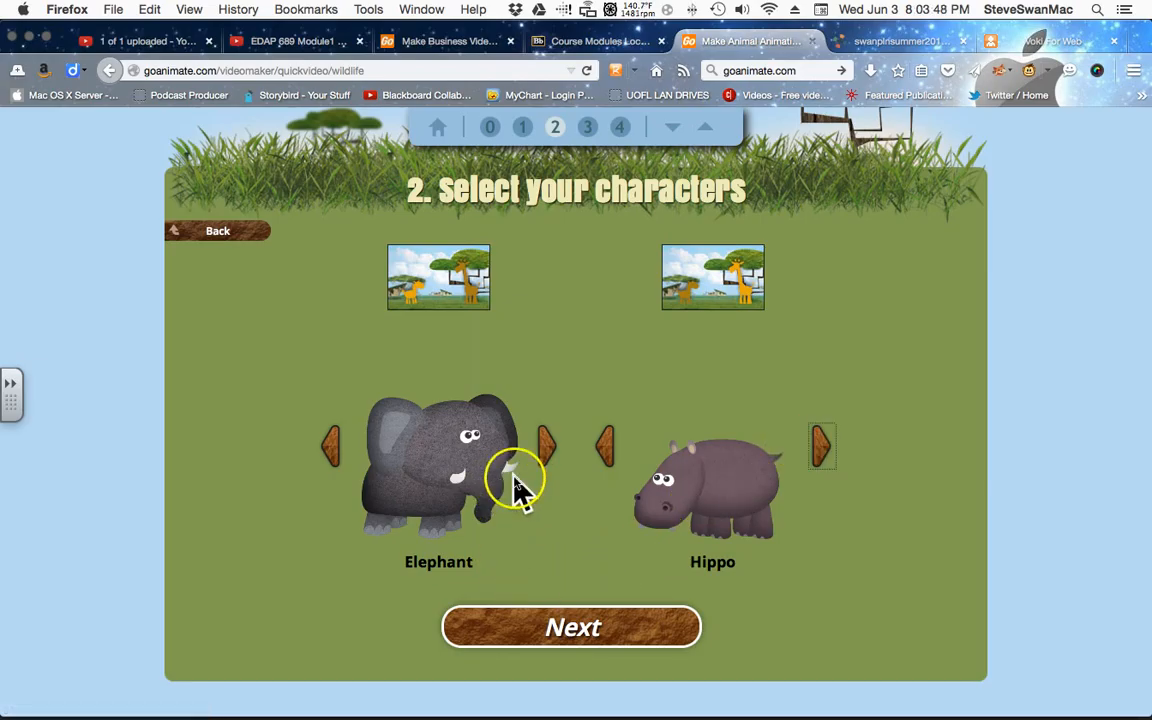
pyautogui.moveTo(660, 570)
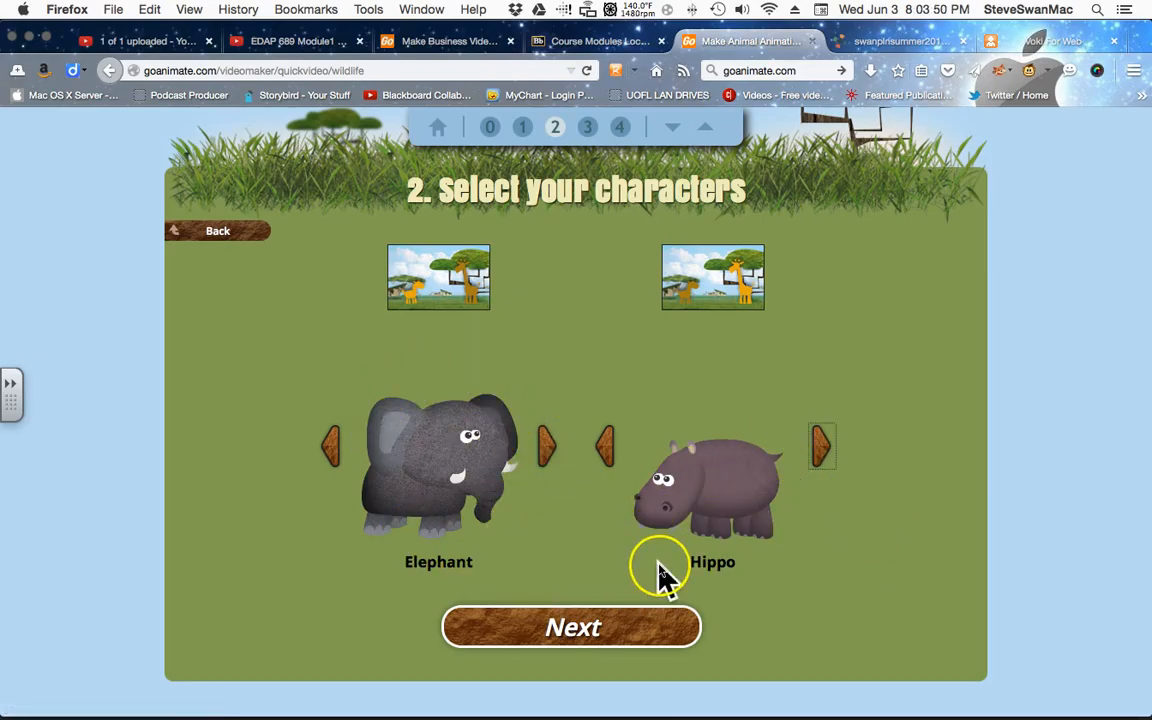
pyautogui.click(572, 628)
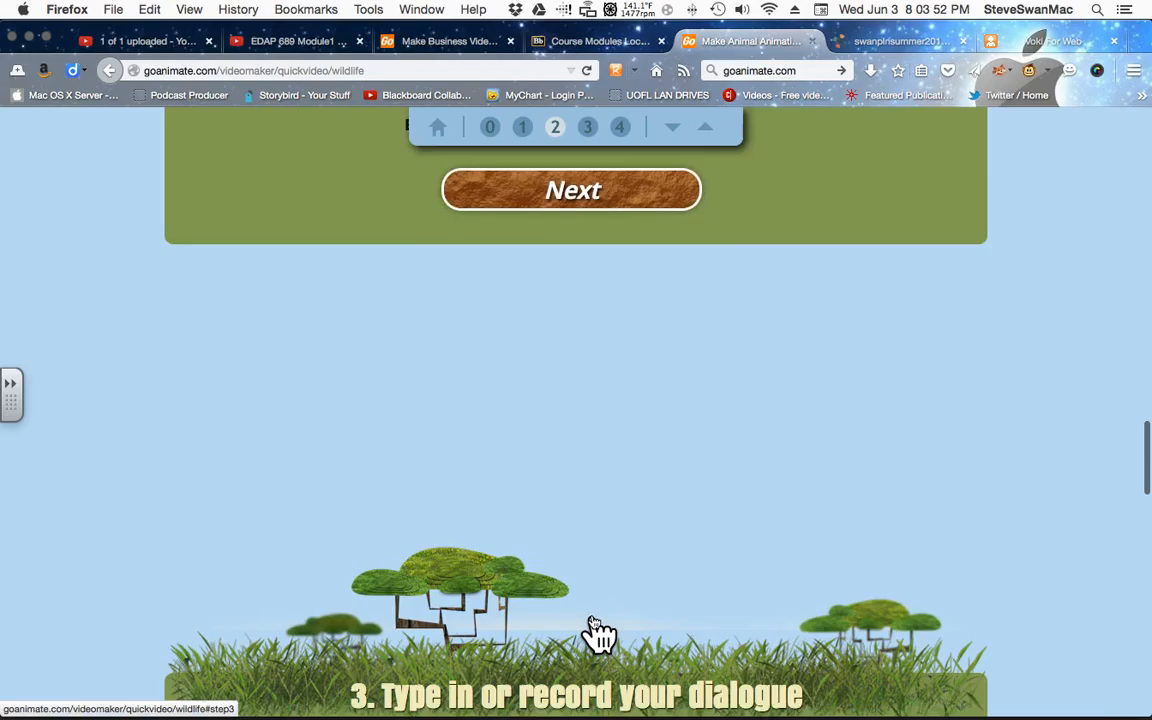
# Bring up the Voice choices under the first dialogue line
pyautogui.click(572, 190)
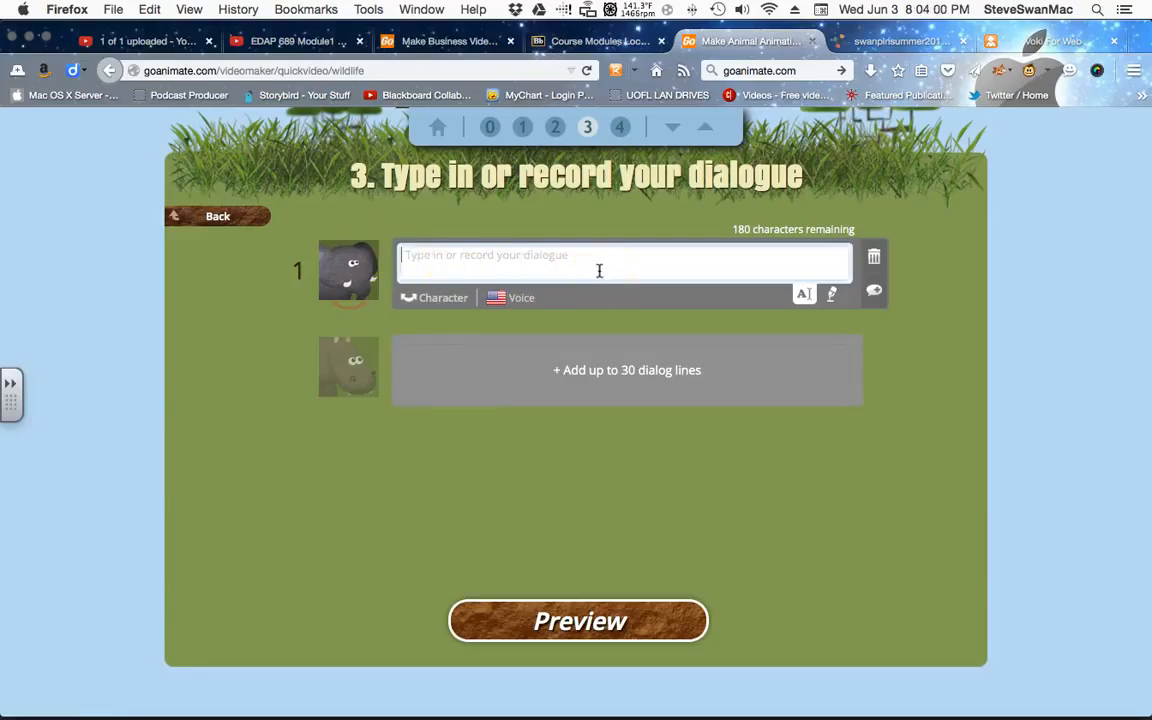
pyautogui.click(520, 296)
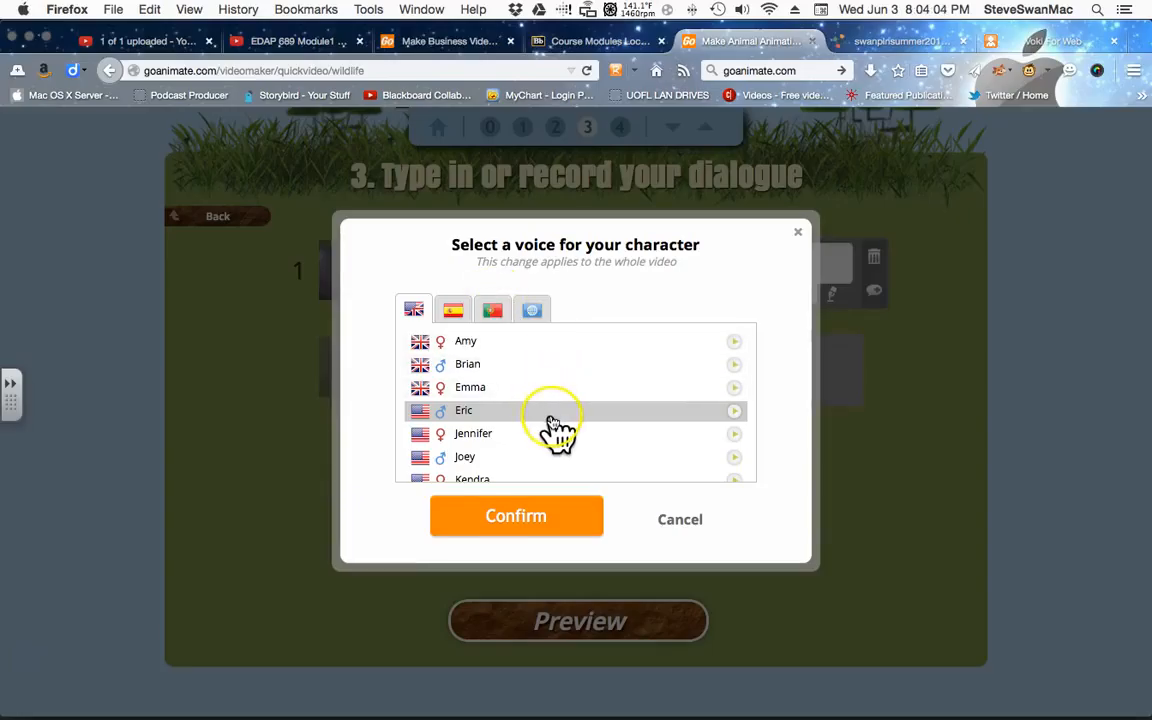
# Choose Paul from the voice list and confirm it as the character's voice
pyautogui.scroll(-3)
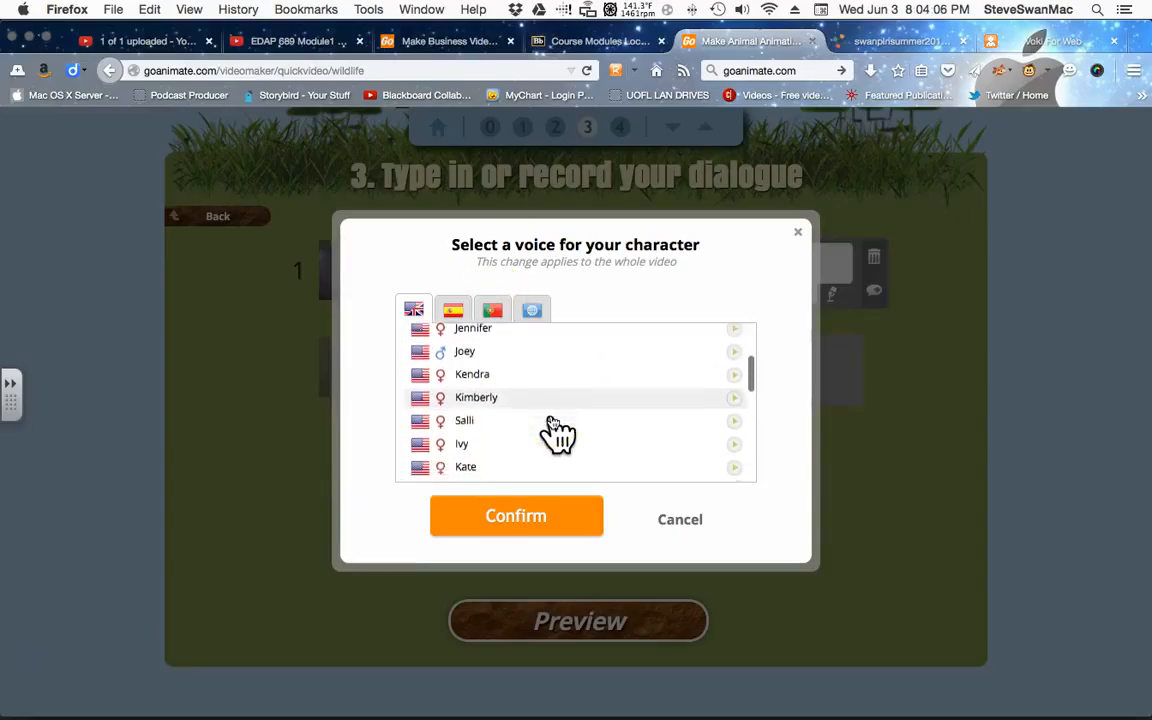
pyautogui.scroll(-3)
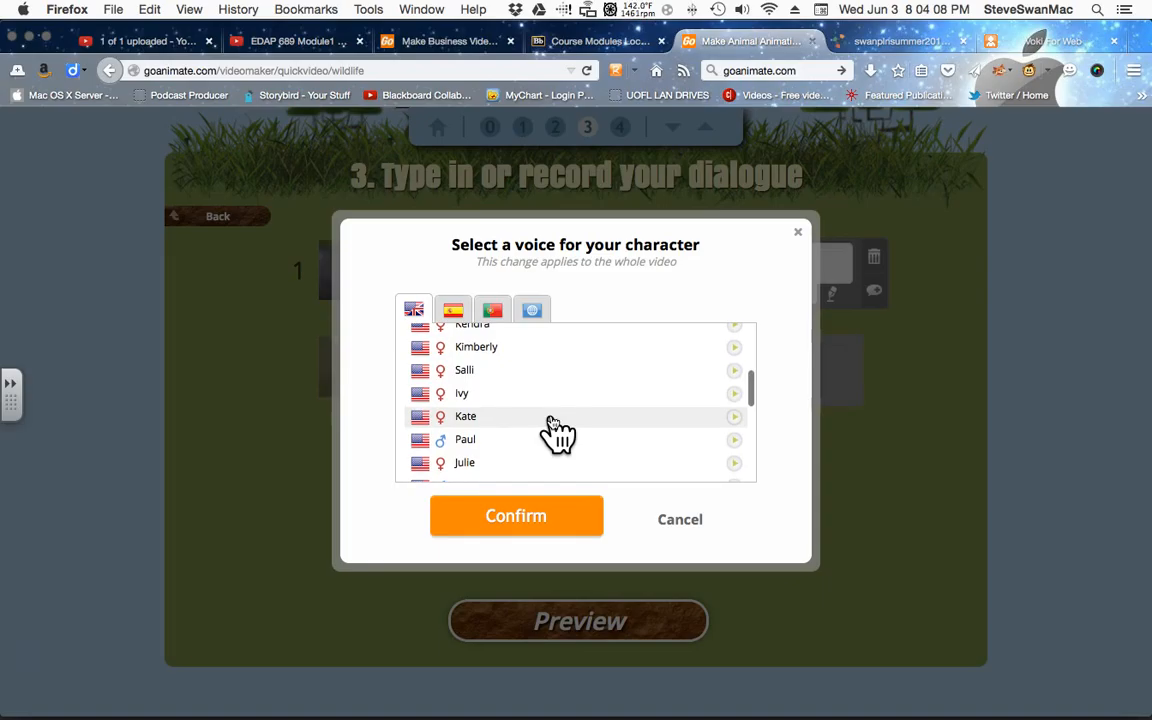
pyautogui.scroll(-3)
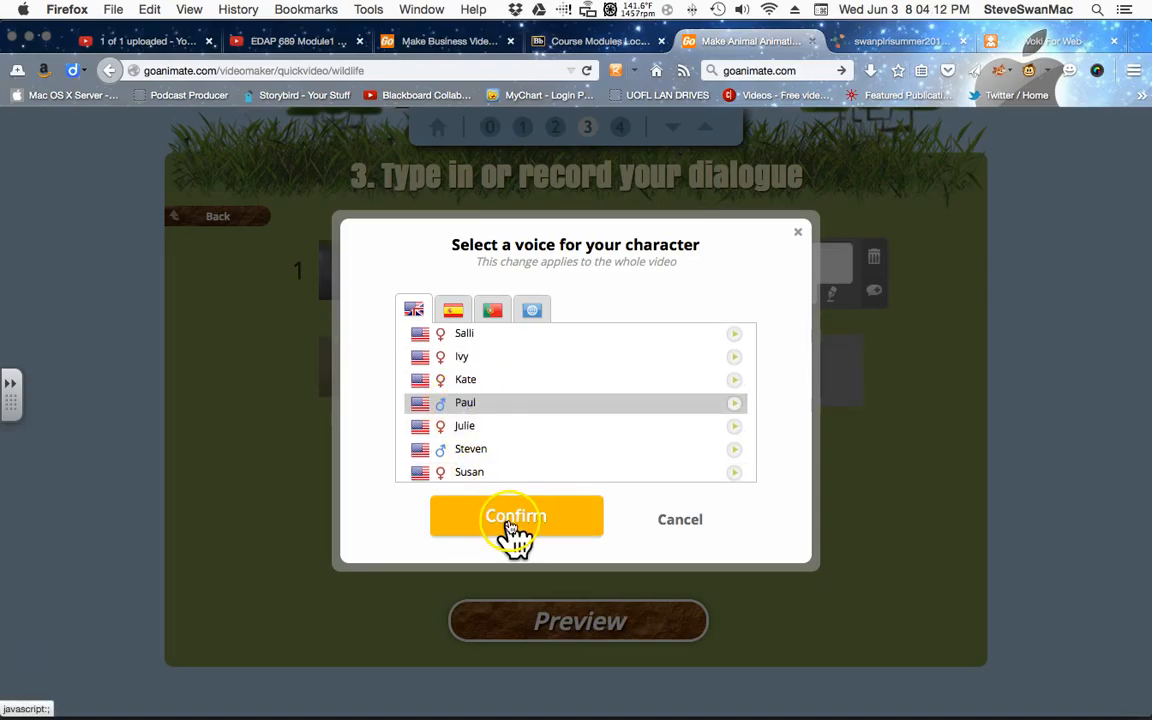
pyautogui.click(516, 516)
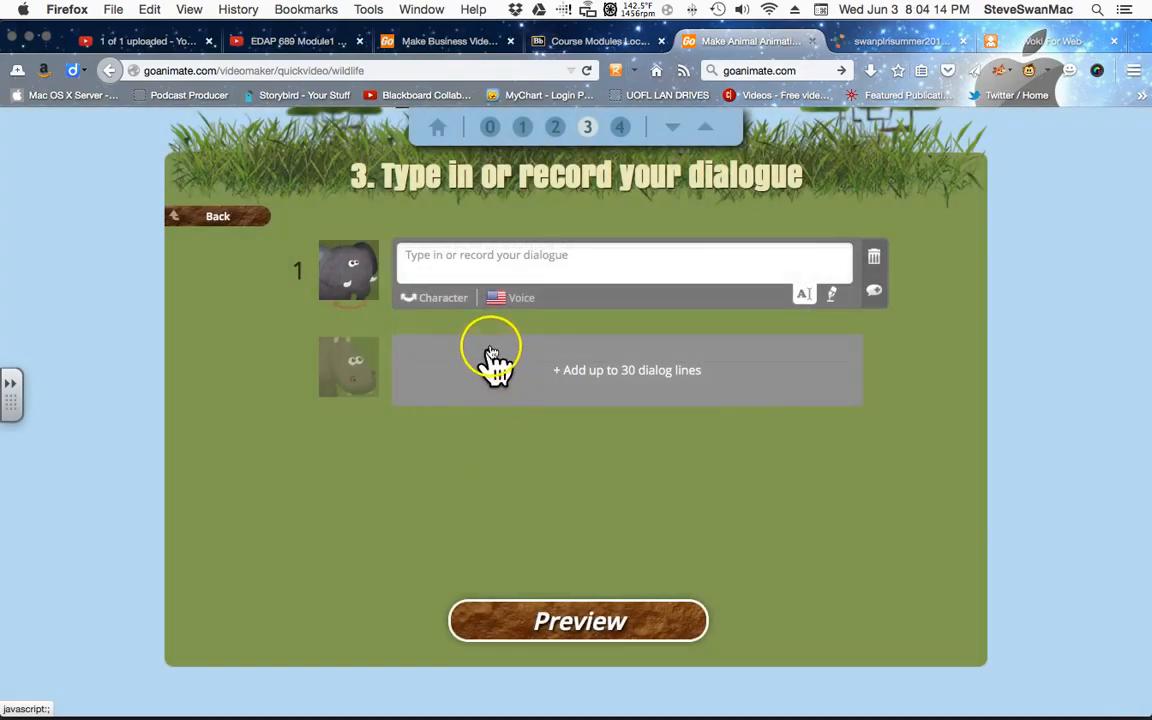
# Enter 'It was soooo loong ago' as line 1 and switch which character speaks it
pyautogui.click(624, 254)
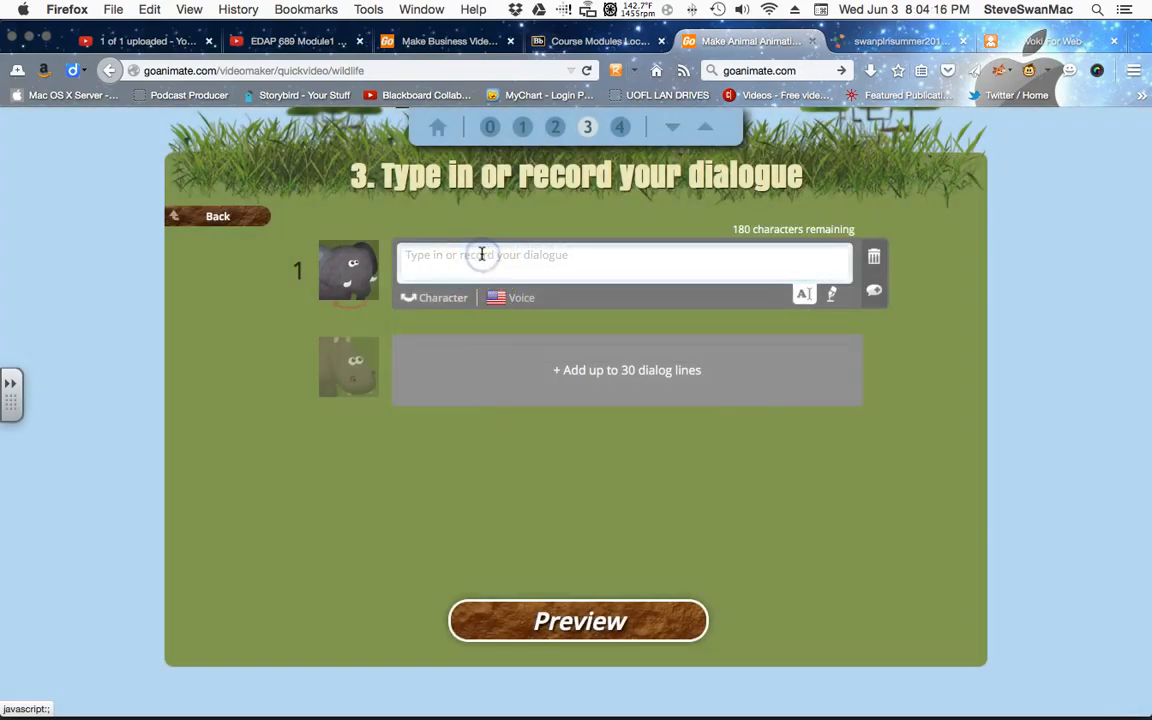
pyautogui.click(484, 254)
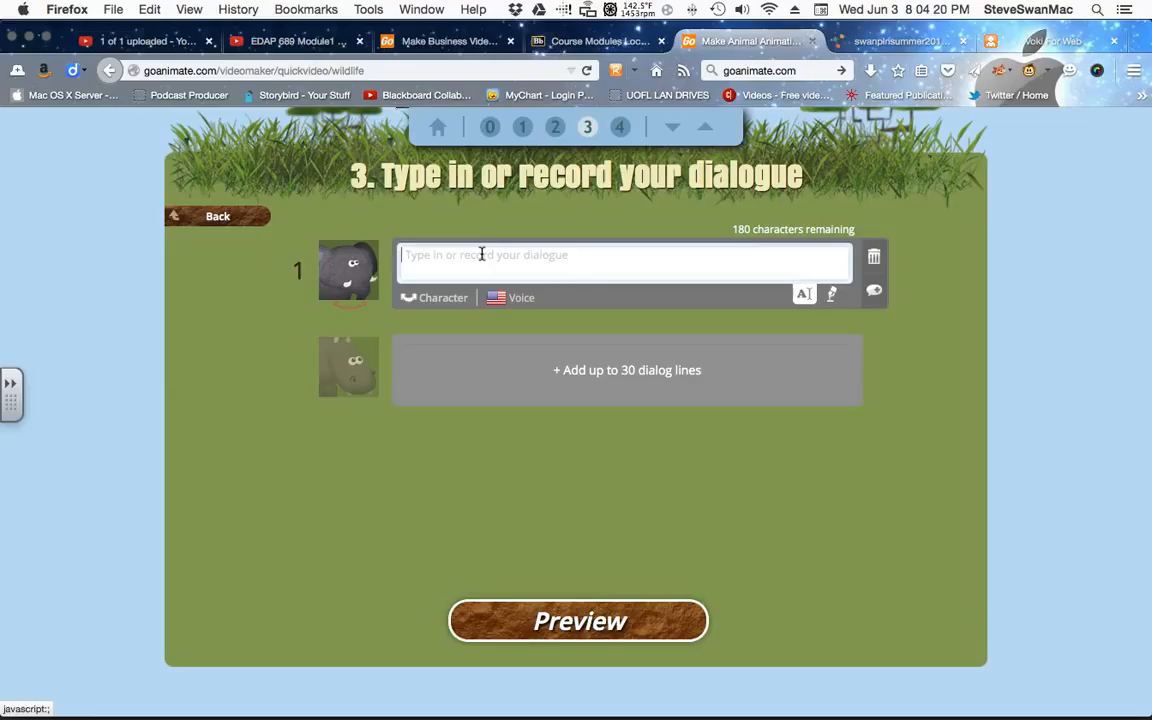
pyautogui.write('It was so looong ago....')
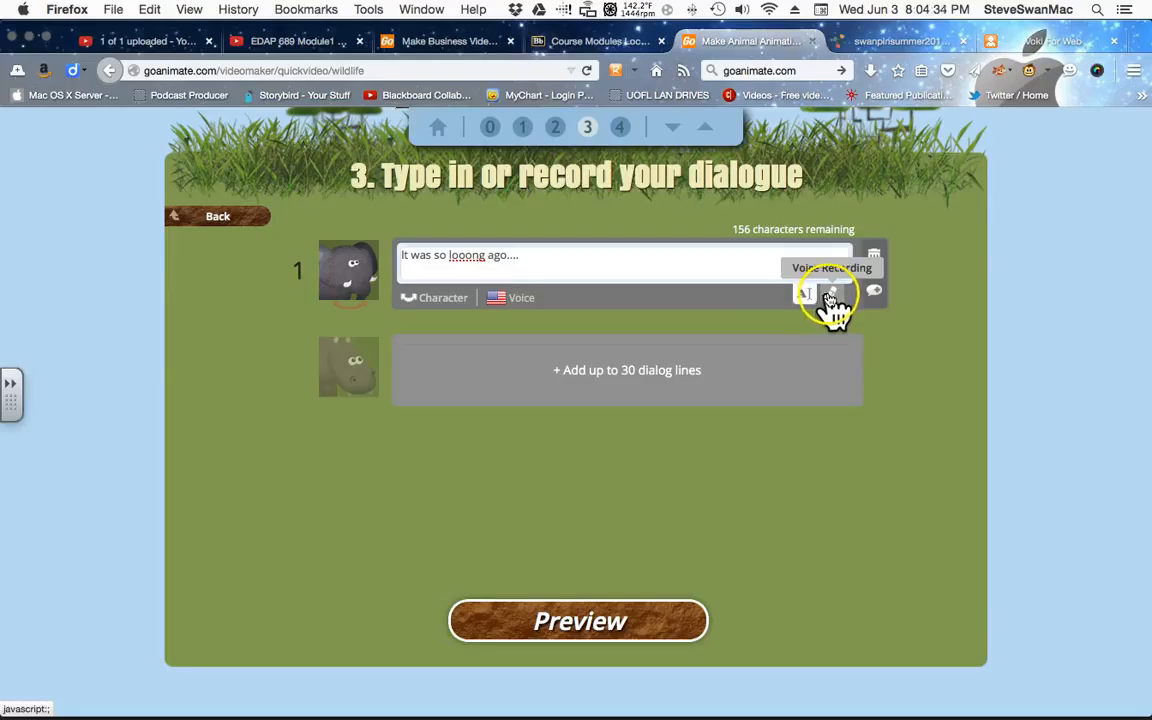
pyautogui.moveTo(770, 296)
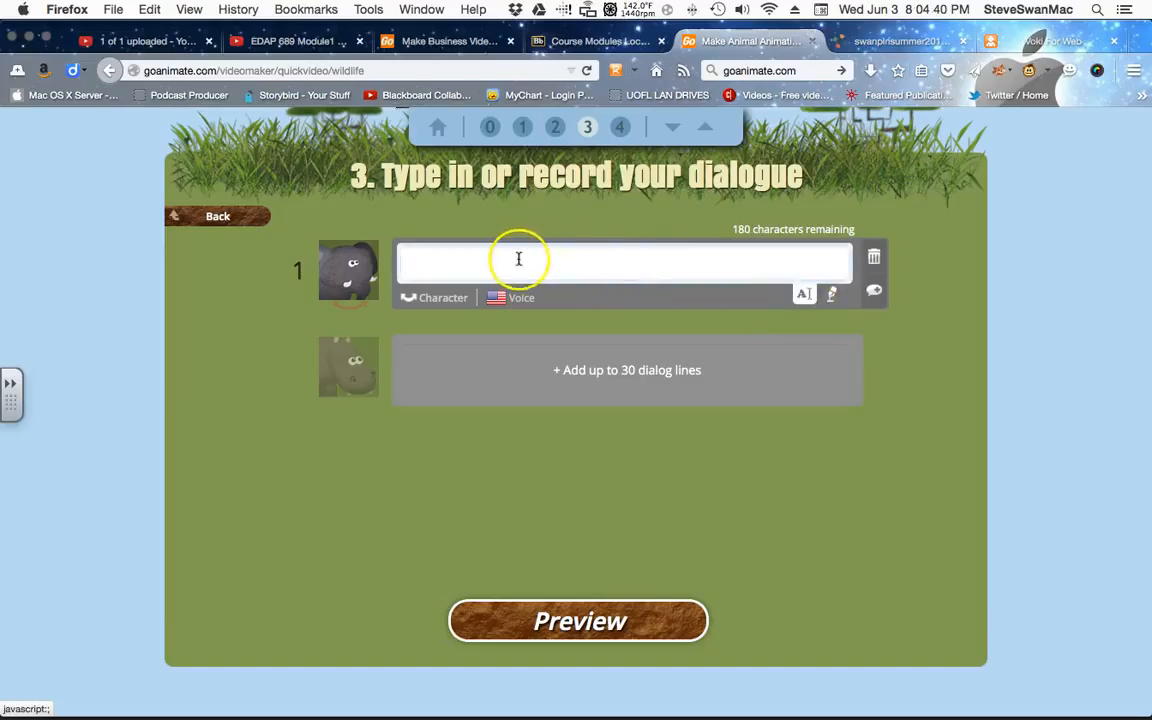
pyautogui.click(518, 260)
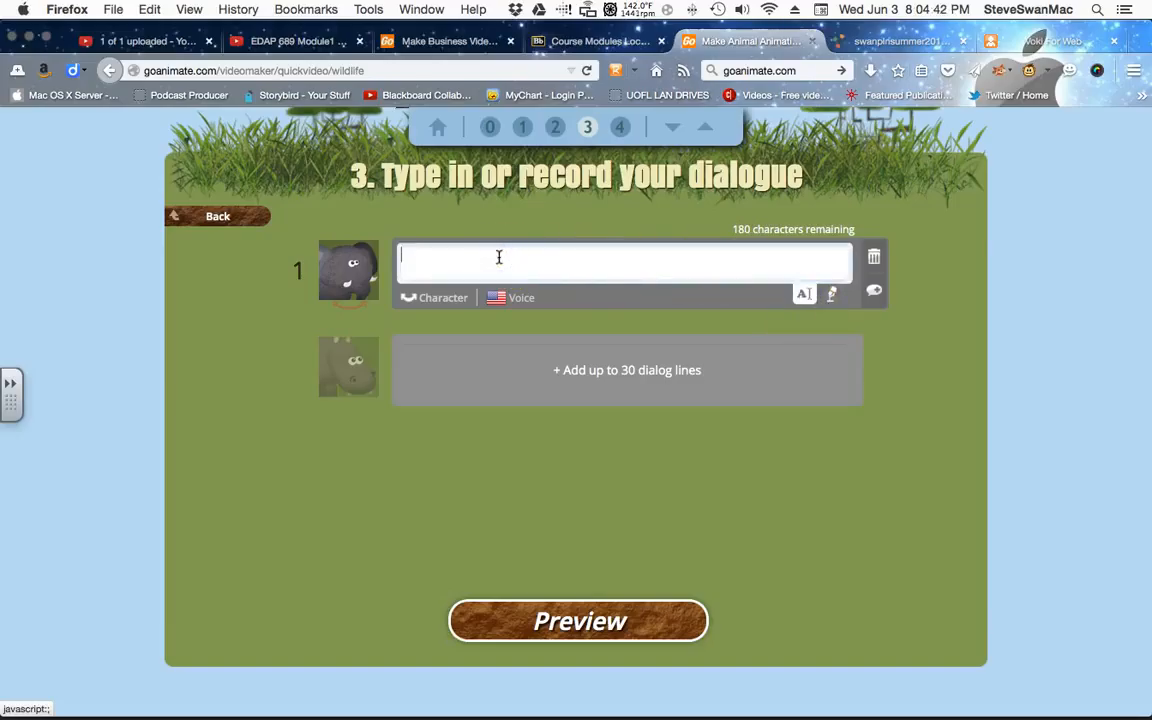
pyautogui.write('hi')
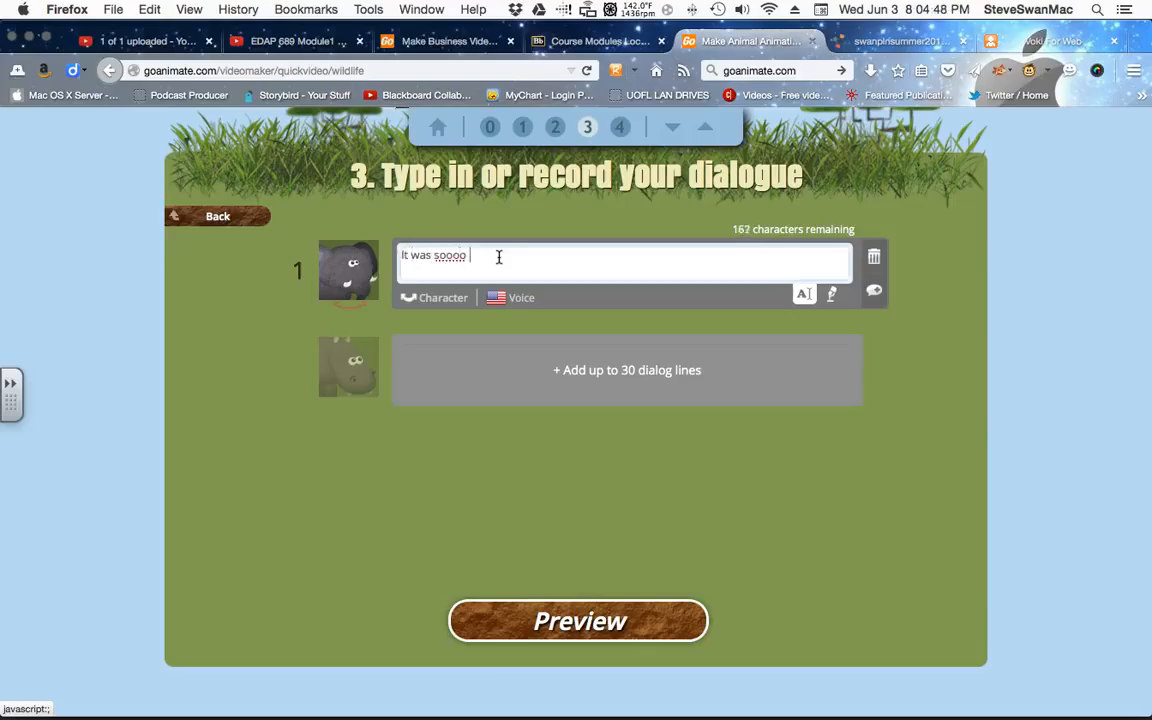
pyautogui.write('loong')
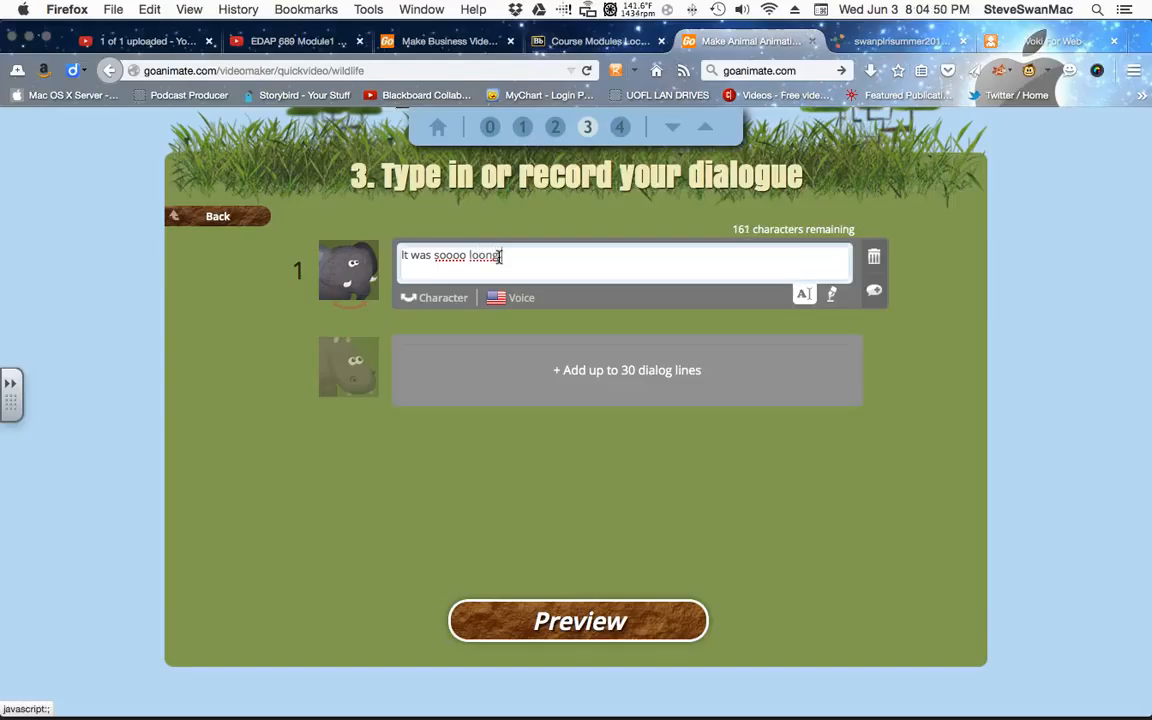
pyautogui.write('ago')
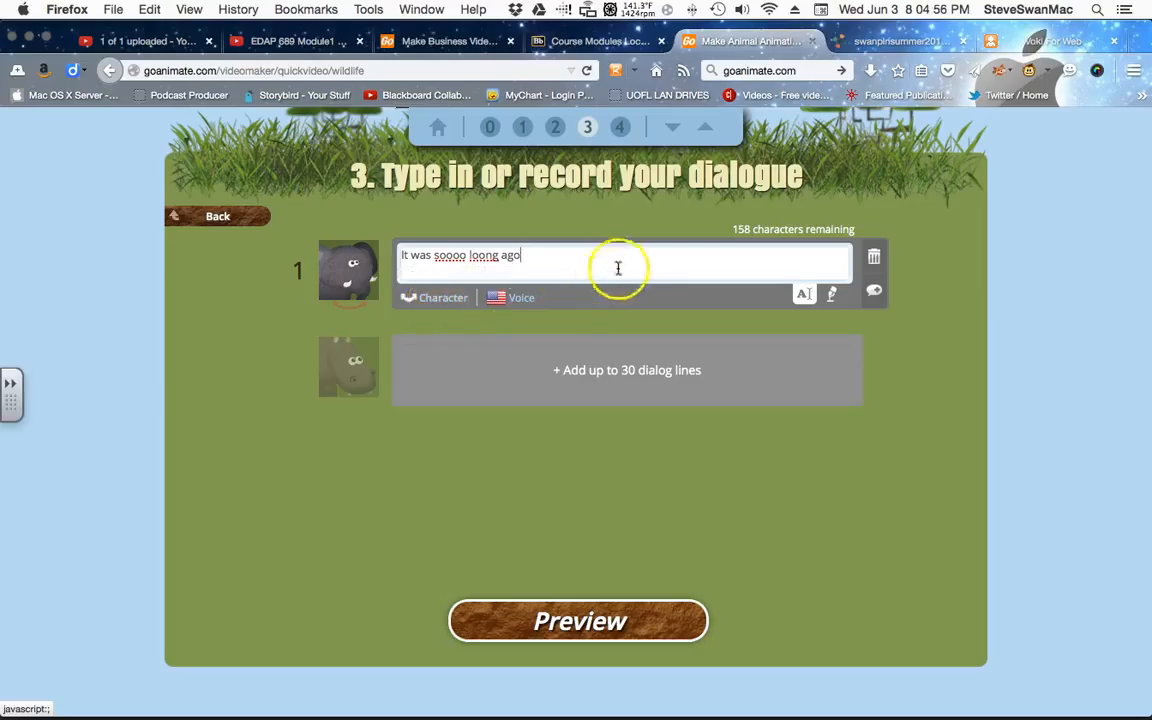
pyautogui.moveTo(548, 330)
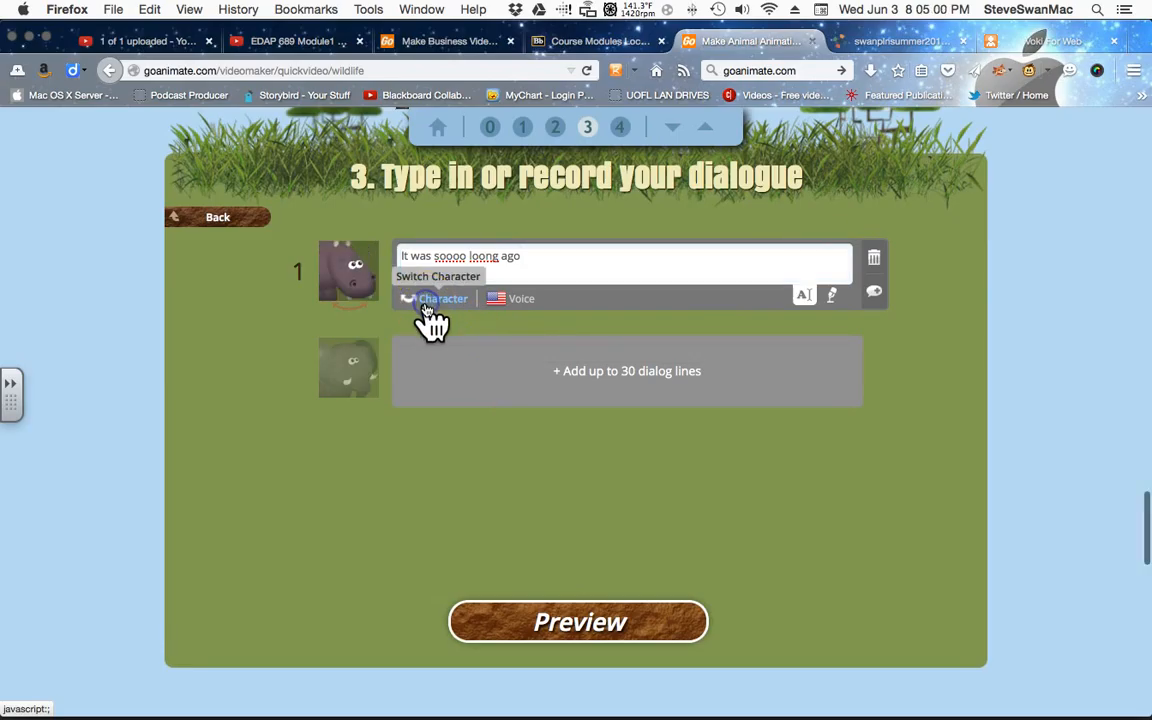
pyautogui.click(440, 300)
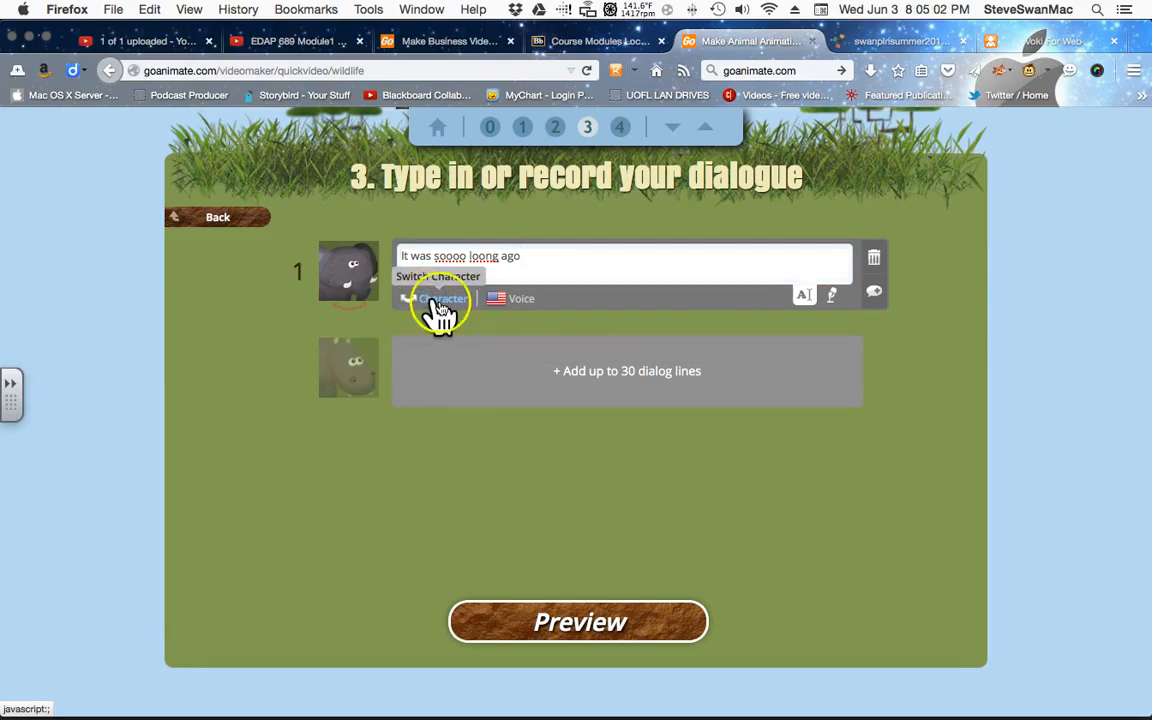
pyautogui.moveTo(310, 336)
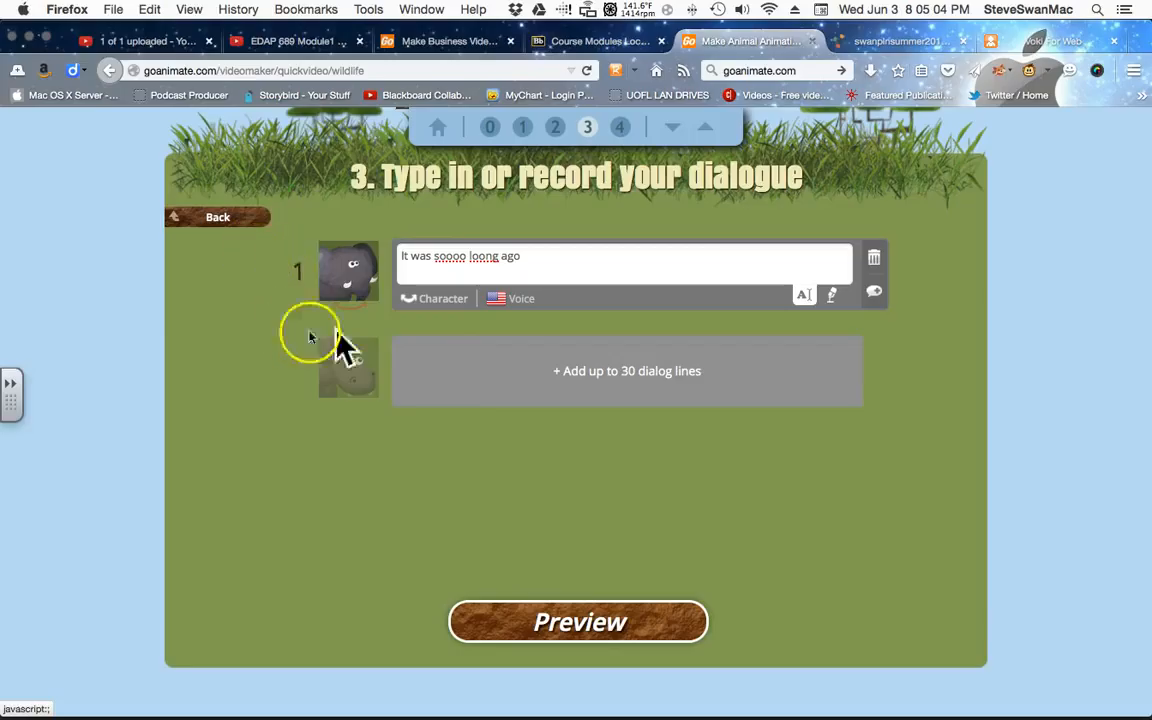
# Add line 2 'What was so long ago?' and start an empty third dialogue line
pyautogui.click(628, 370)
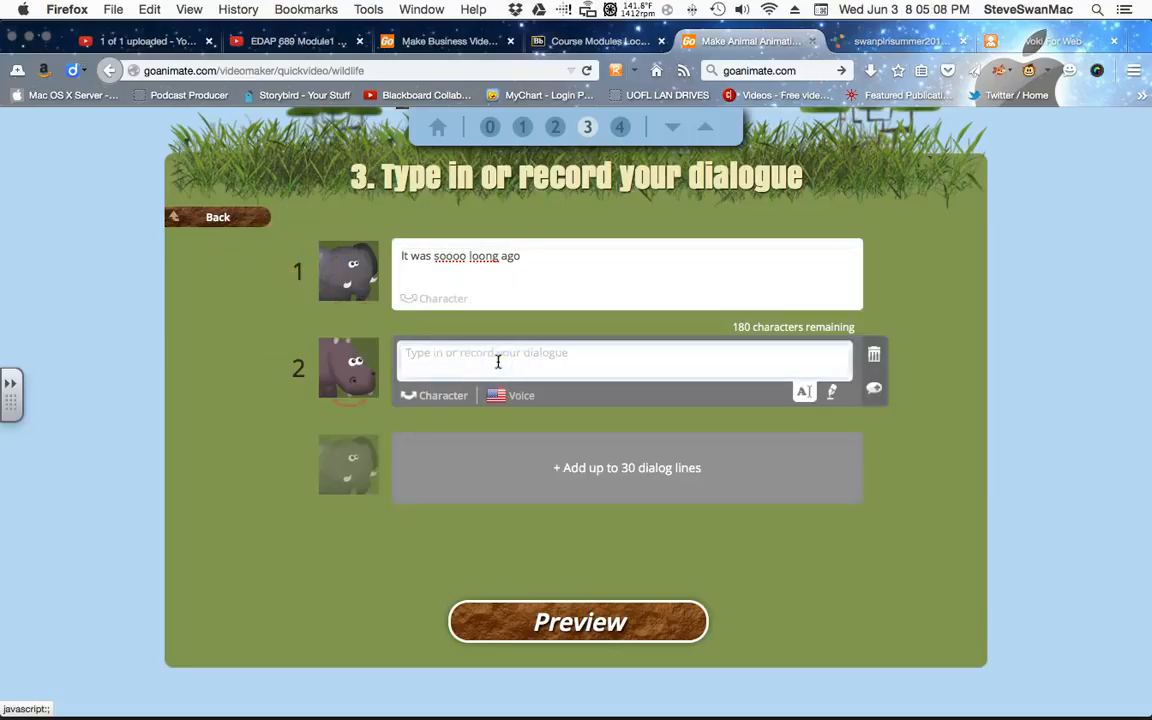
pyautogui.write('W')
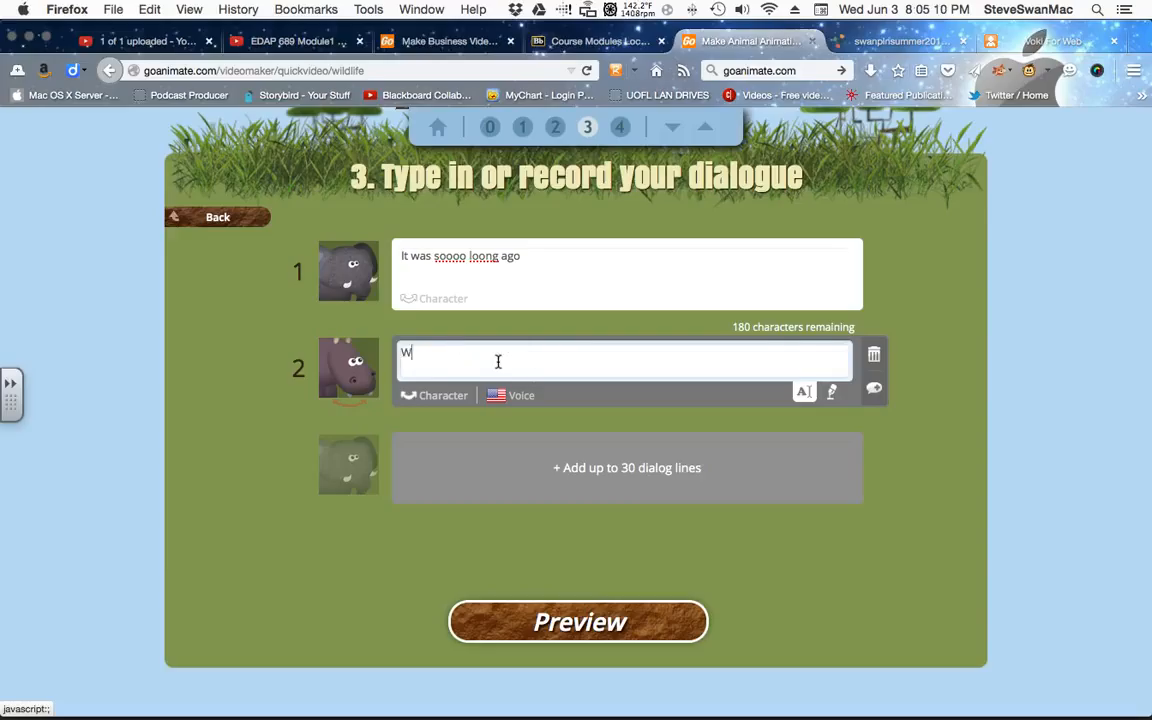
pyautogui.write('hat was so')
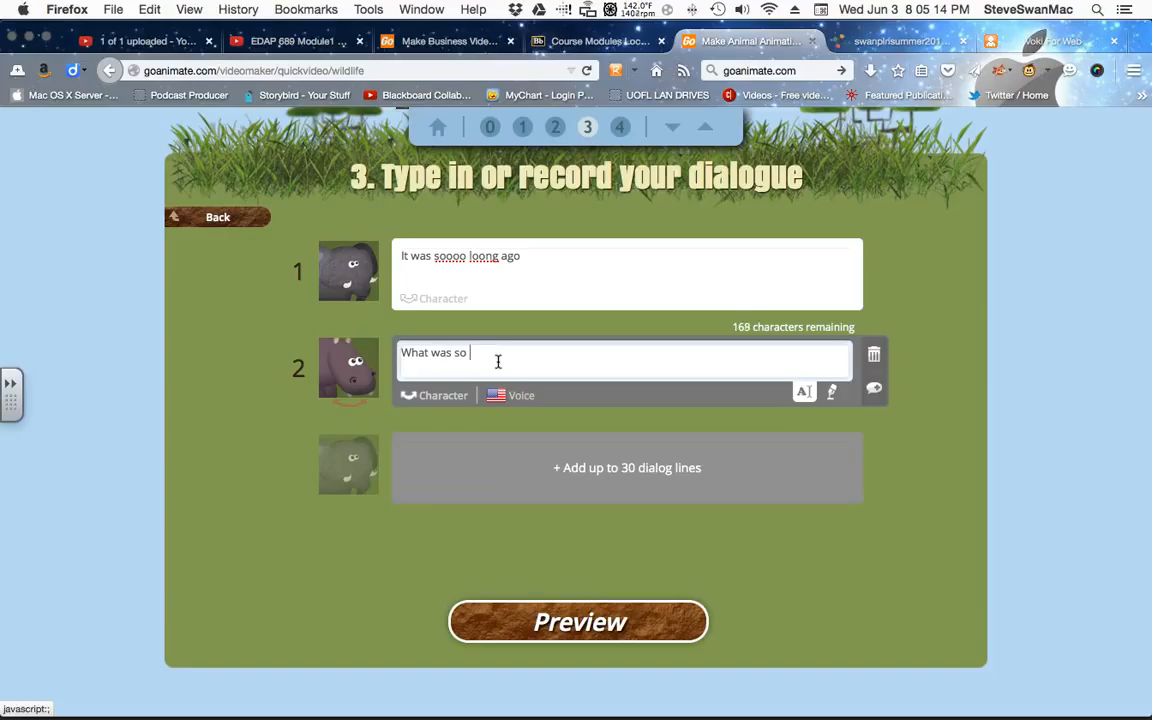
pyautogui.write('long ago?')
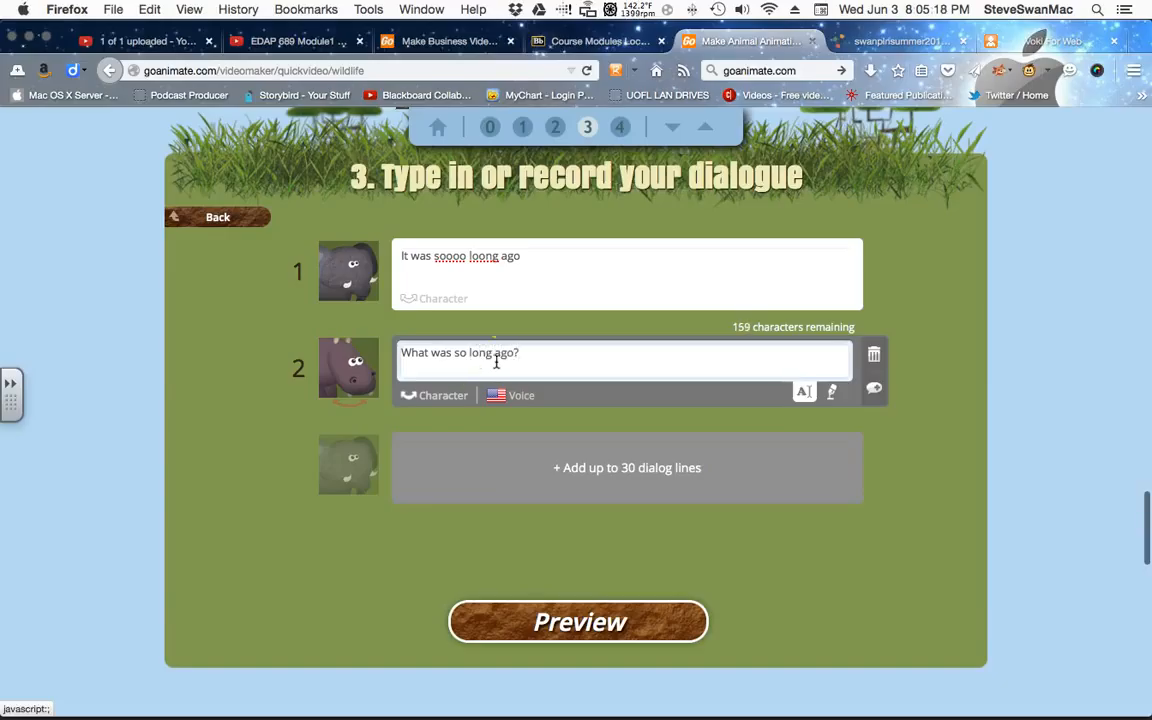
pyautogui.click(628, 468)
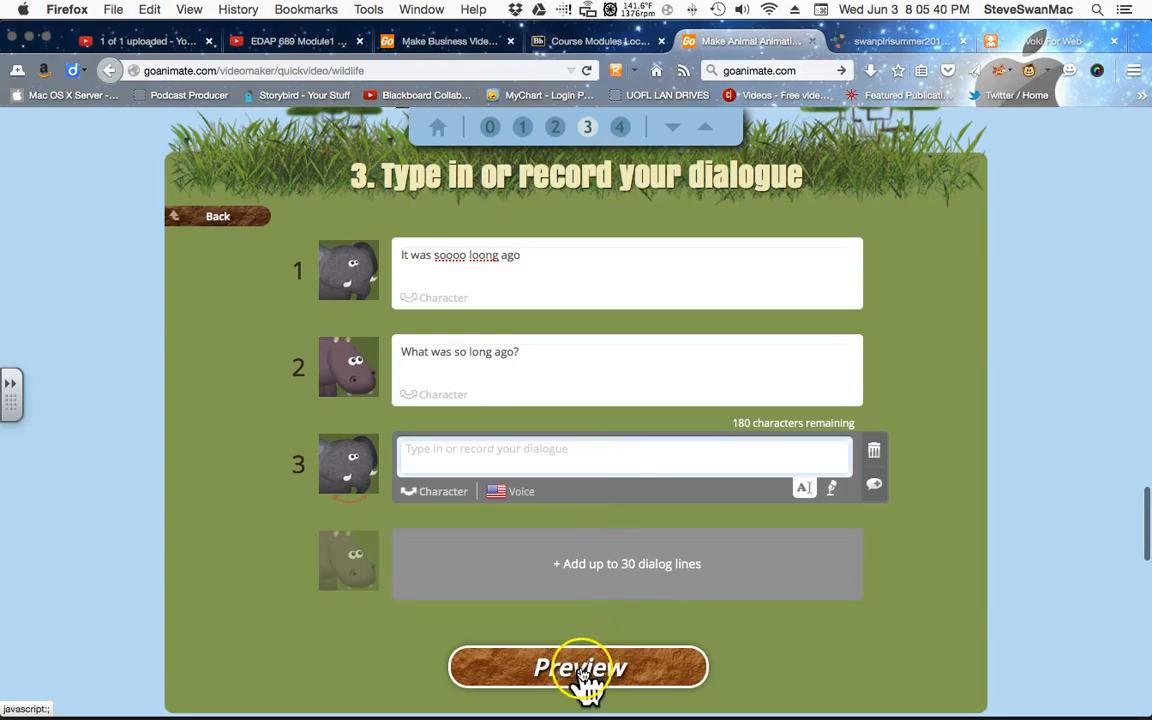
pyautogui.click(578, 668)
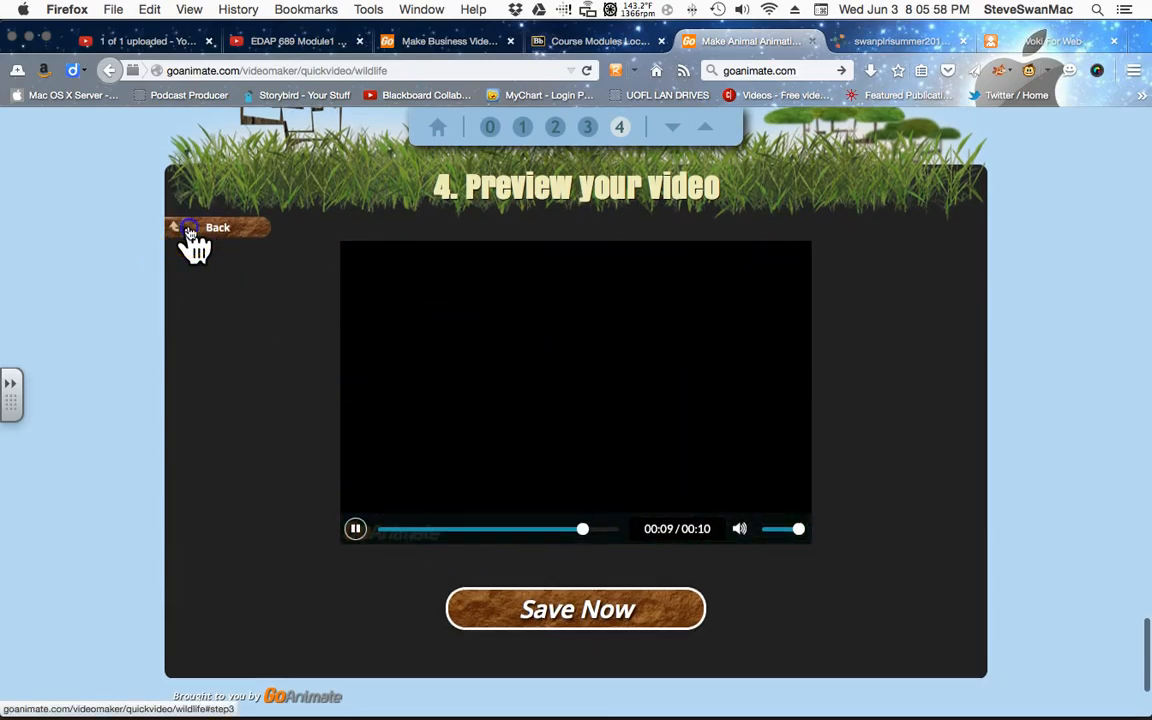
pyautogui.click(216, 228)
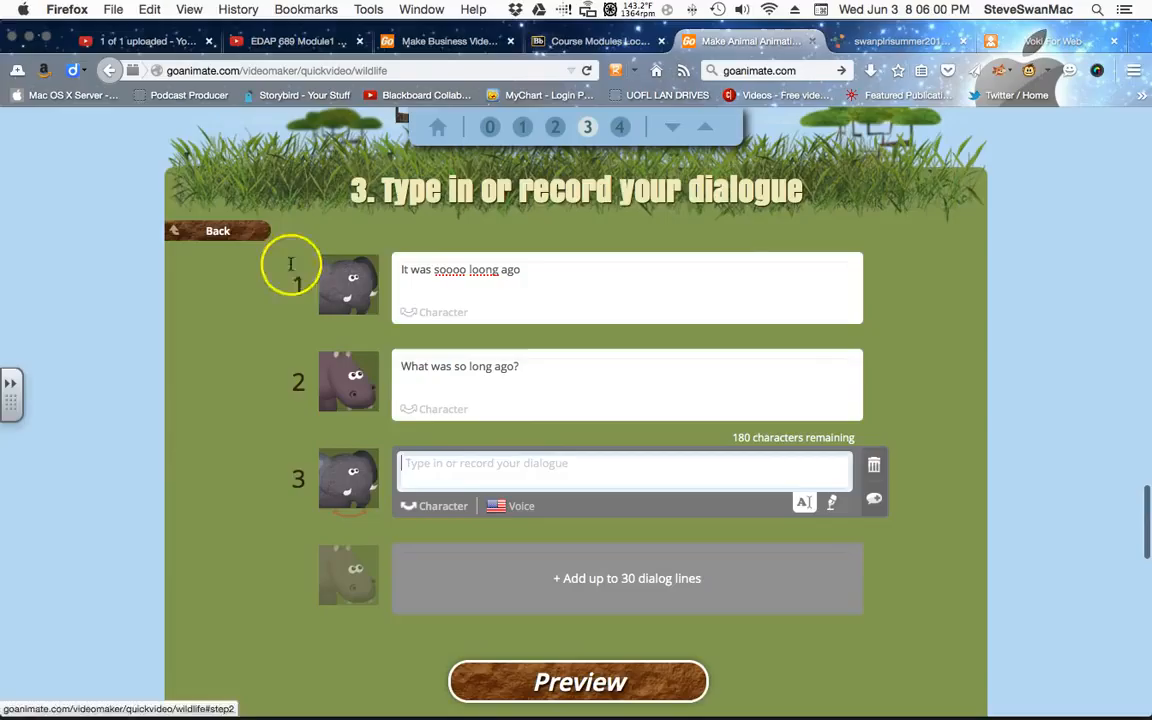
pyautogui.moveTo(450, 468)
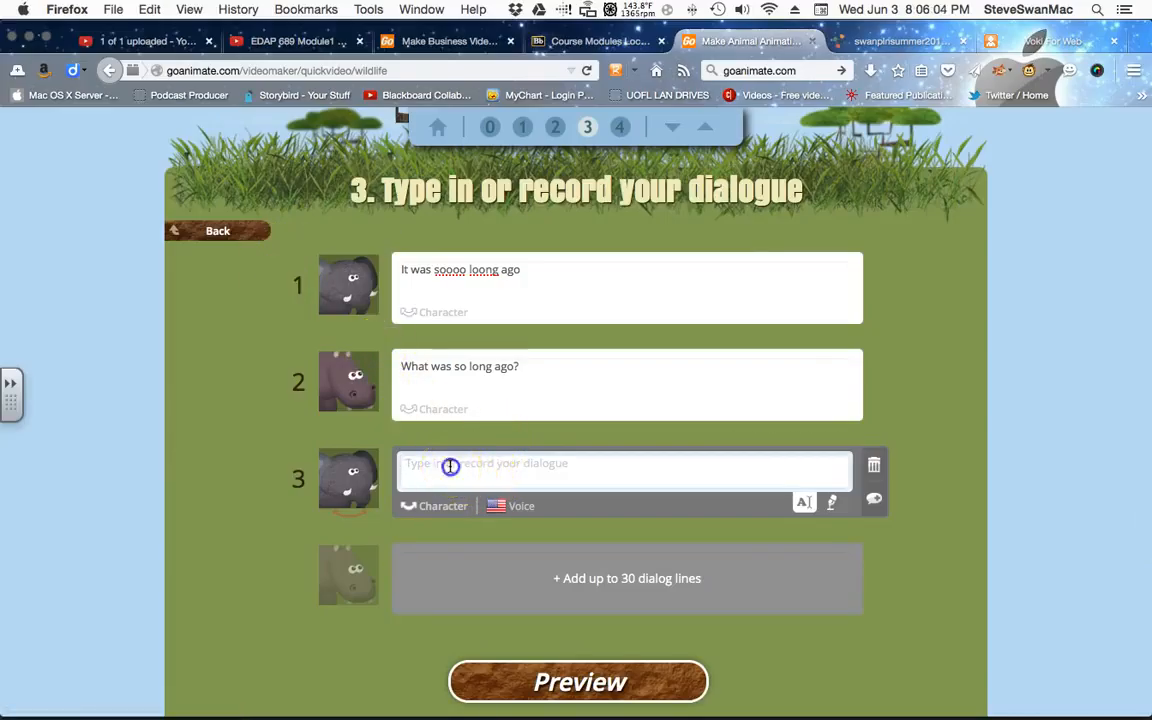
# Write the third line 'It started out as a high school assignment.' and the fourth line 'What did?'
pyautogui.click(628, 468)
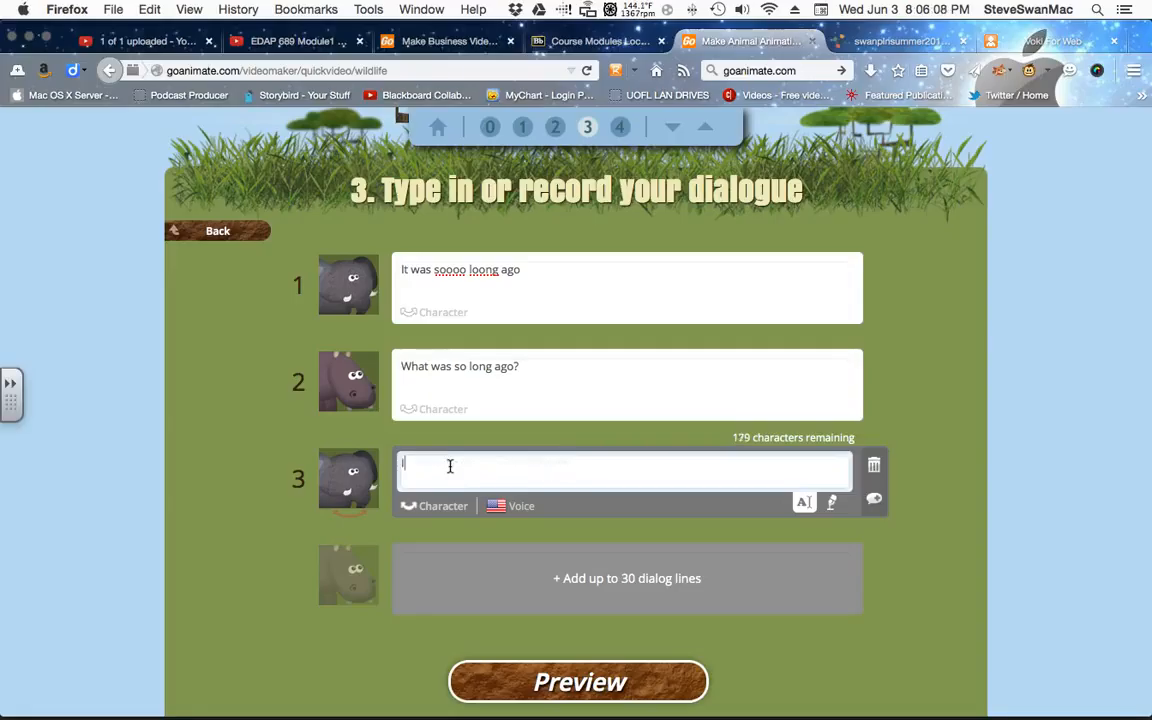
pyautogui.write('It start')
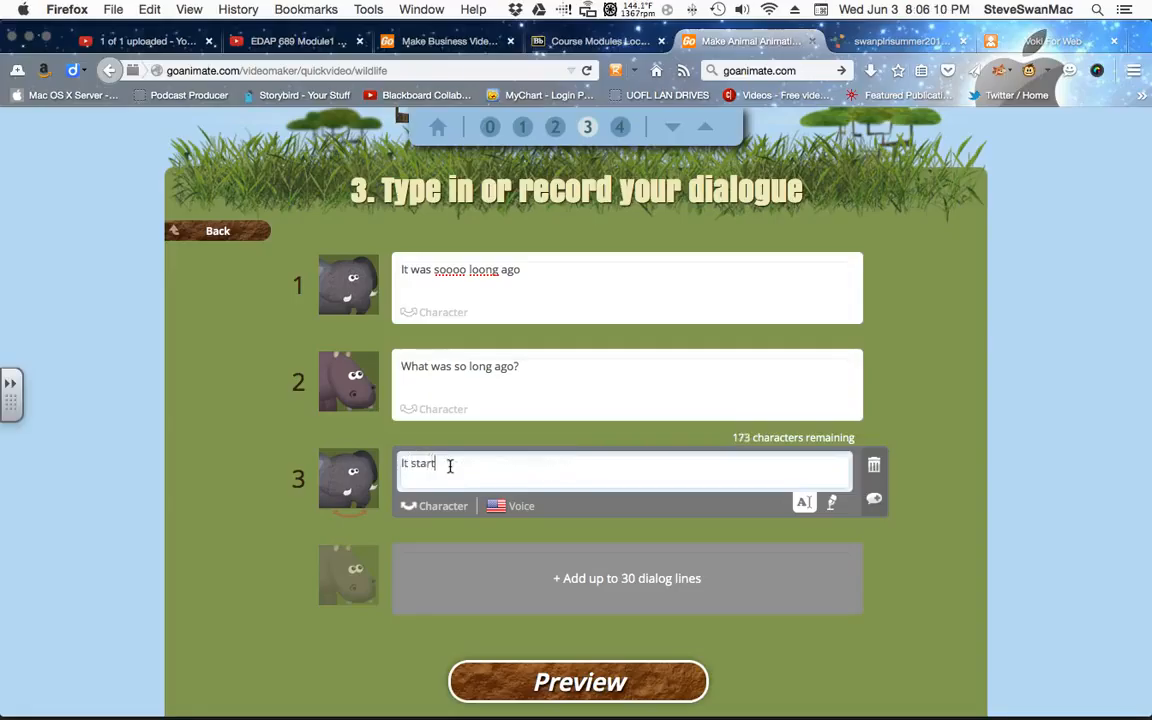
pyautogui.write('ed out')
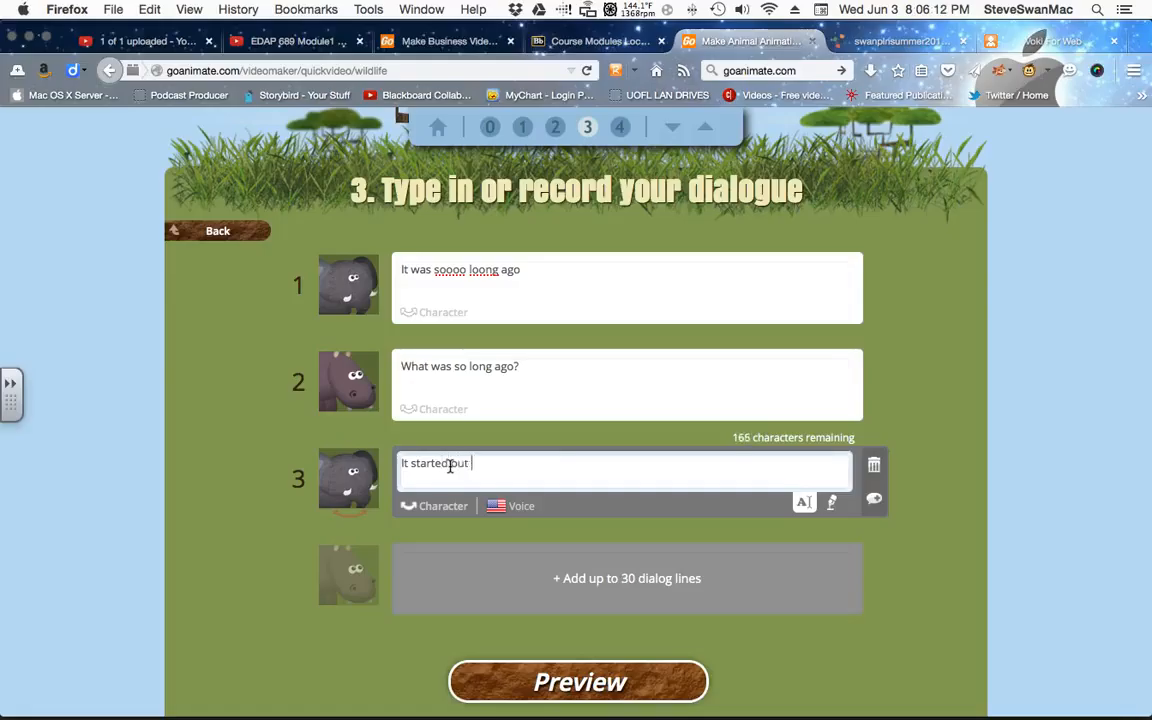
pyautogui.write('as a high school assig')
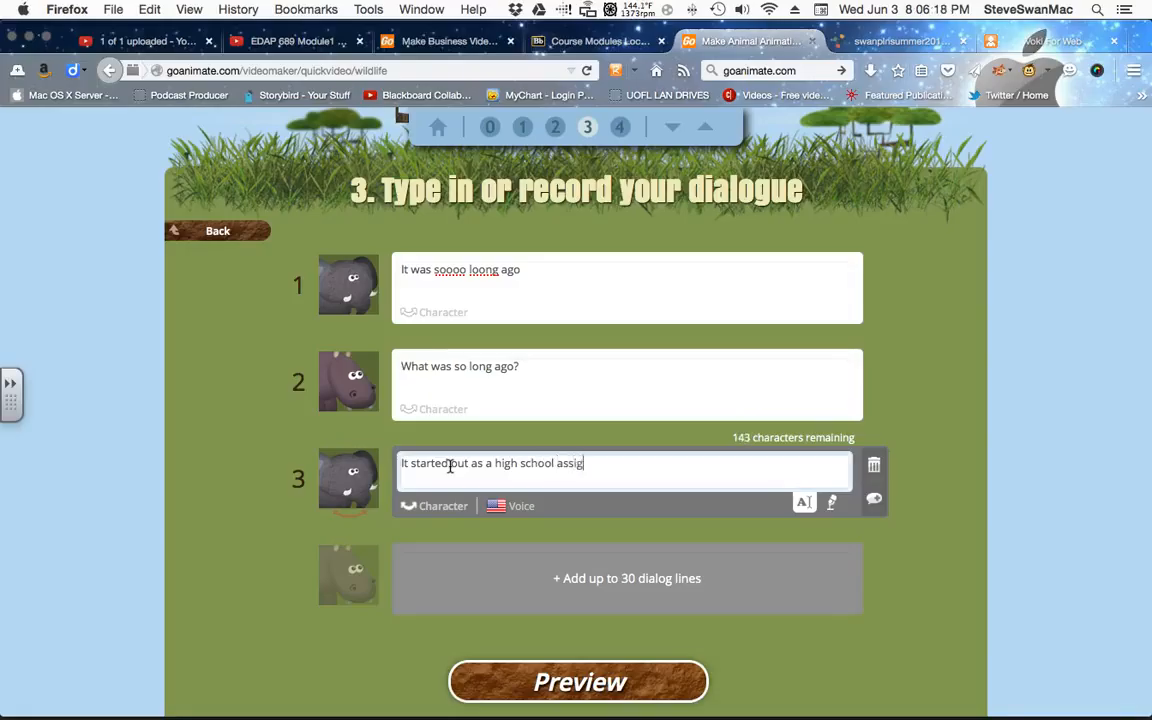
pyautogui.write('nment.')
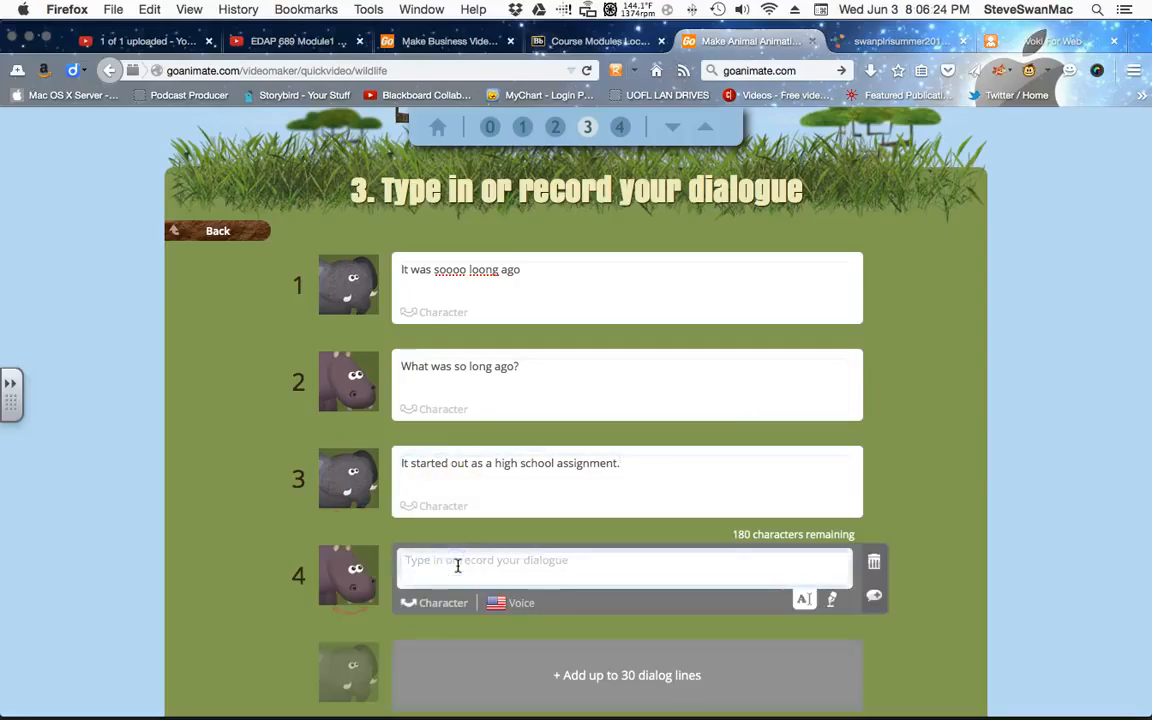
pyautogui.write('What did?')
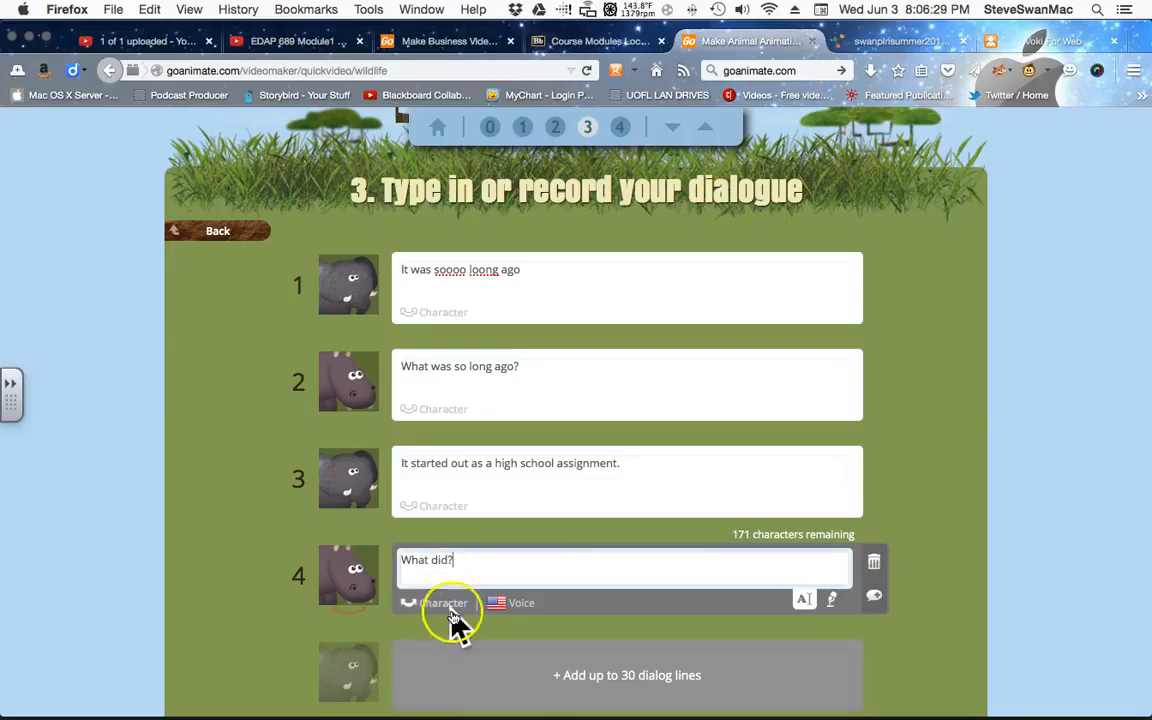
# Switch the speaker and add the fifth line 'I worked with young children tutoring them in math'
pyautogui.click(628, 676)
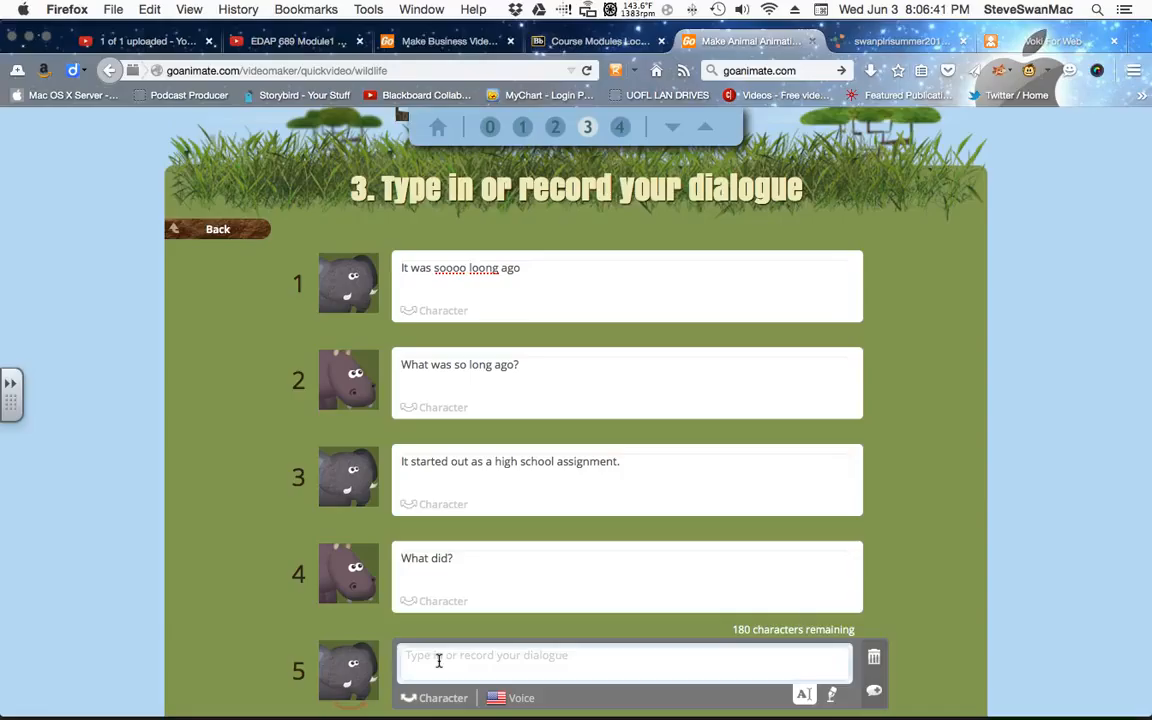
pyautogui.write('I worked with young child')
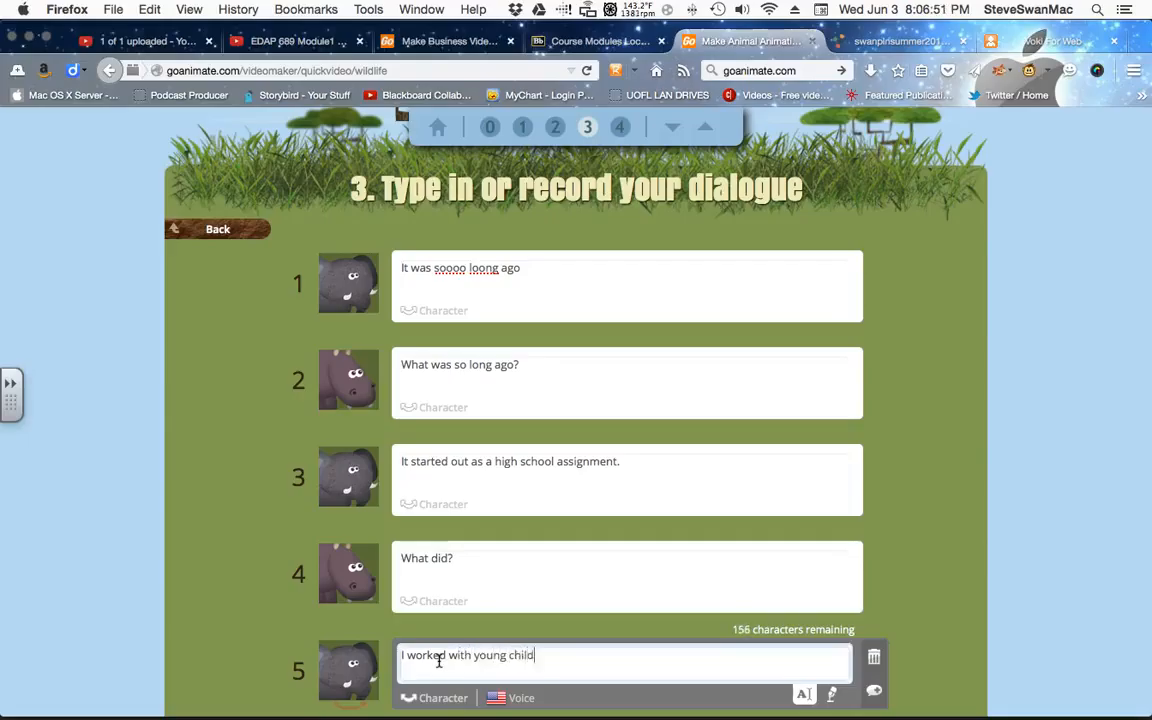
pyautogui.write('ren tut')
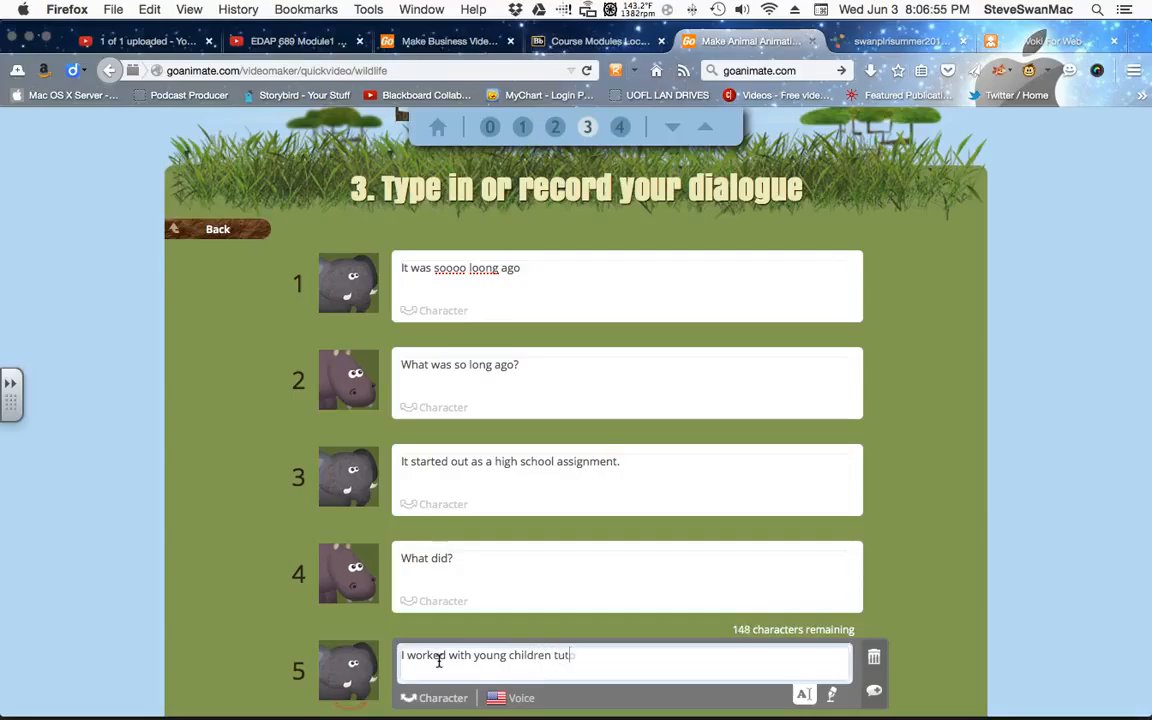
pyautogui.write('oring')
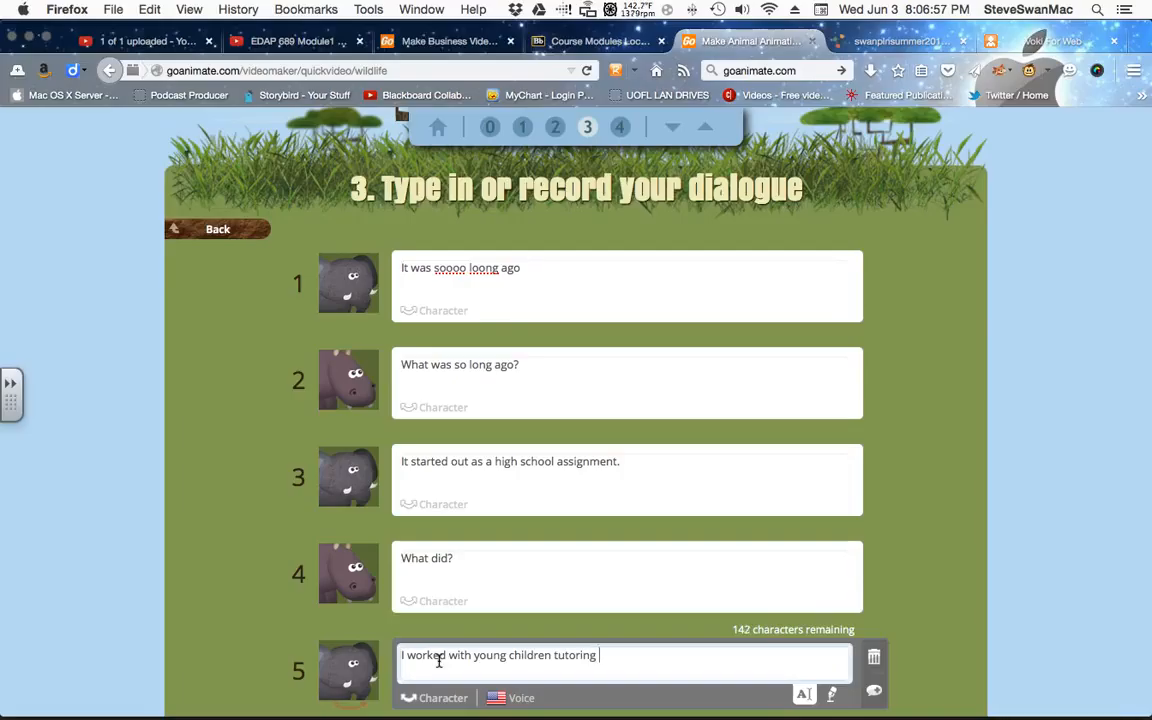
pyautogui.write('them in')
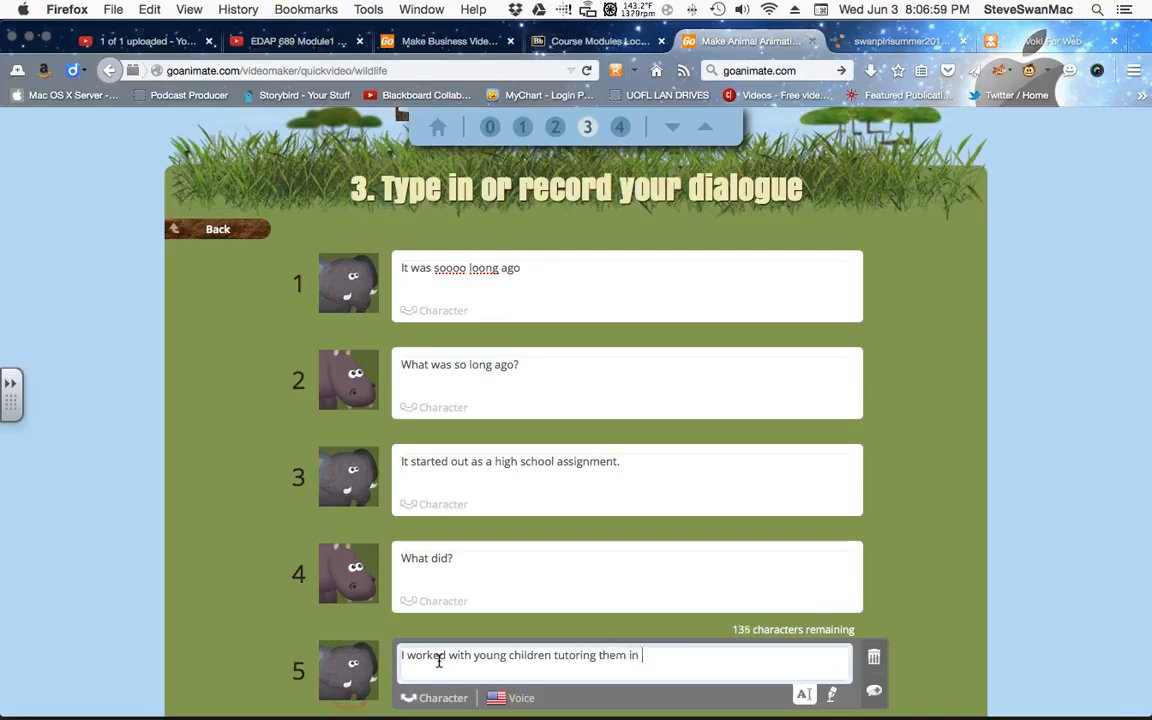
pyautogui.write('math')
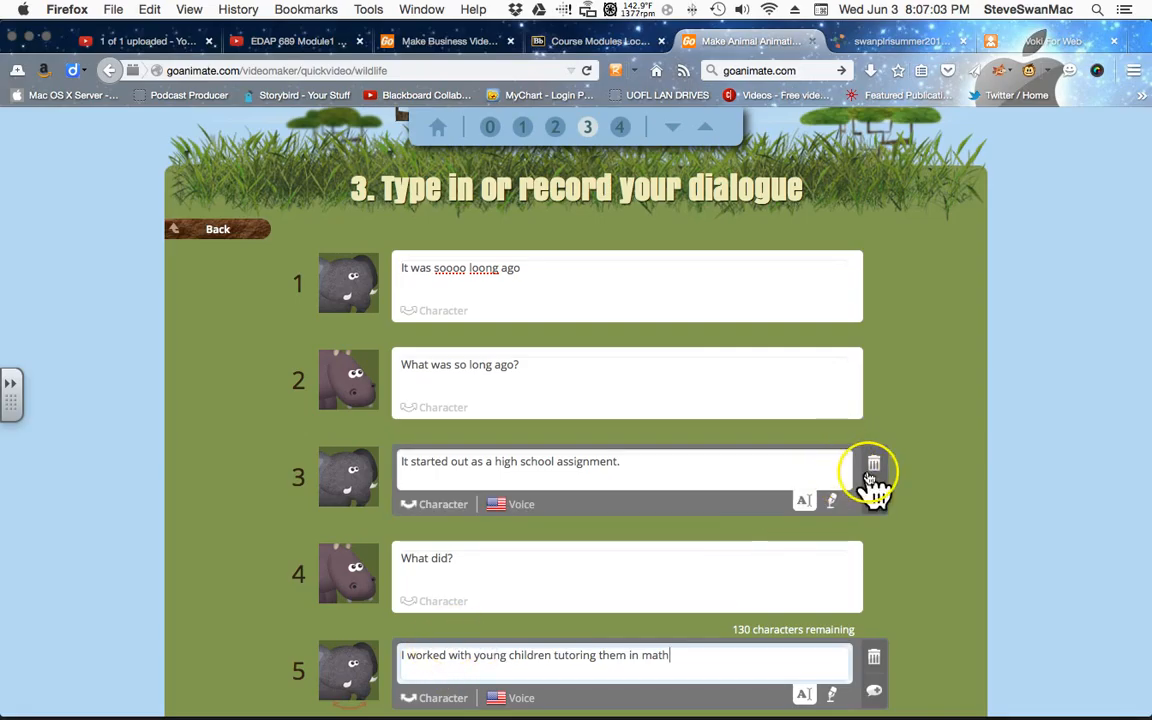
pyautogui.scroll(-3)
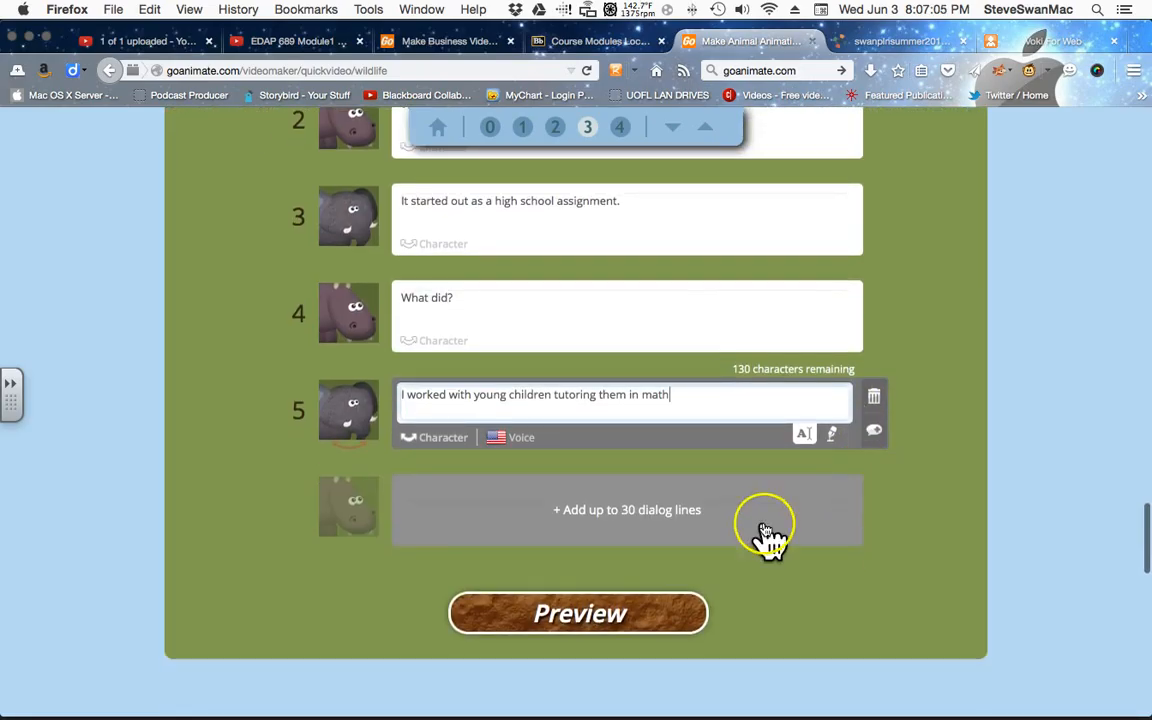
pyautogui.scroll(-3)
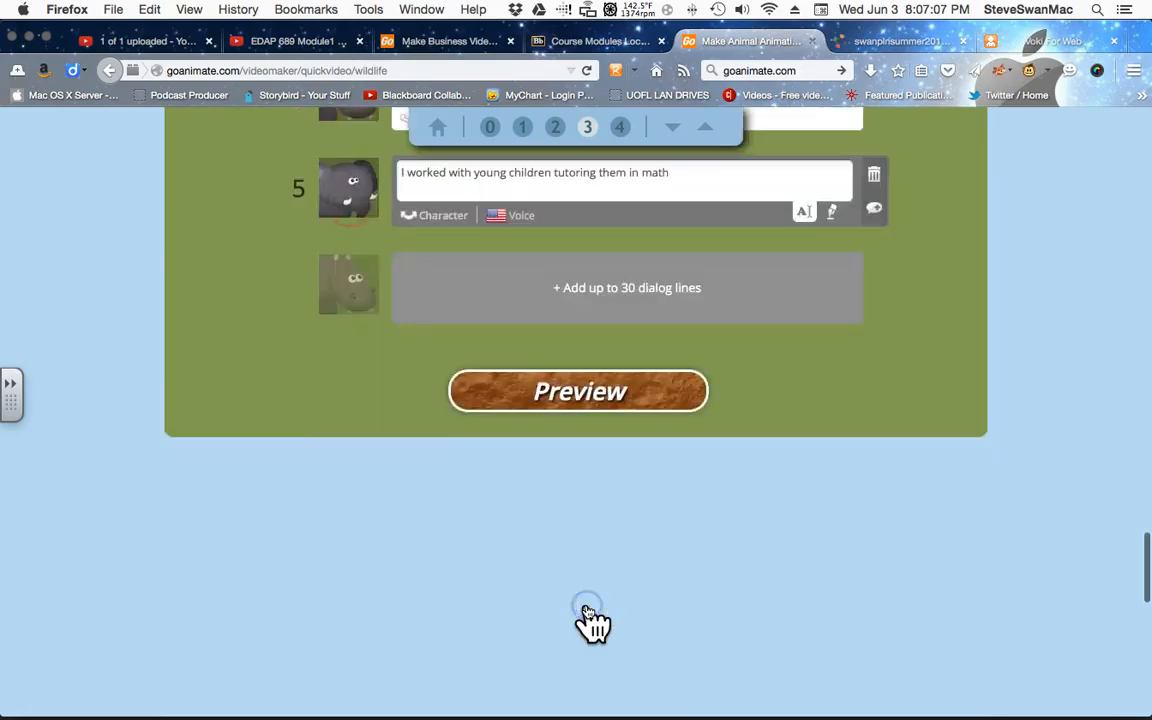
# Save the five-line video now from the preview step
pyautogui.click(578, 390)
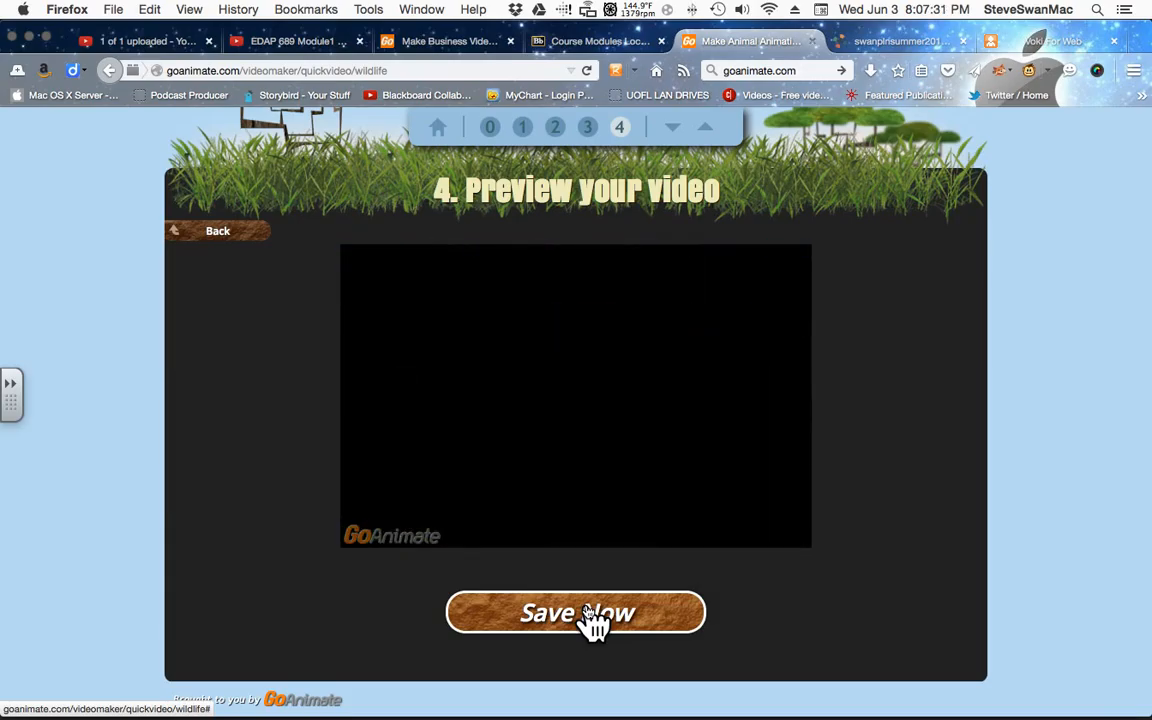
pyautogui.click(576, 612)
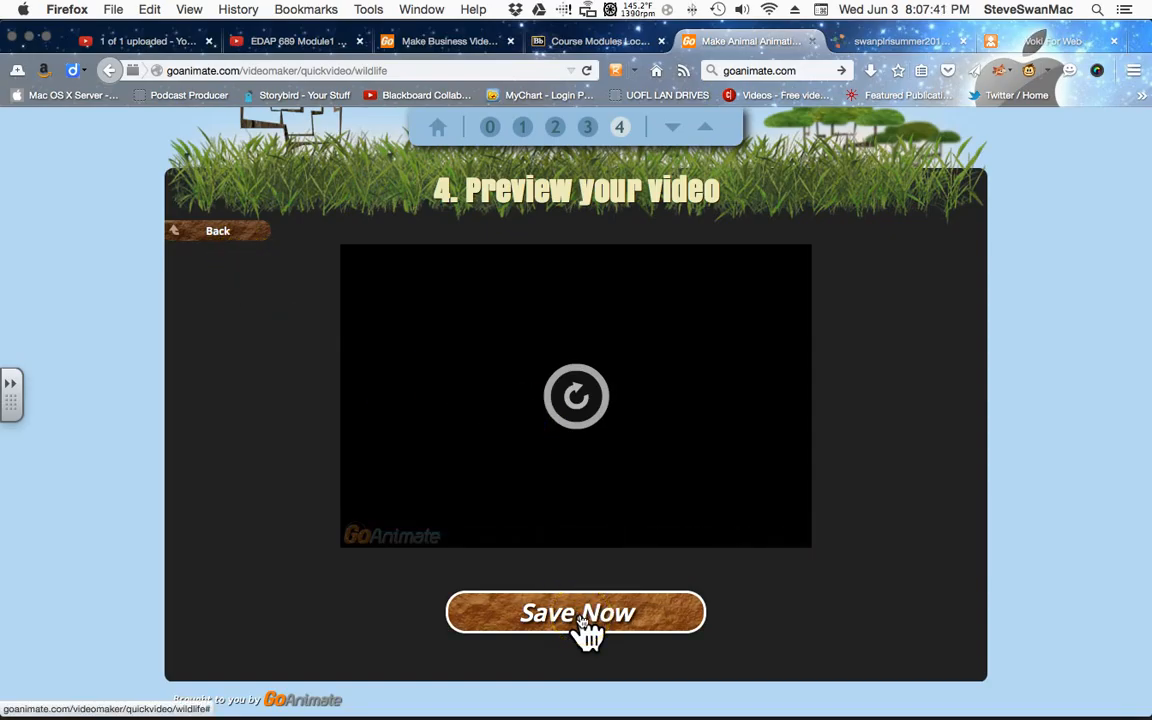
# Title the video 'Steve's beginnings of teaching' and publish it to its watch page
pyautogui.click(576, 612)
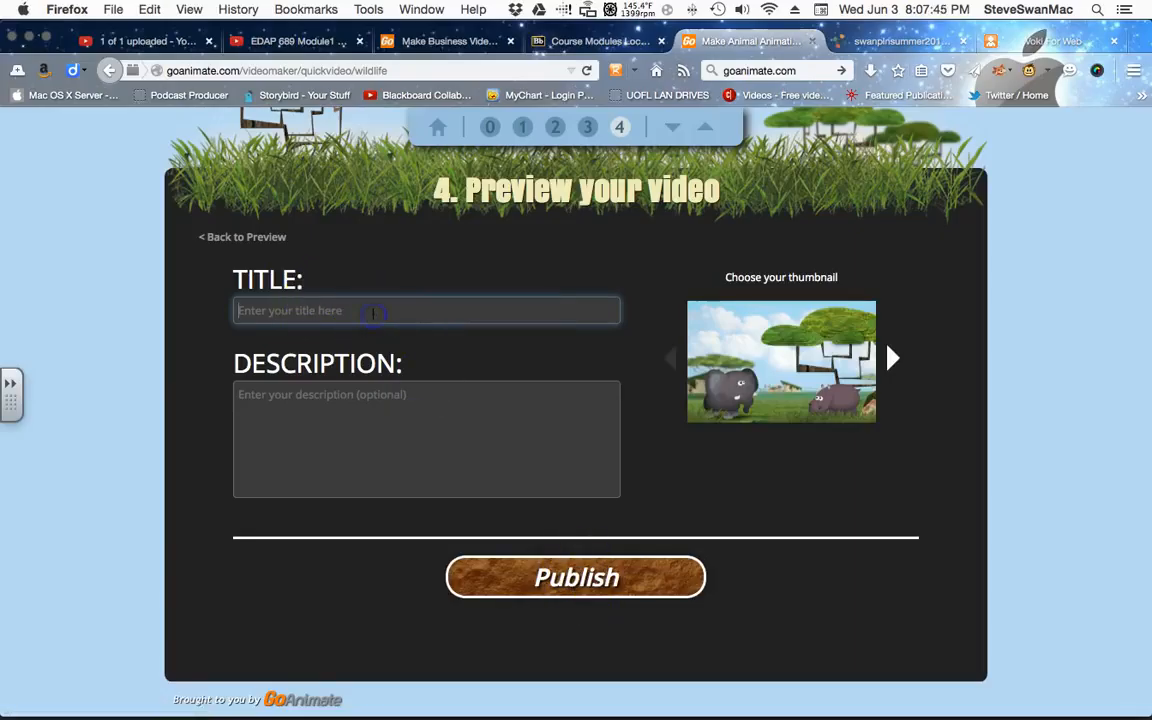
pyautogui.write("Steve's b")
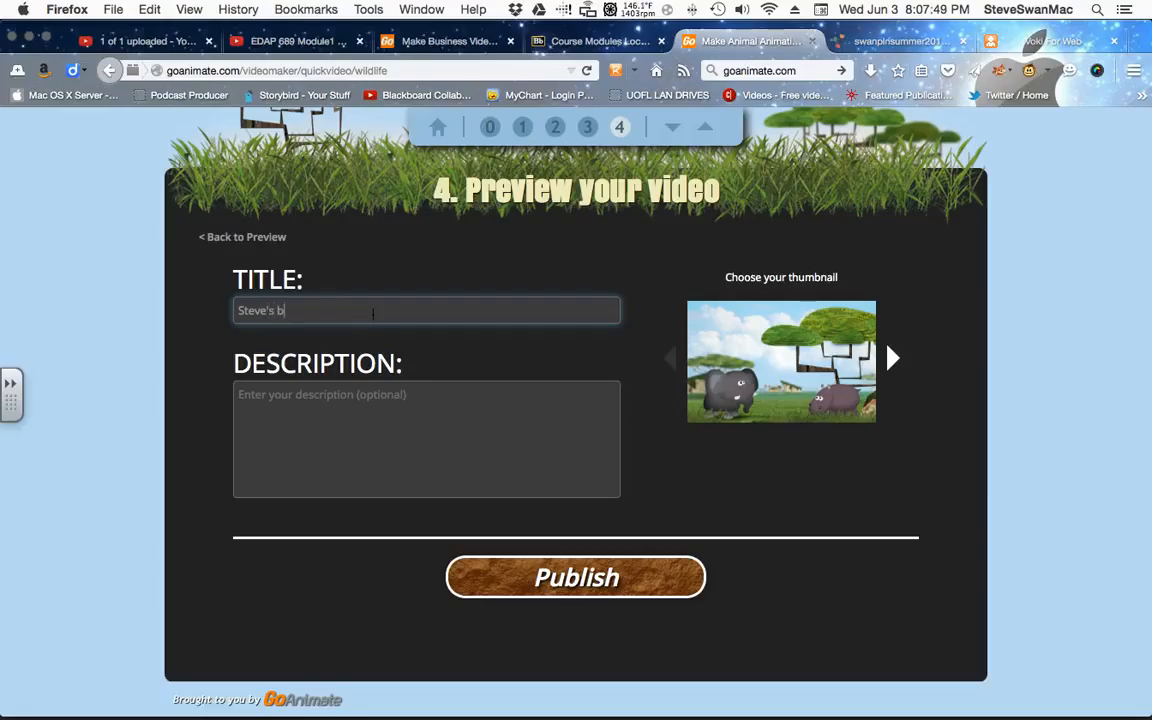
pyautogui.write('eginnin')
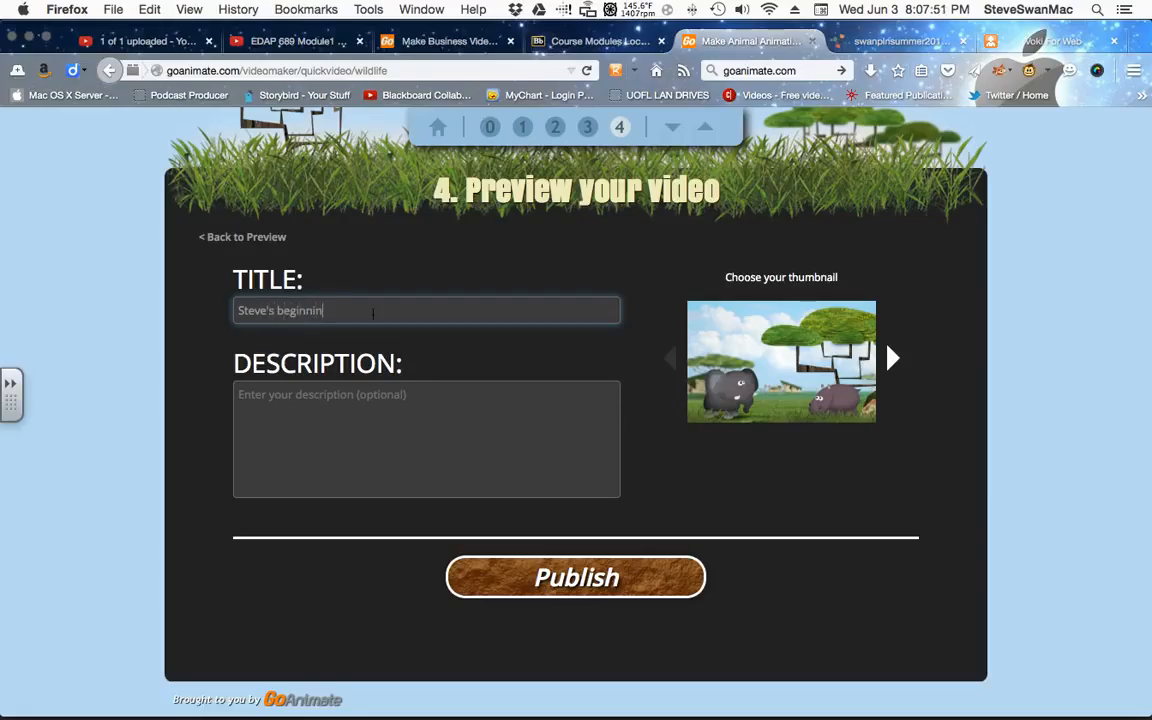
pyautogui.write('gs of')
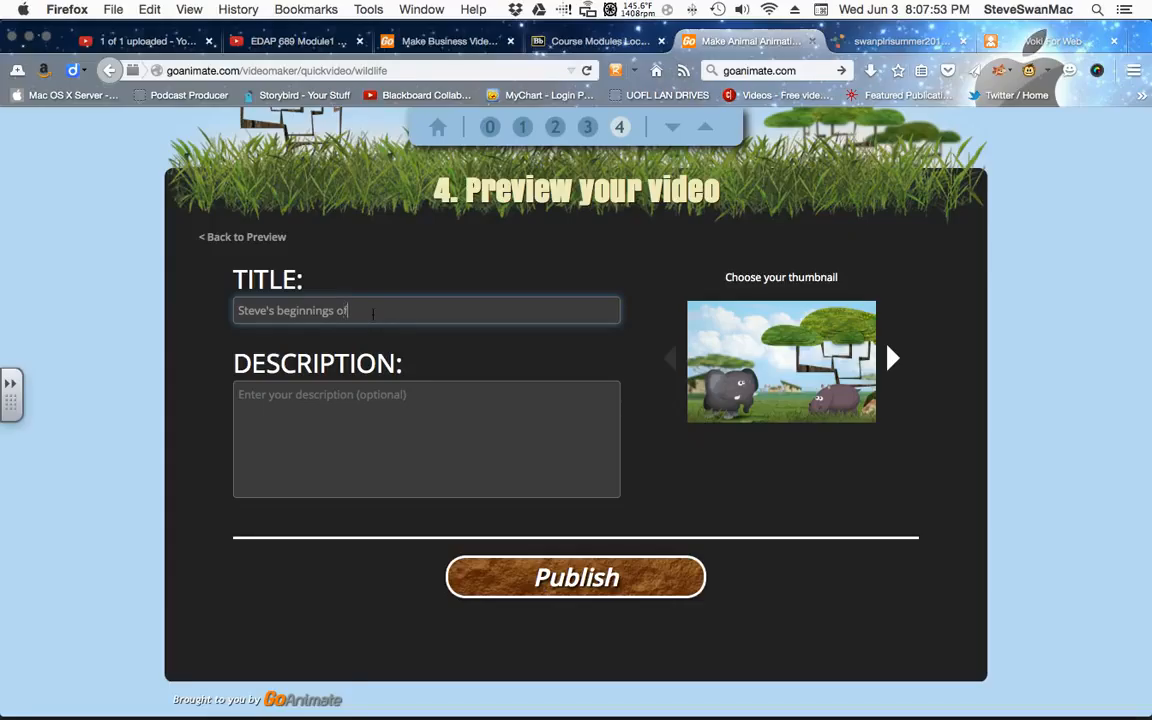
pyautogui.write('teaching')
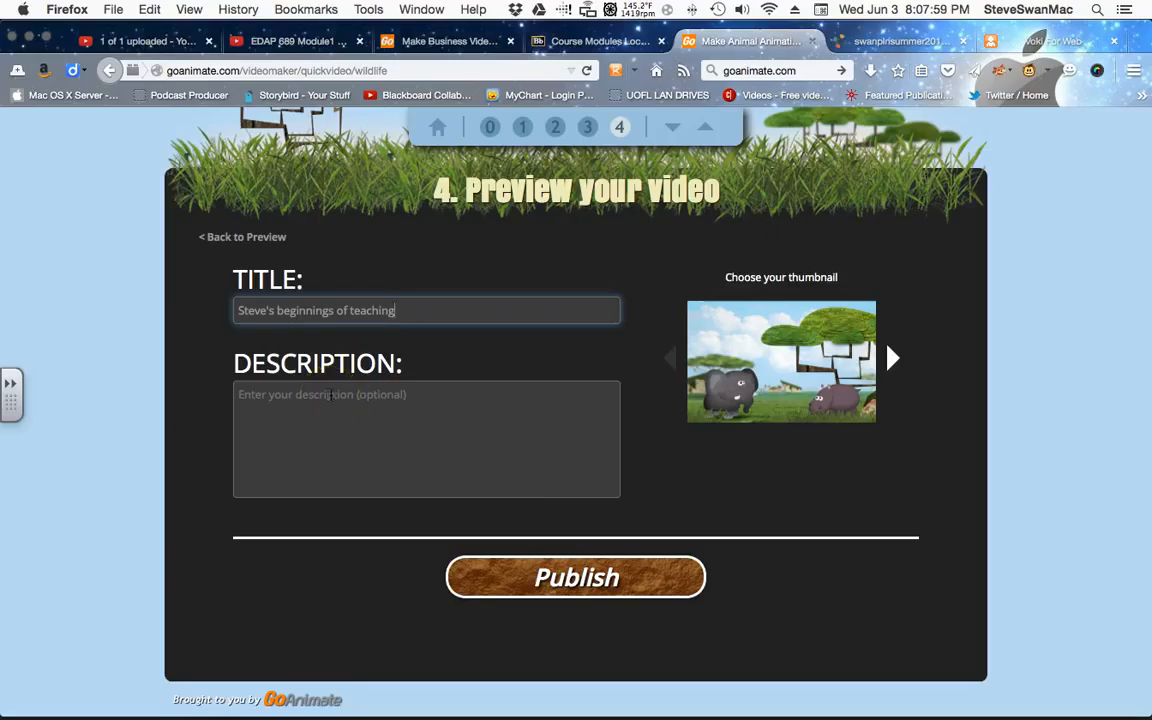
pyautogui.click(576, 576)
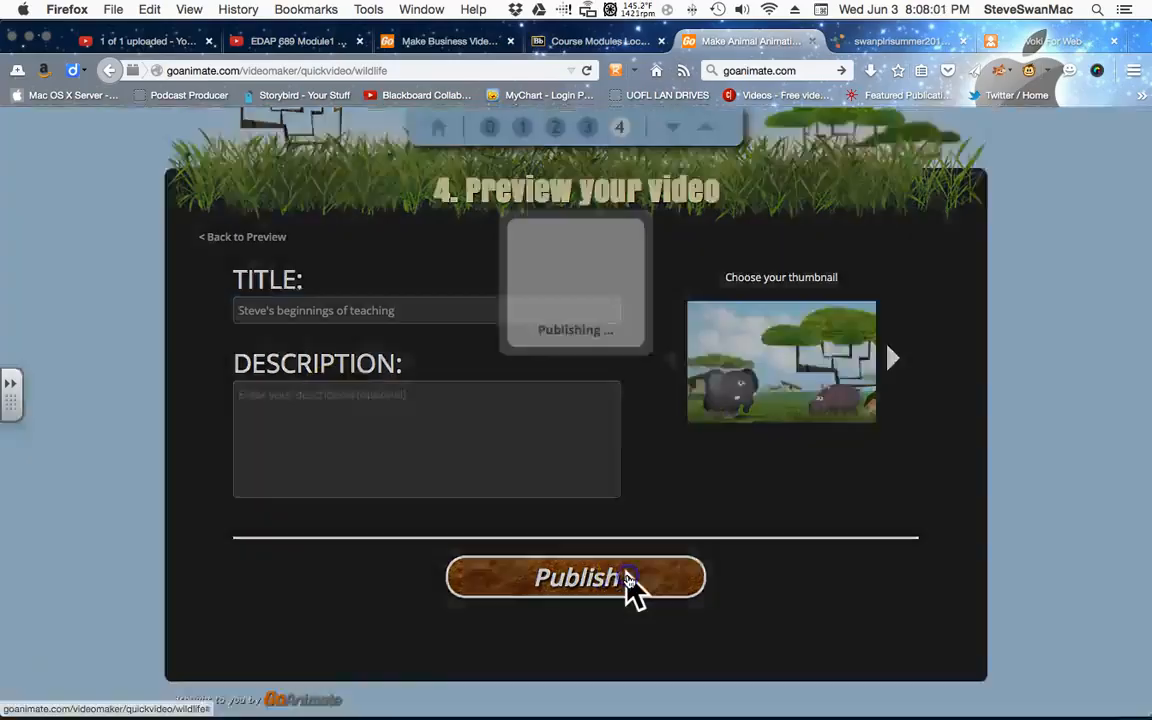
pyautogui.click(576, 576)
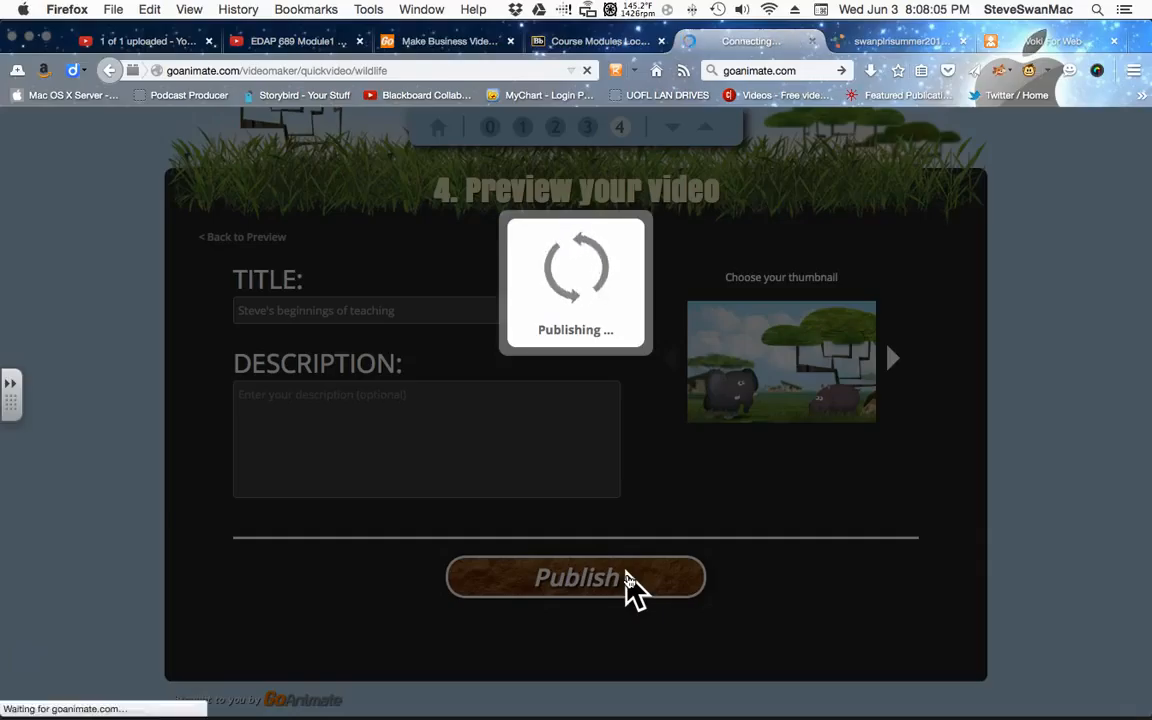
pyautogui.click(576, 576)
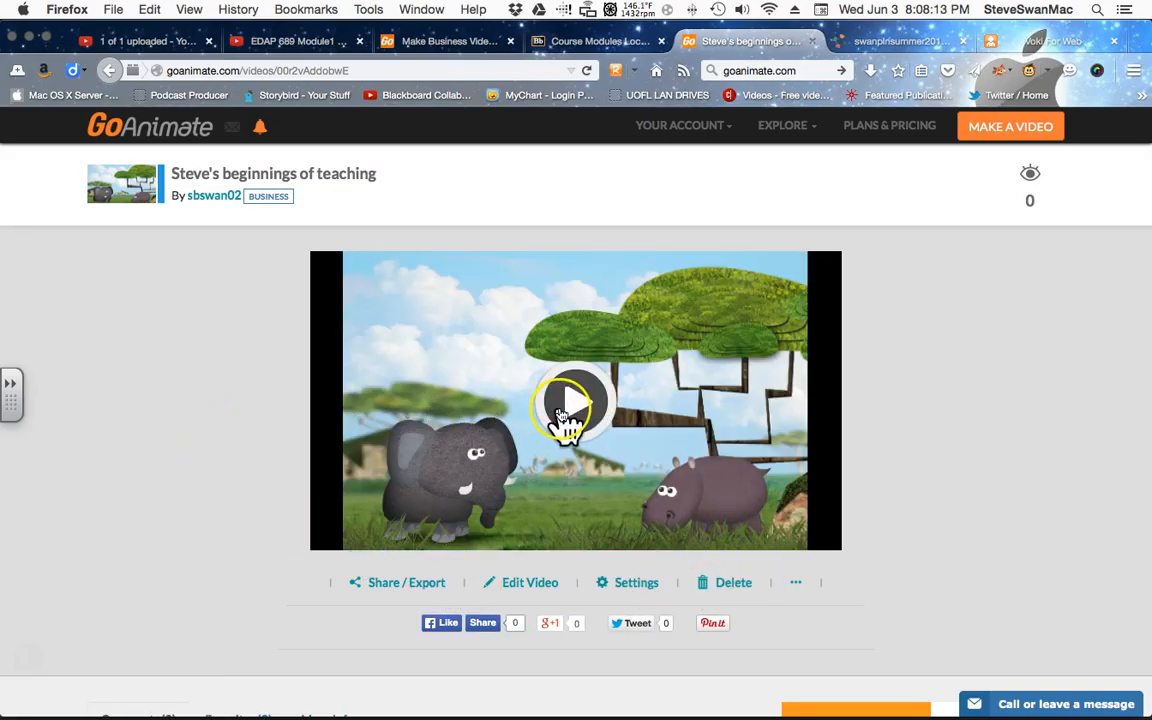
# Play and pause the published Elephant and Hippo video, then bring up its Share/Export dialog
pyautogui.click(576, 400)
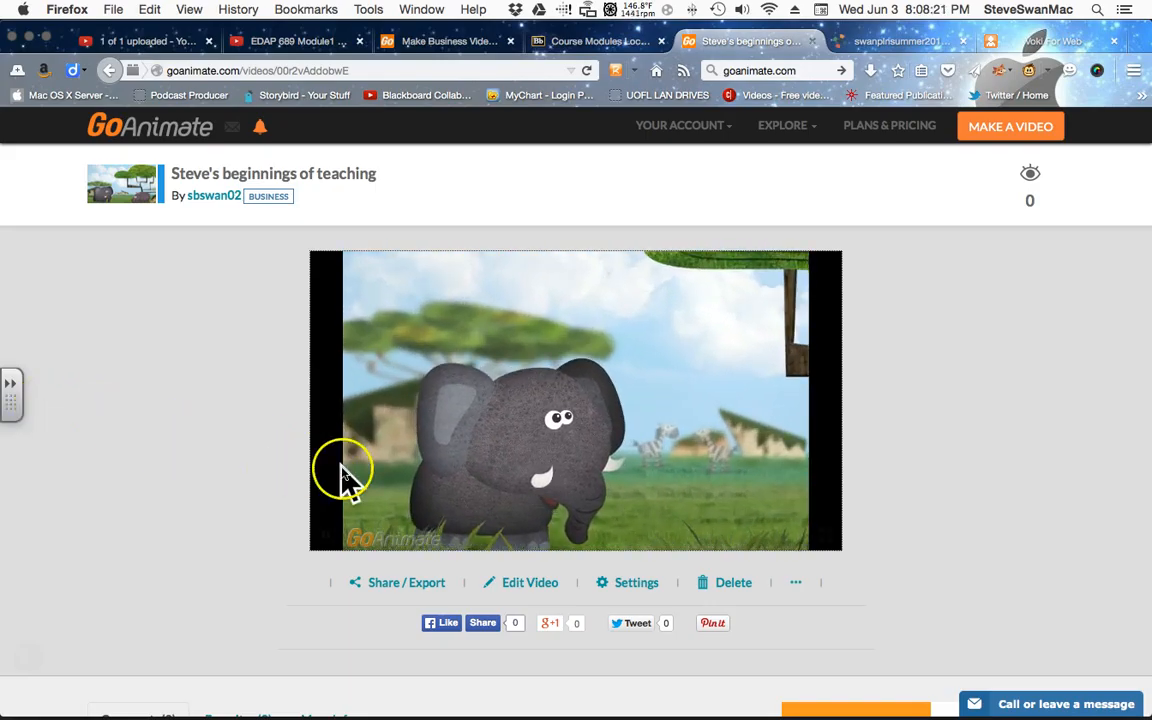
pyautogui.click(576, 400)
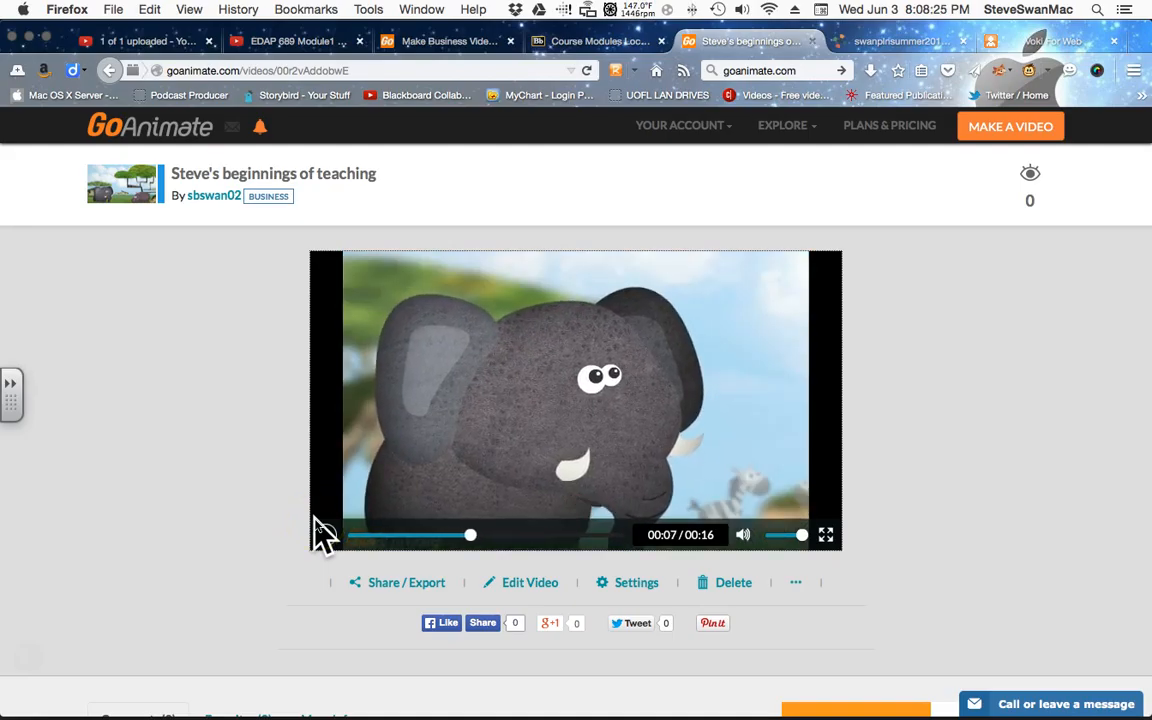
pyautogui.click(324, 536)
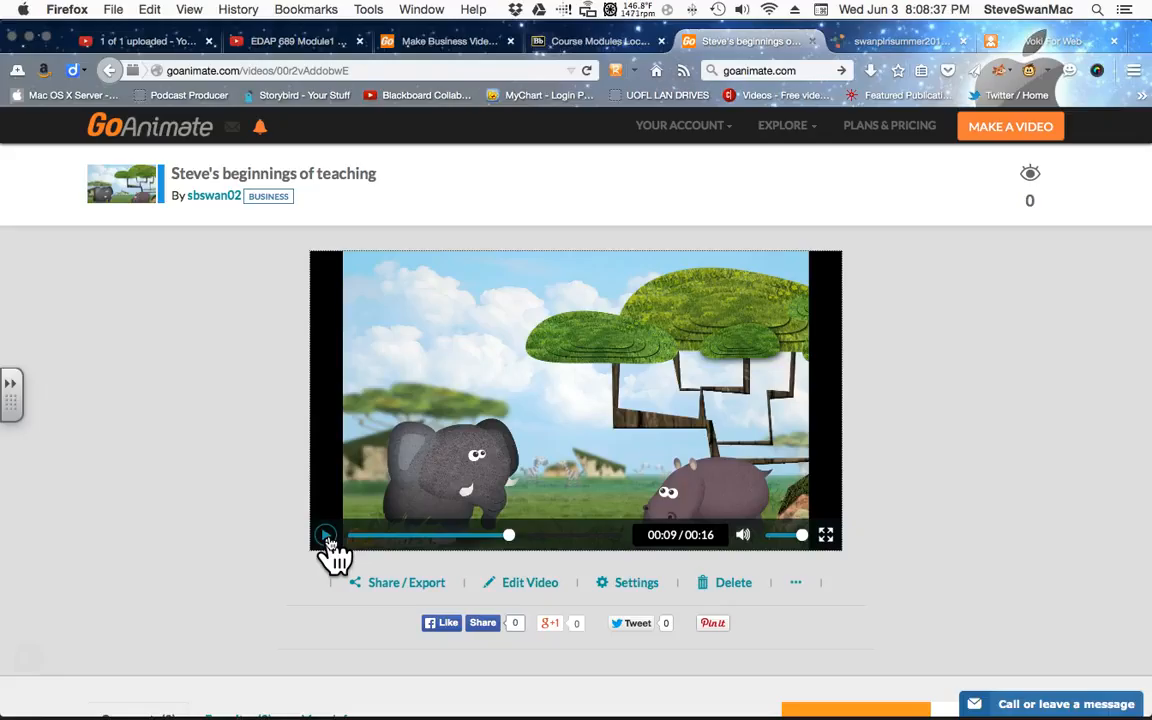
pyautogui.click(324, 536)
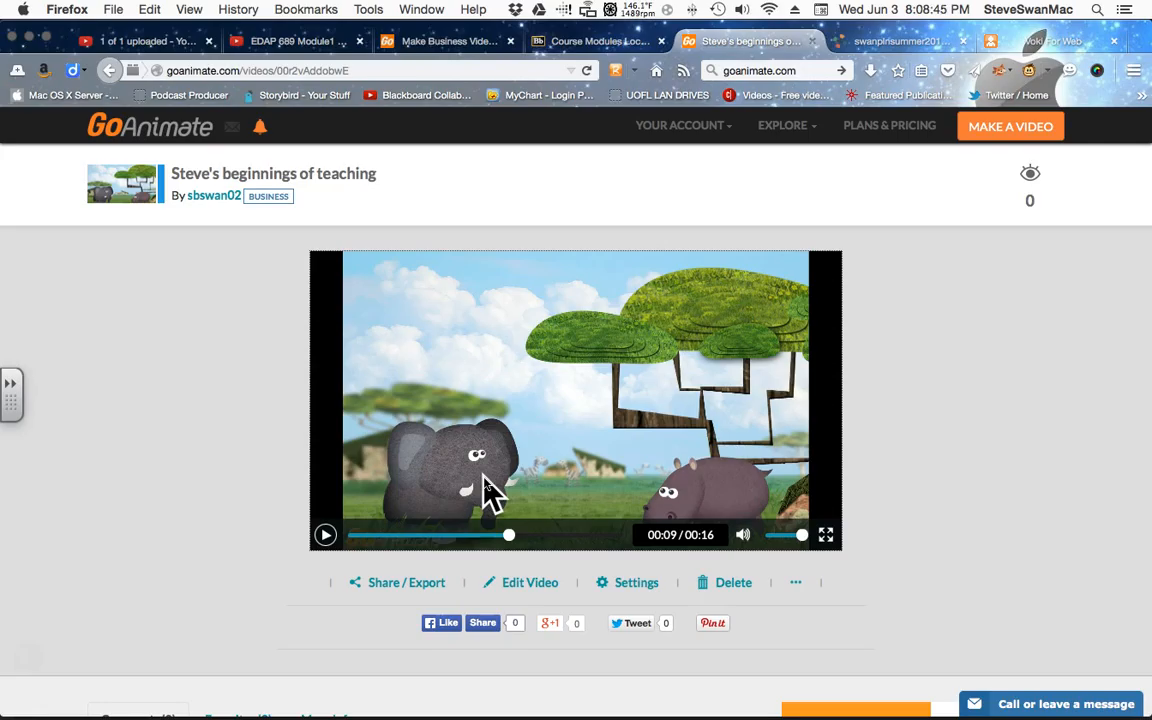
pyautogui.click(490, 480)
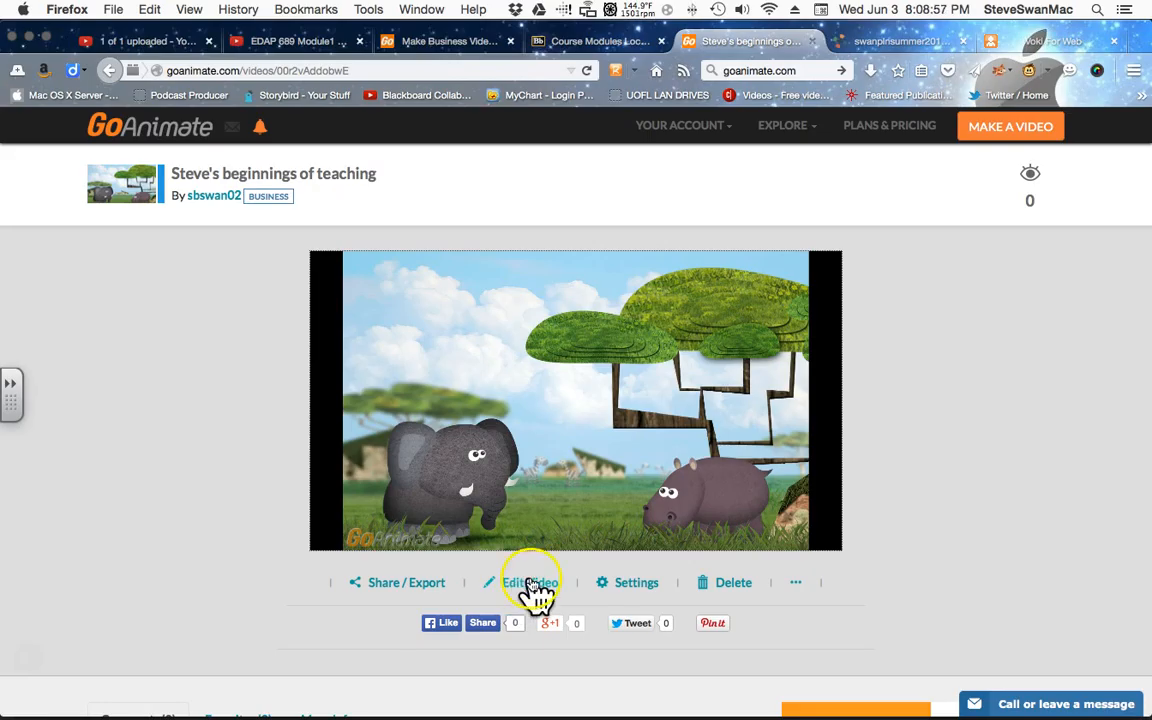
pyautogui.click(576, 400)
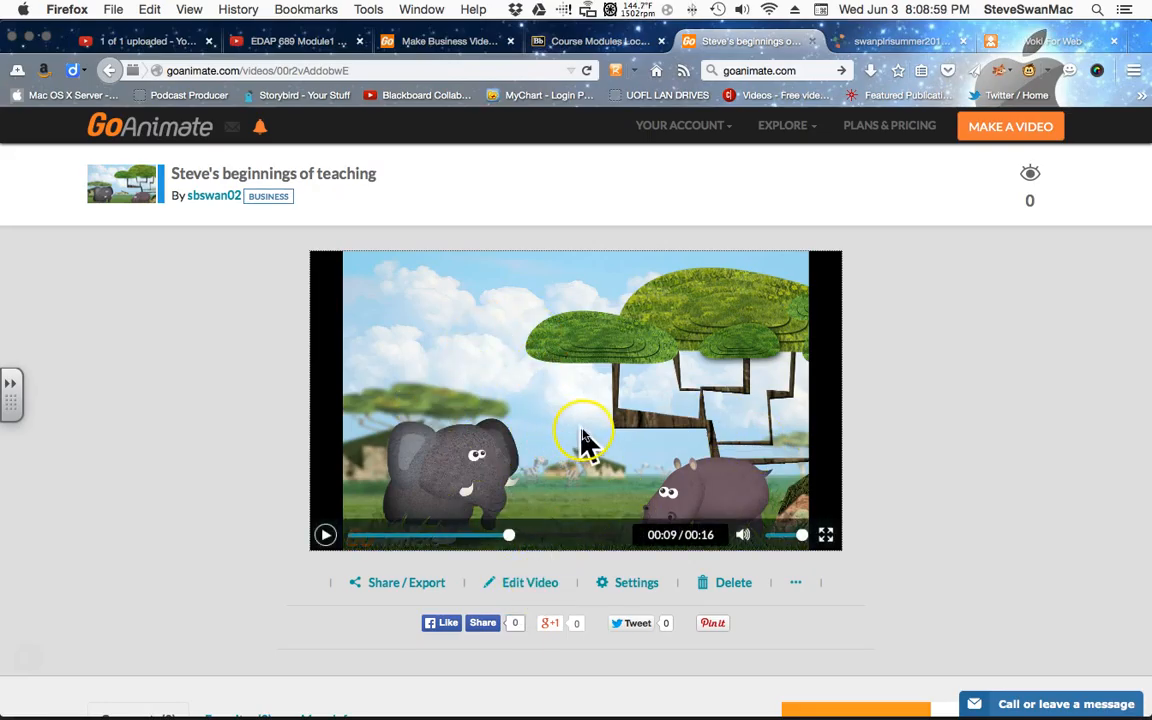
pyautogui.moveTo(404, 584)
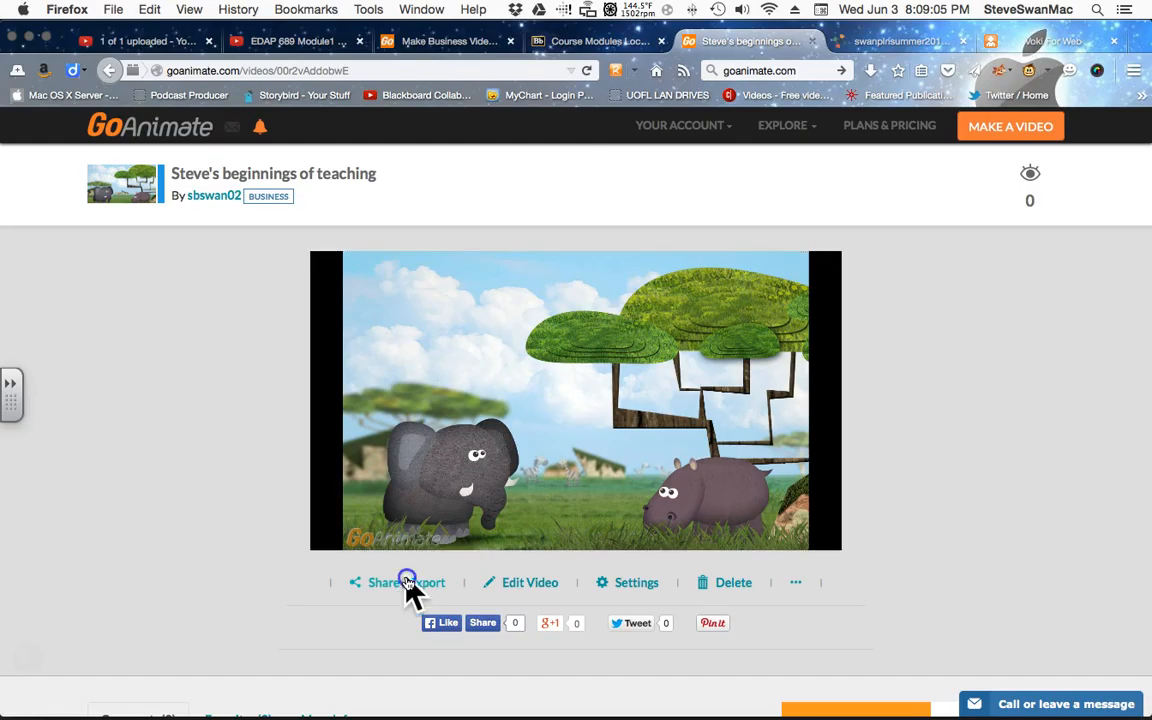
pyautogui.click(384, 582)
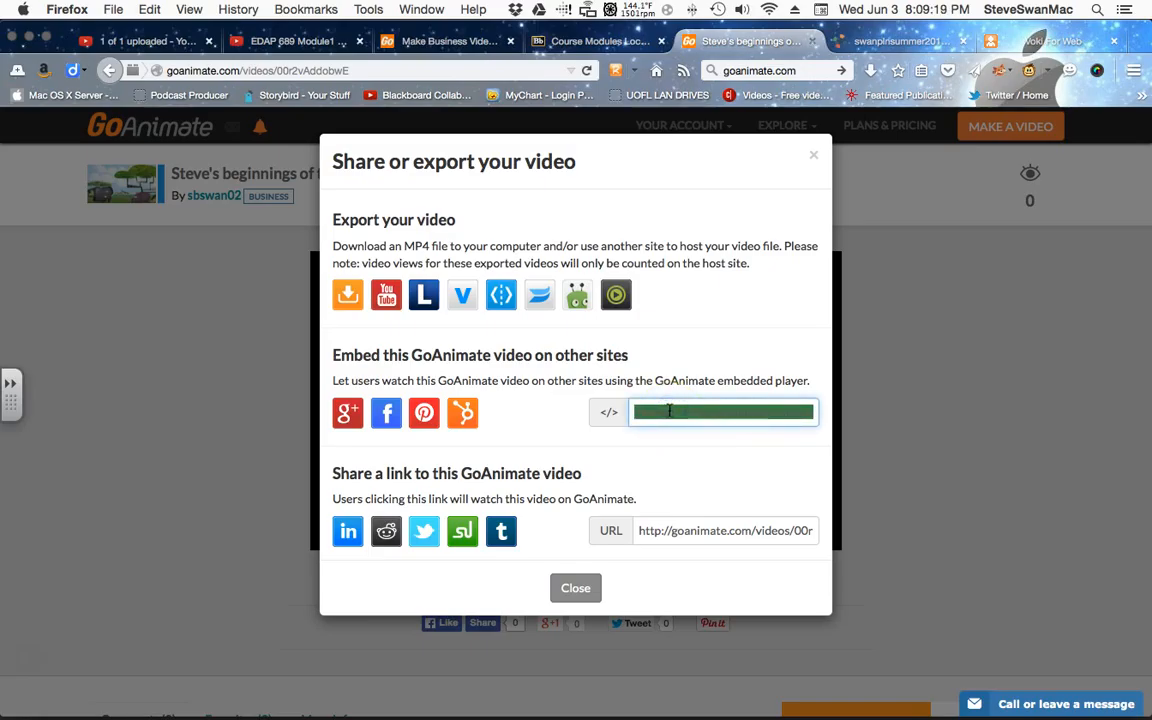
# Copy the video's embed code from the share dialog via the right-click menu
pyautogui.click(720, 412)
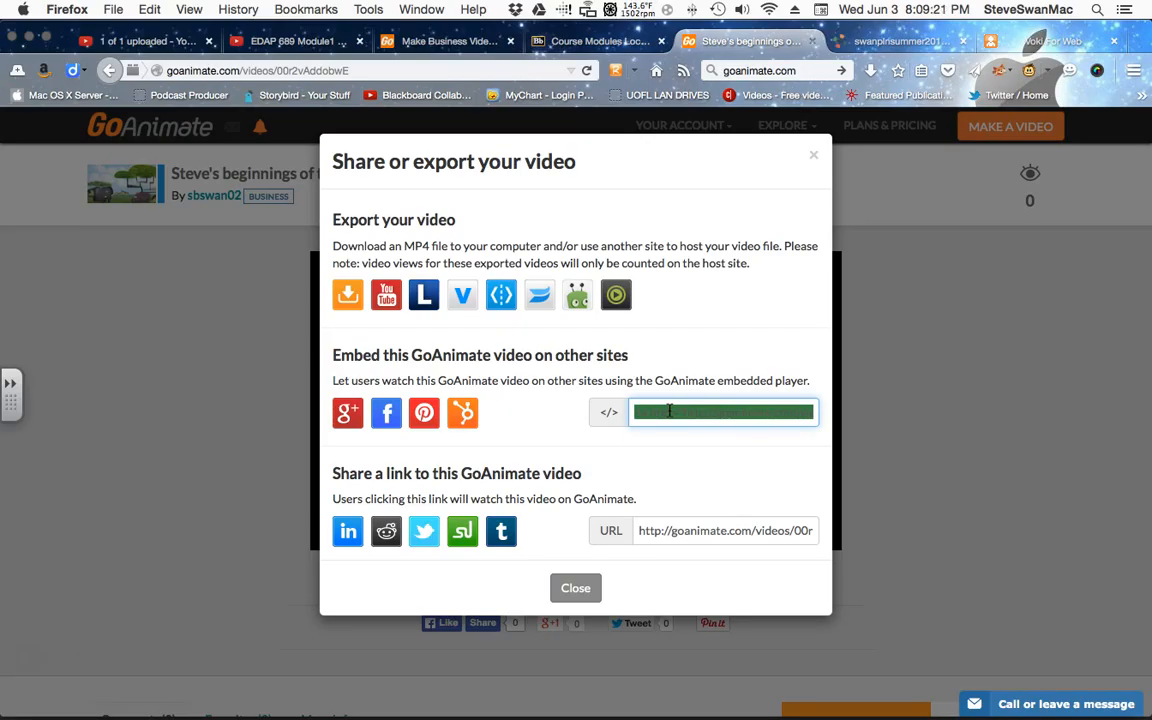
pyautogui.rightClick(722, 412)
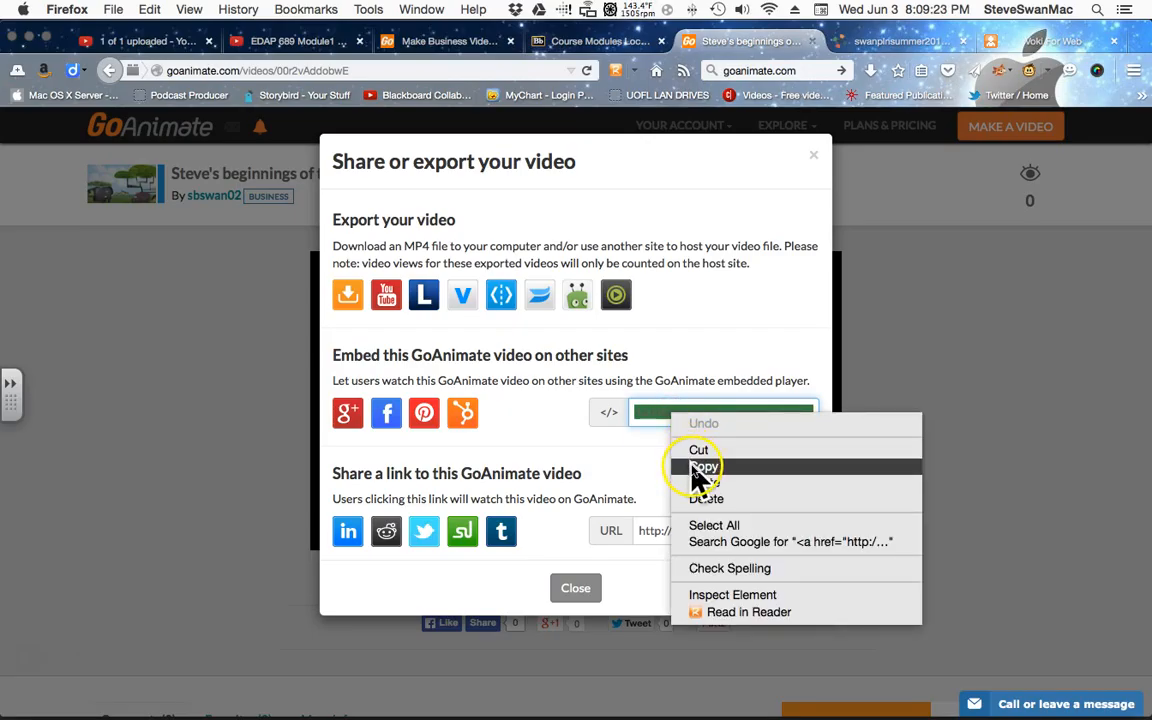
pyautogui.click(704, 464)
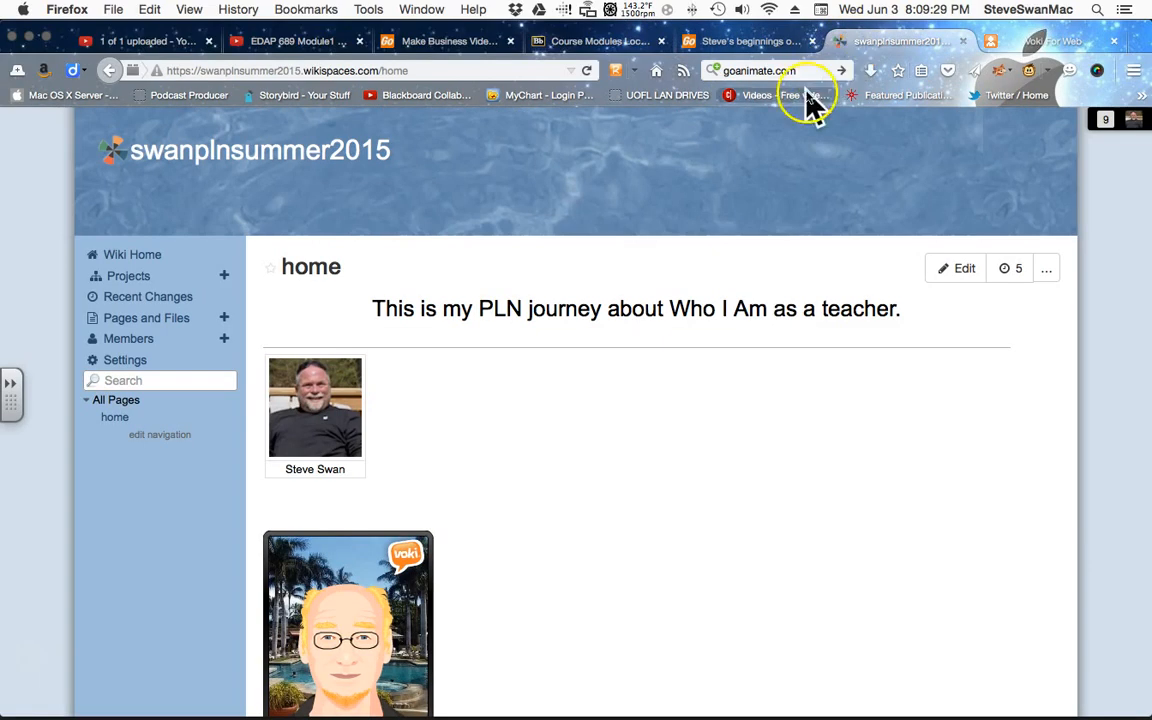
# Edit the swanplnsummer2015 home page and paste the embed code into a second Other HTML widget
pyautogui.scroll(-3)
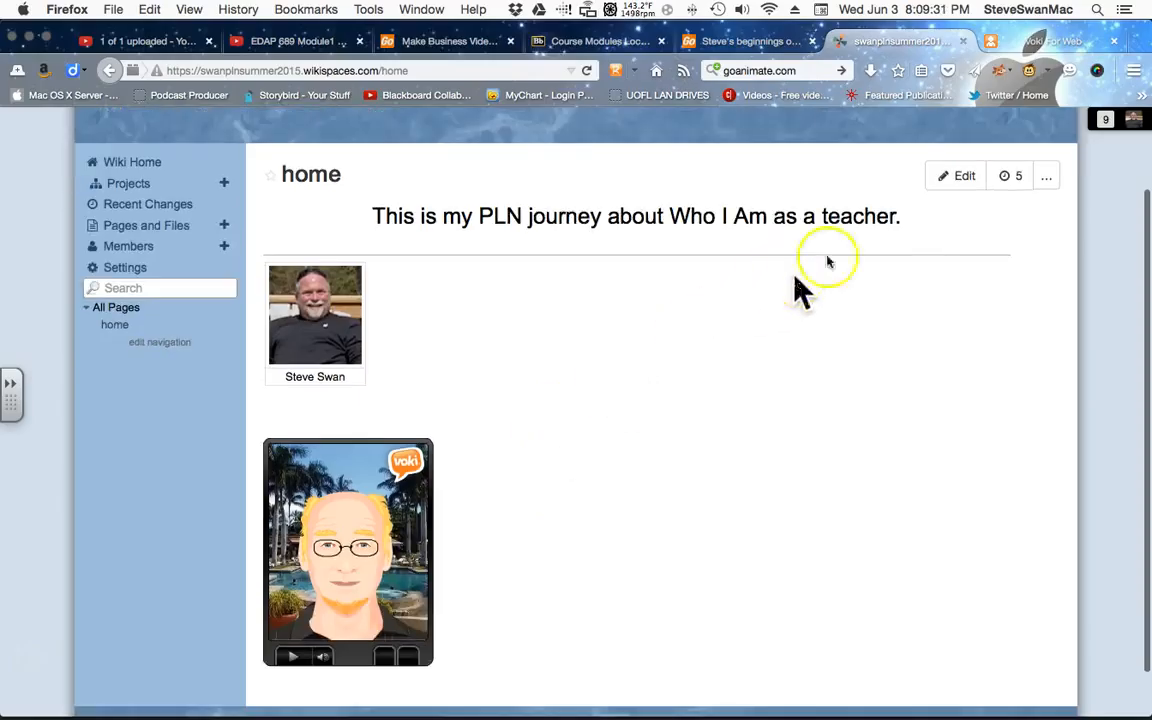
pyautogui.click(956, 176)
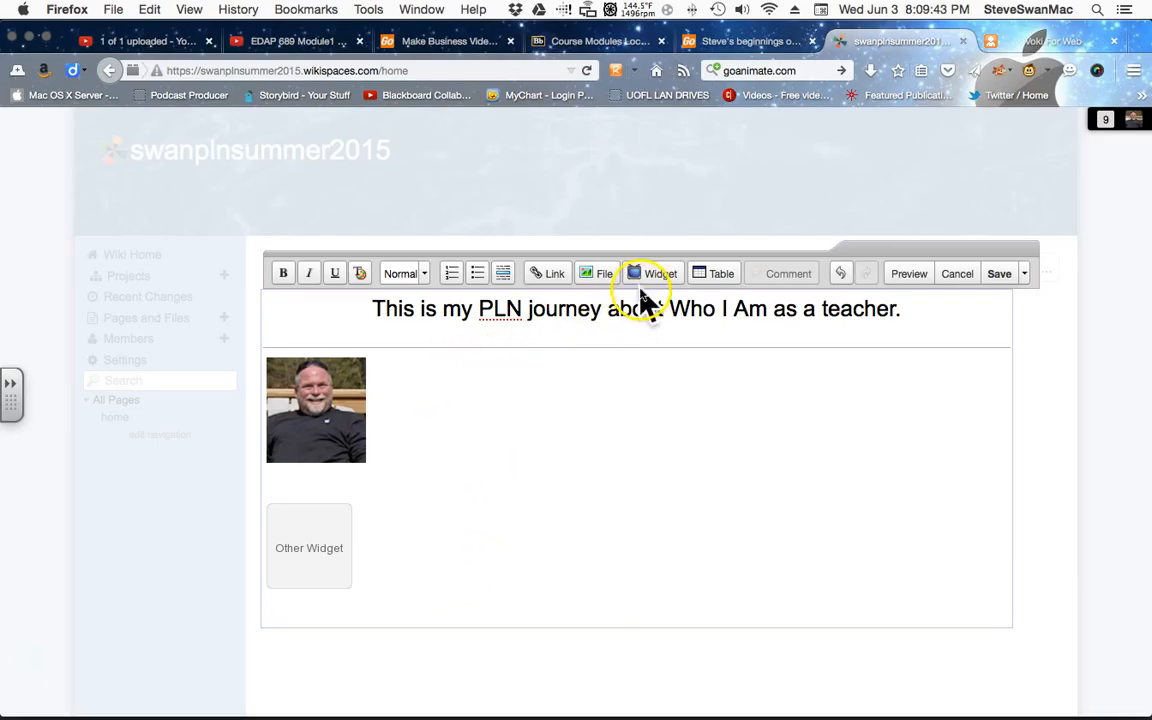
pyautogui.click(648, 272)
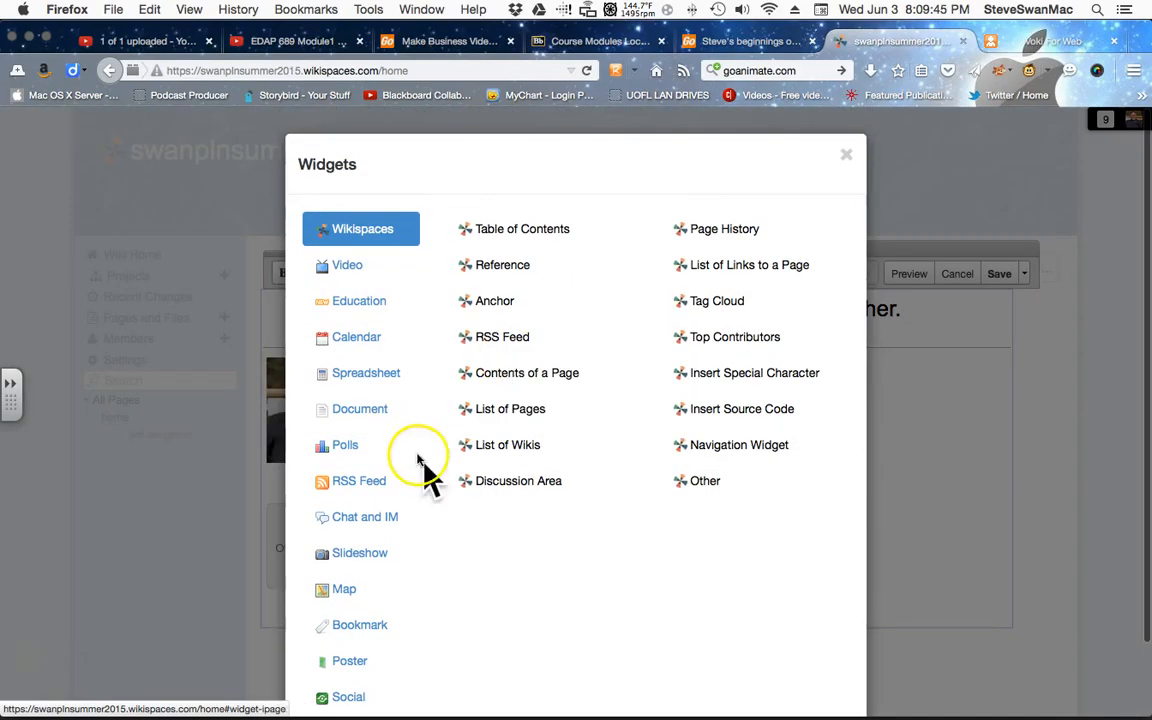
pyautogui.scroll(-3)
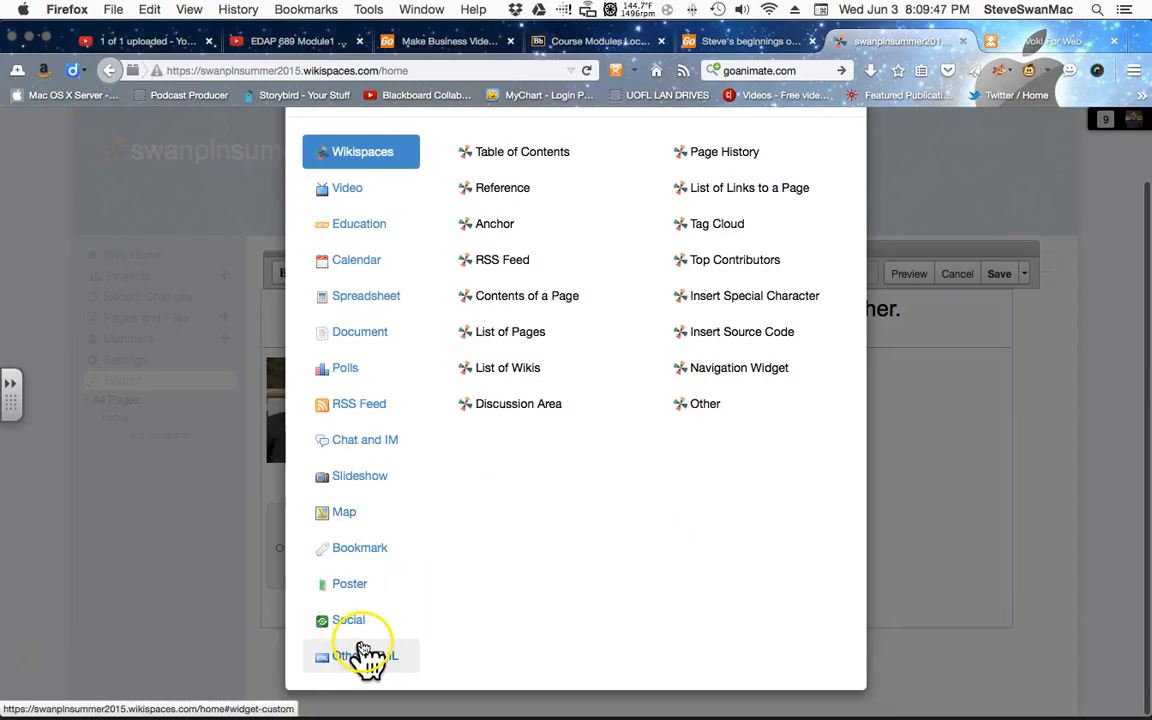
pyautogui.click(364, 656)
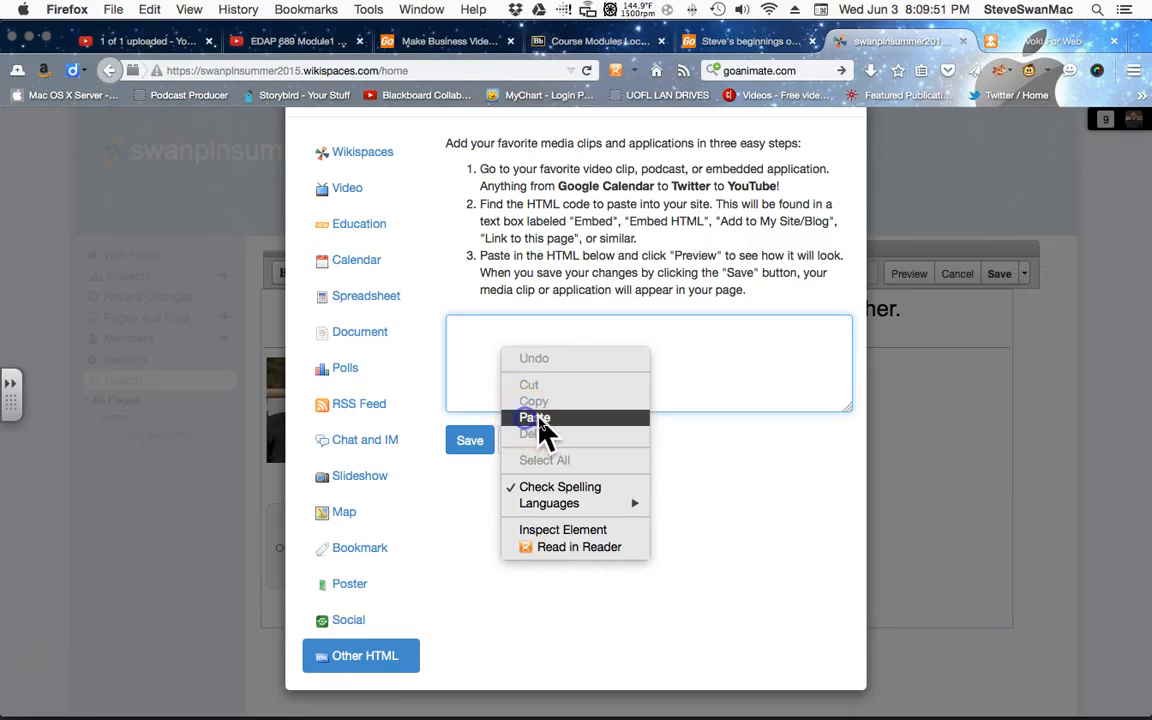
pyautogui.click(534, 418)
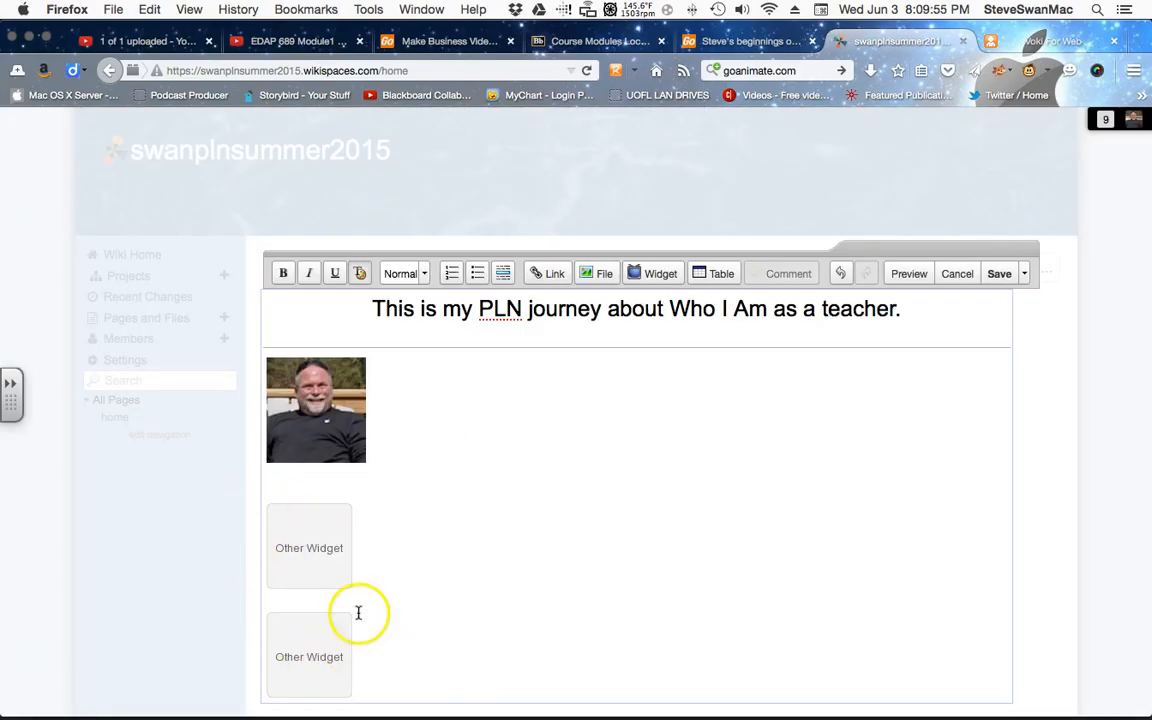
pyautogui.moveTo(972, 332)
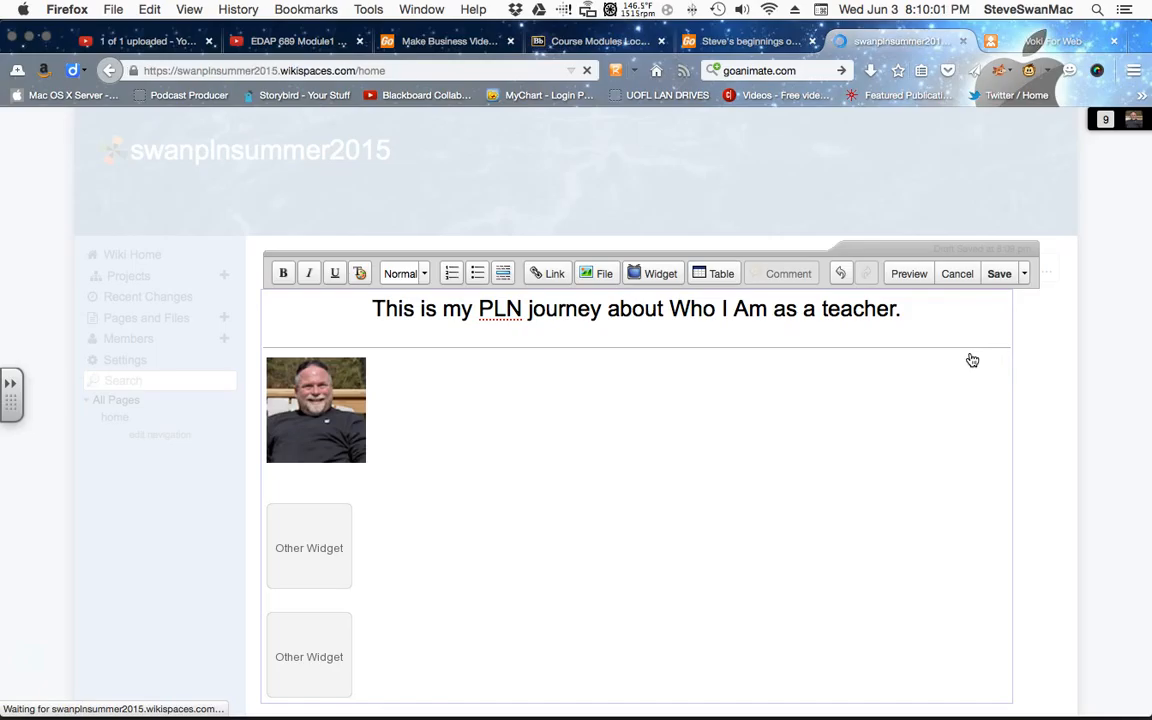
# Save the home page and scroll to check the Voki and GoAnimate widgets
pyautogui.click(1000, 272)
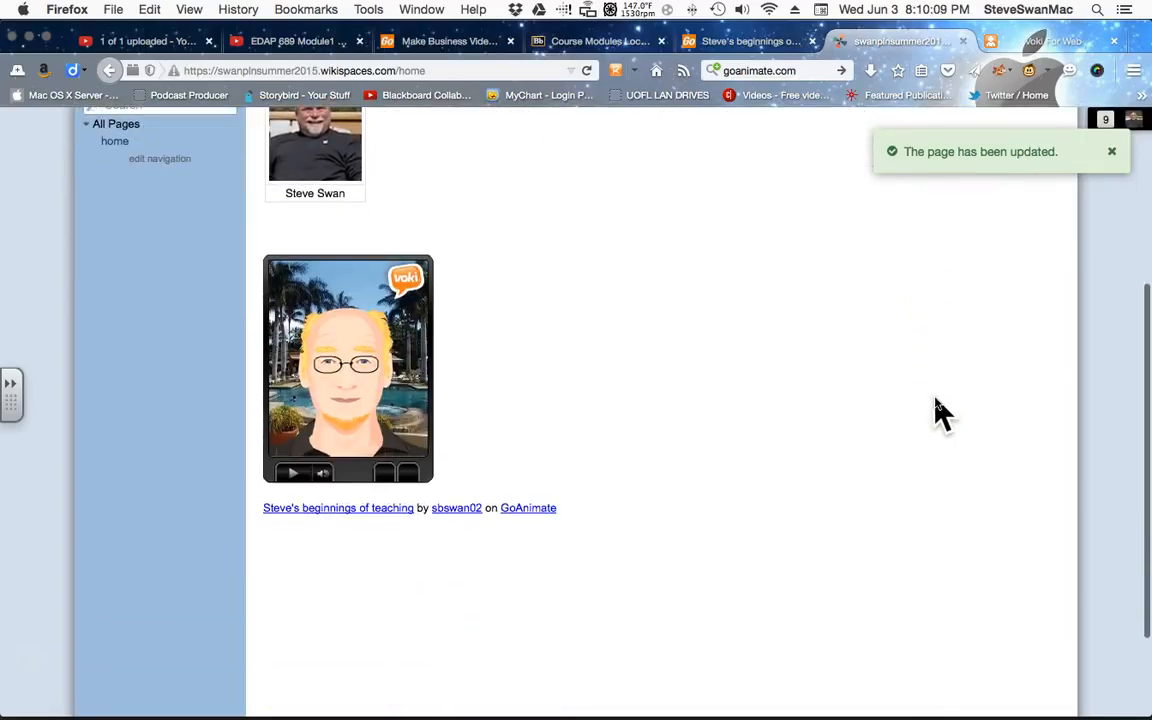
pyautogui.scroll(-3)
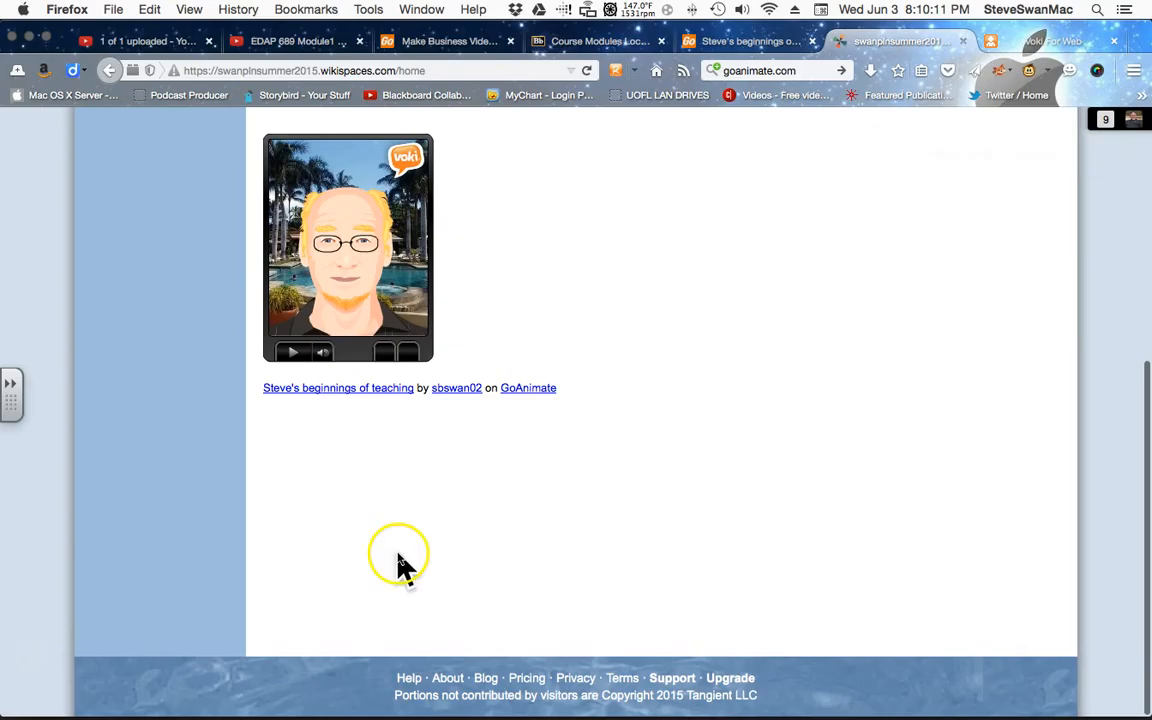
pyautogui.moveTo(370, 490)
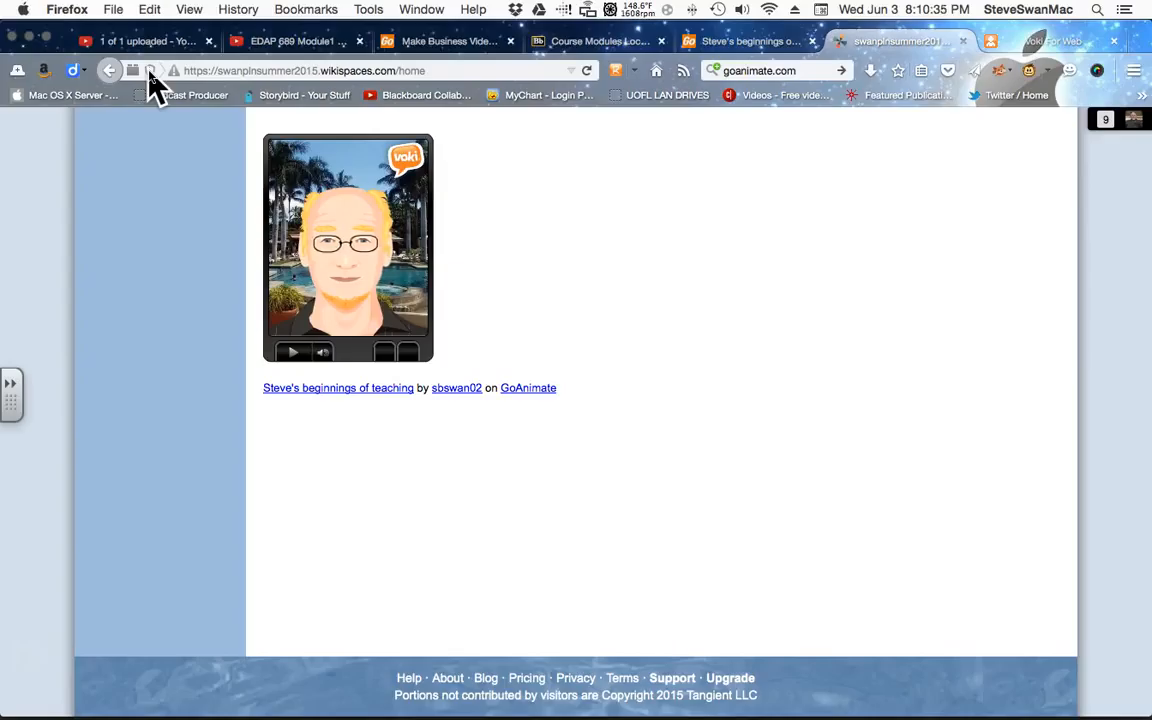
# Disable Firefox's insecure-content protection for now via the address-bar shield
pyautogui.click(172, 70)
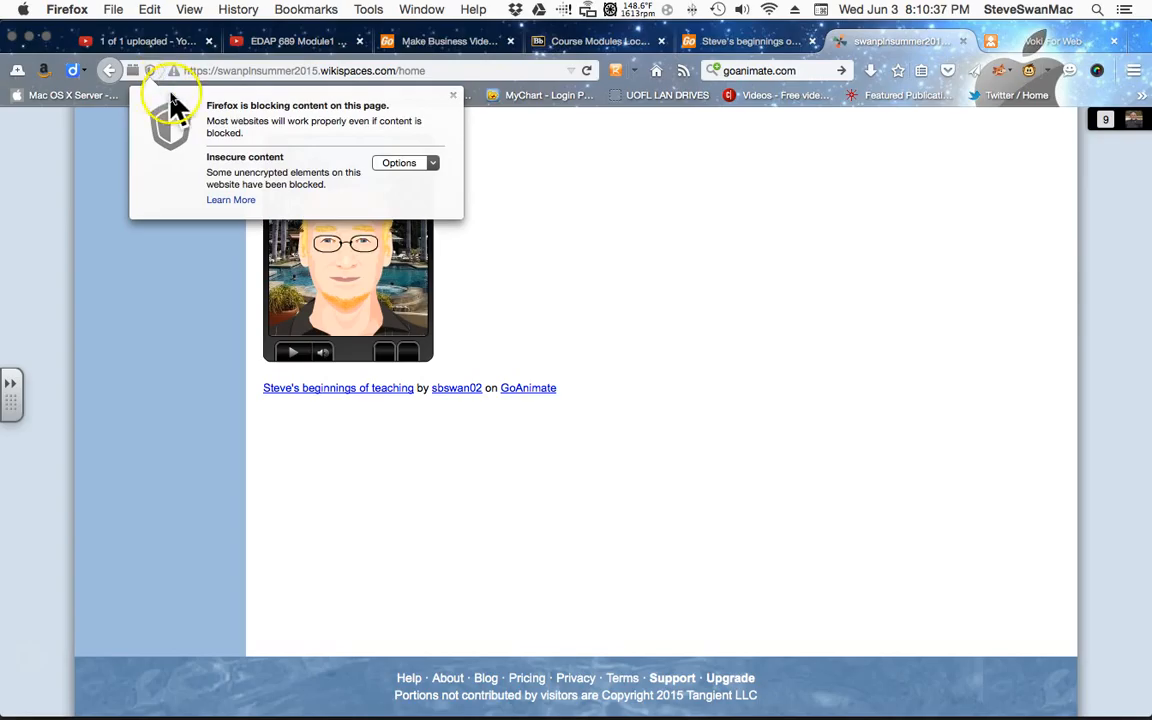
pyautogui.click(404, 162)
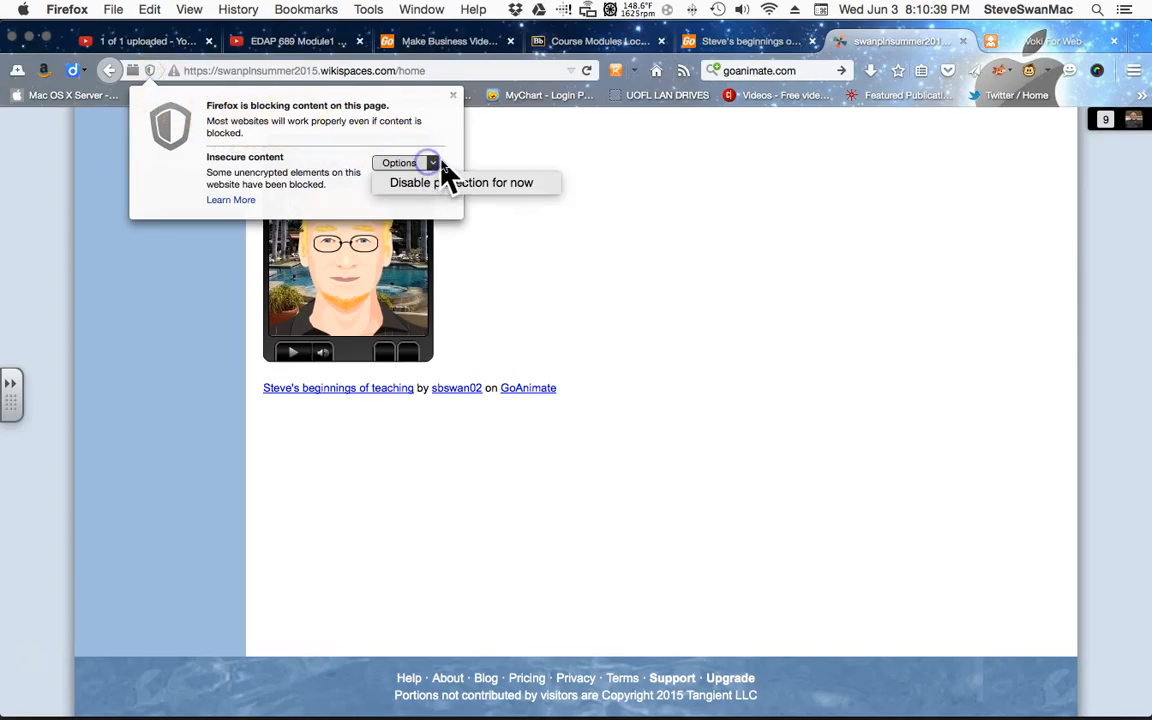
pyautogui.click(460, 182)
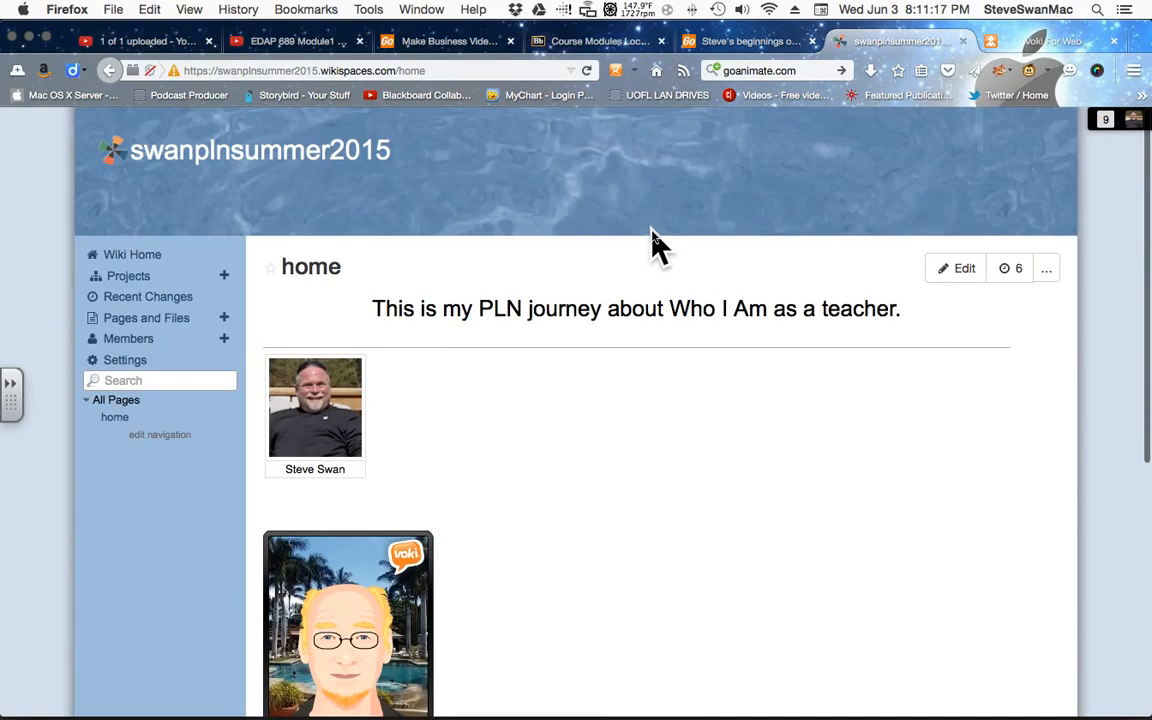
# Edit the home page and caption the first widget 'This is my Voki'
pyautogui.scroll(-3)
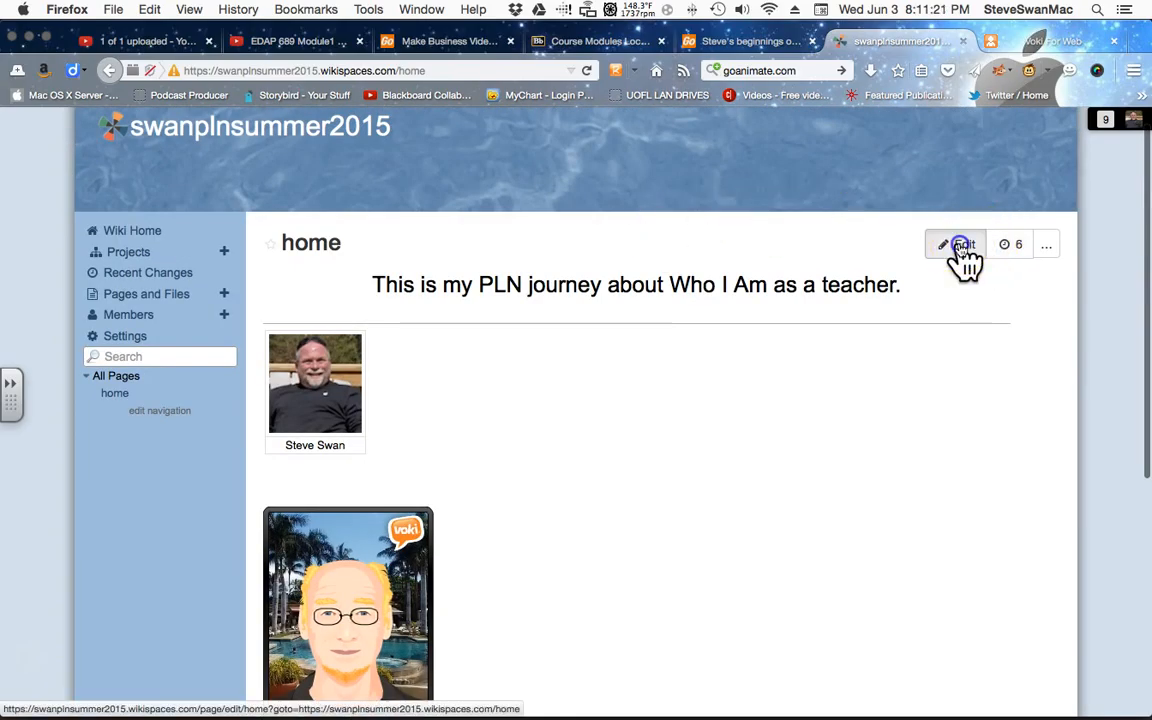
pyautogui.click(960, 244)
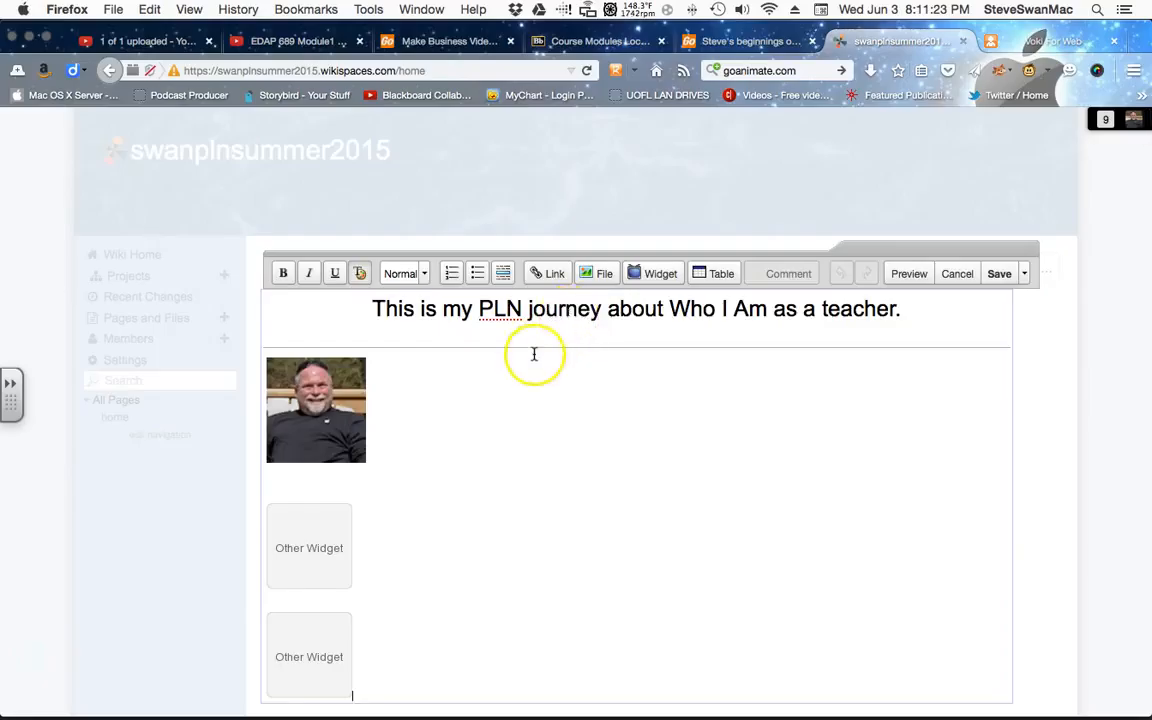
pyautogui.scroll(-3)
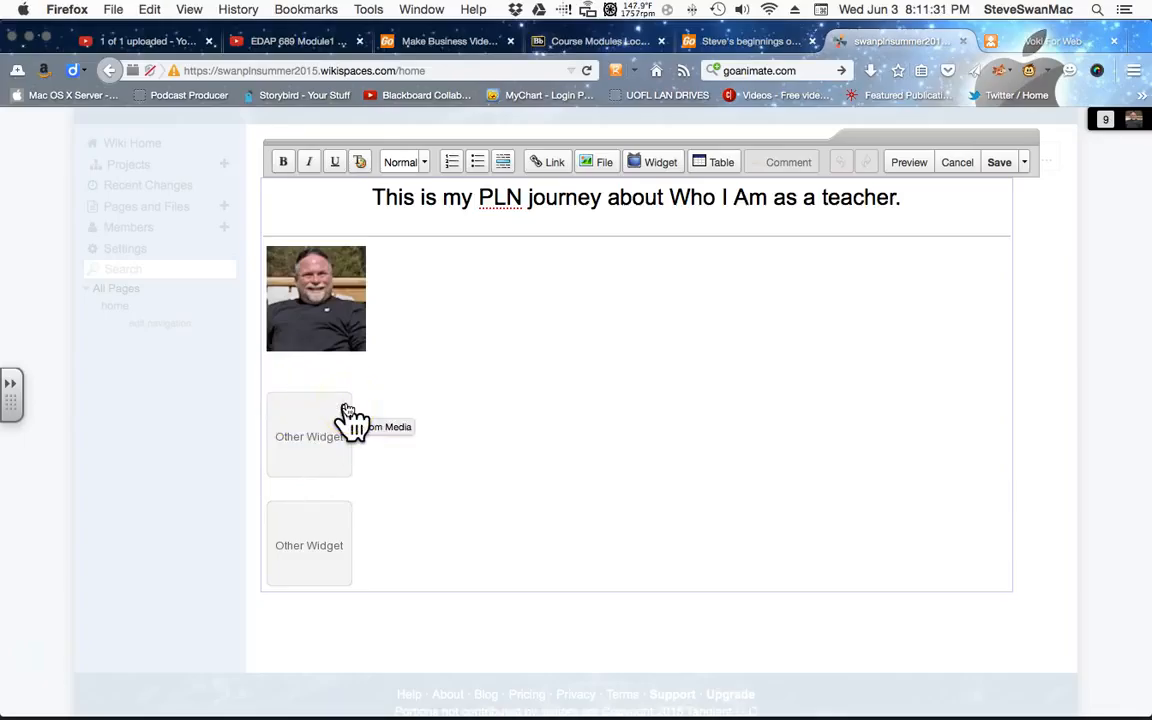
pyautogui.write('This is my V')
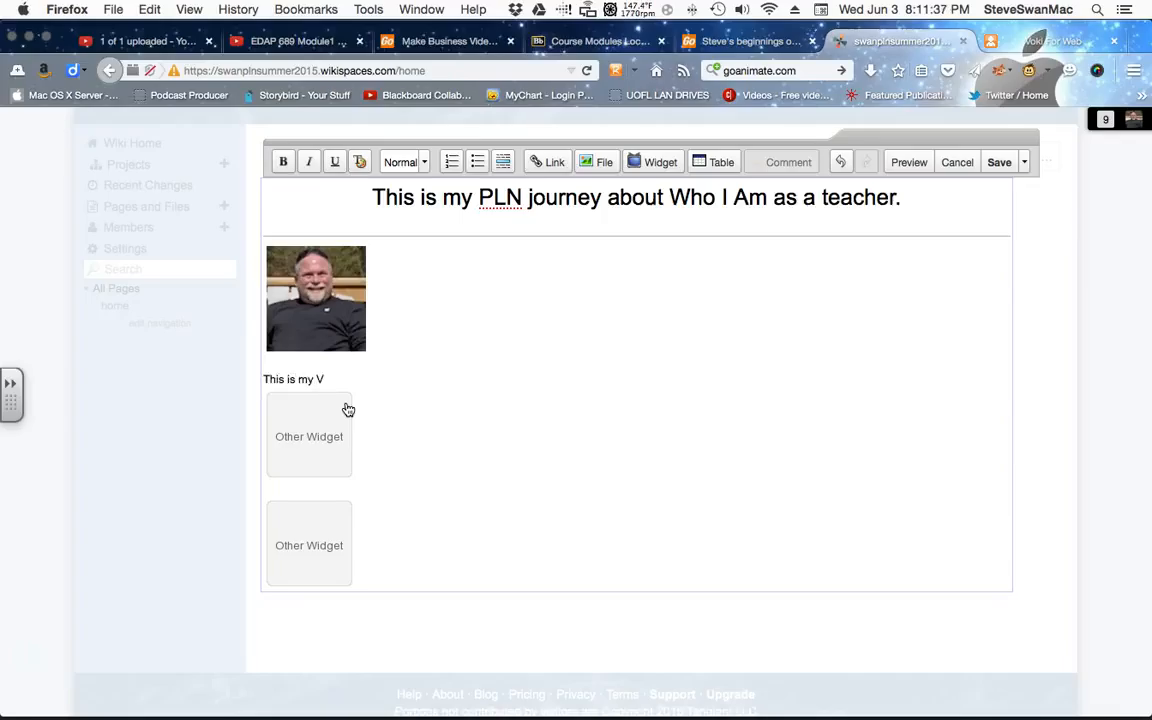
pyautogui.write('oki')
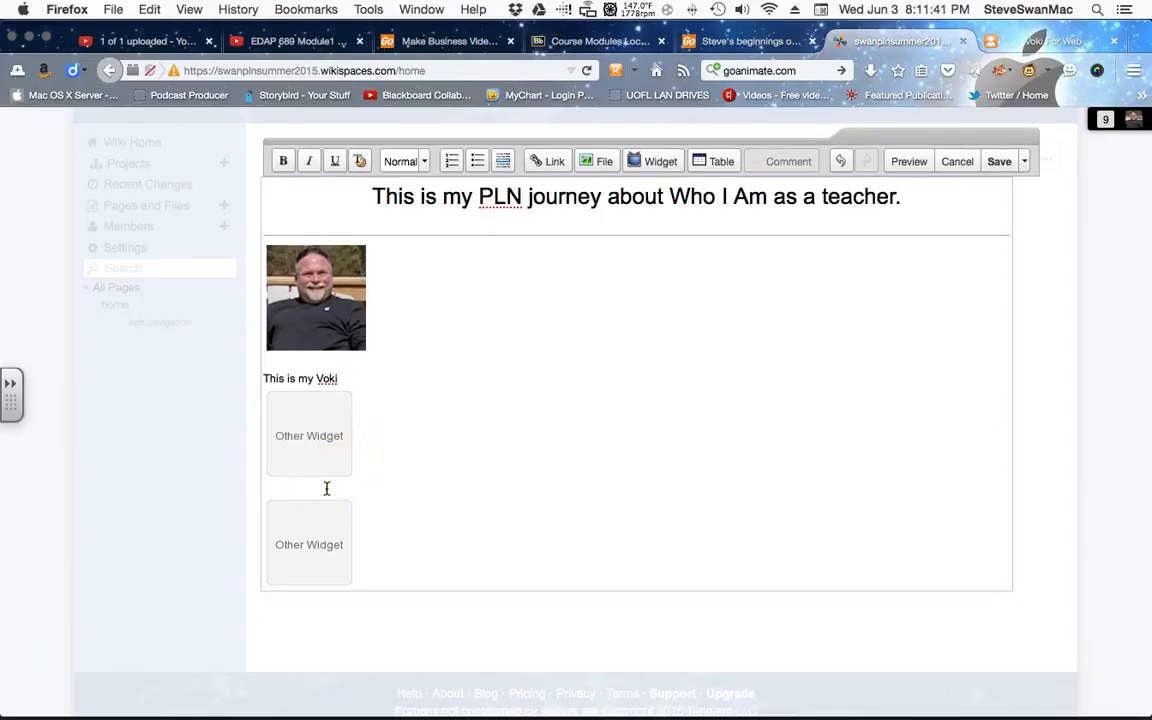
# Caption the second widget 'This is my Goanimate' and save the page
pyautogui.write('This')
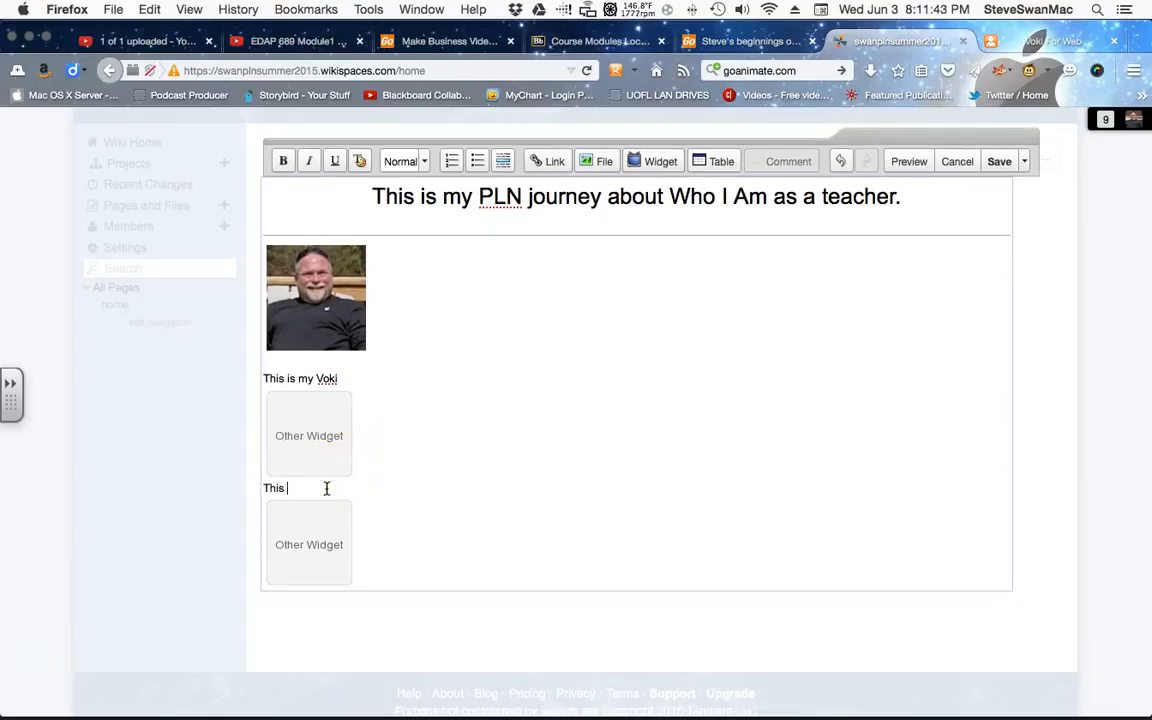
pyautogui.write('is my G')
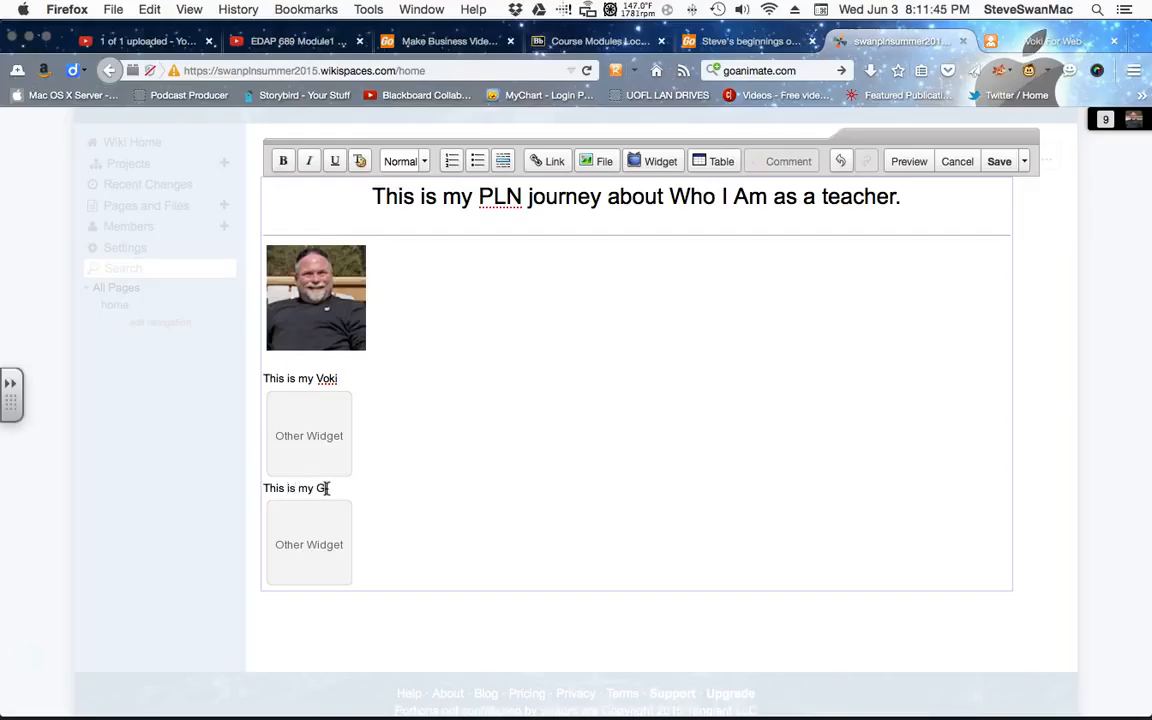
pyautogui.write('oanim')
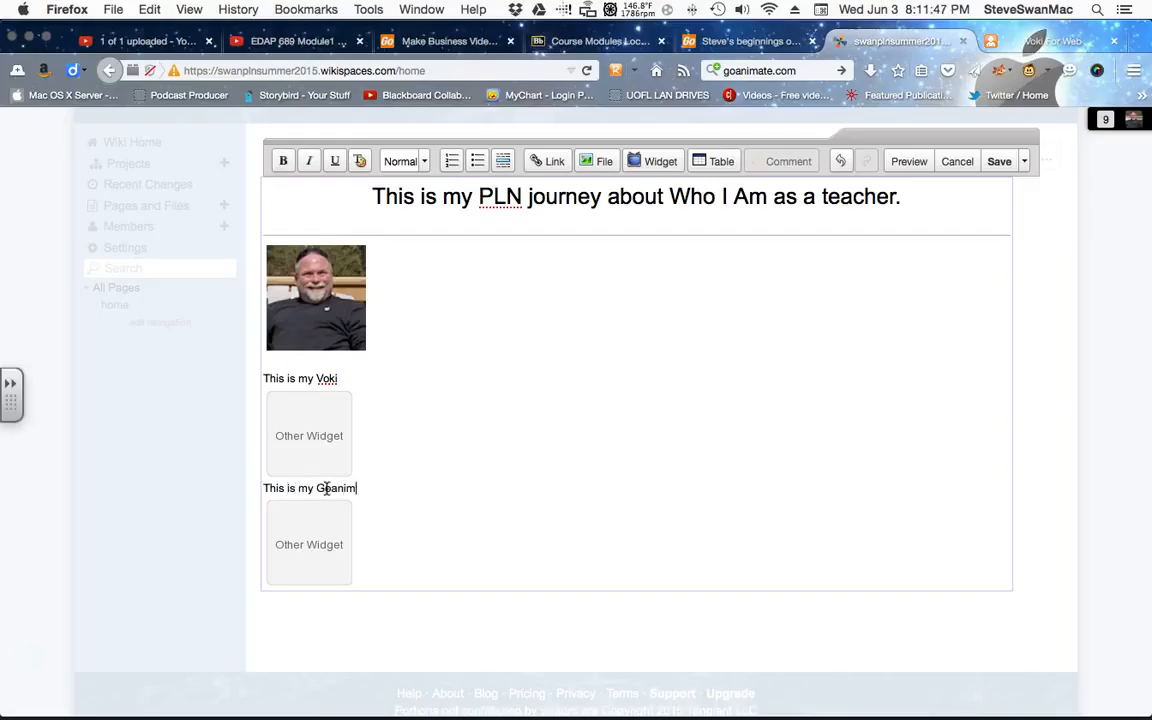
pyautogui.write('ate')
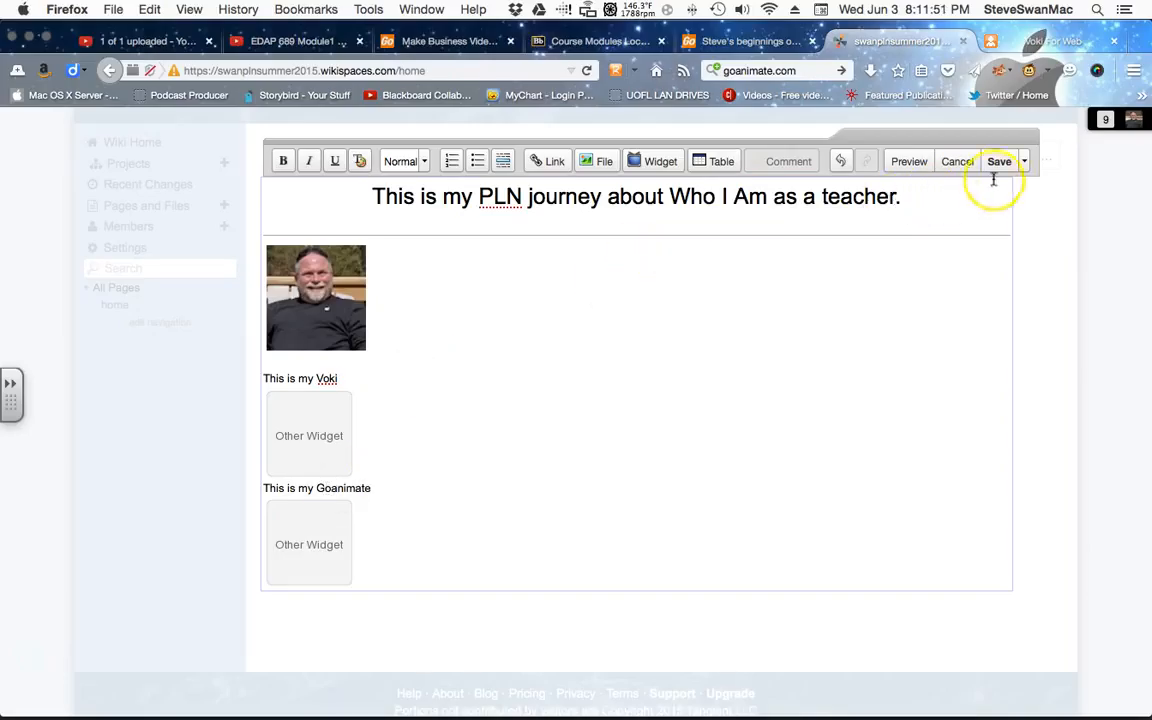
pyautogui.click(1000, 160)
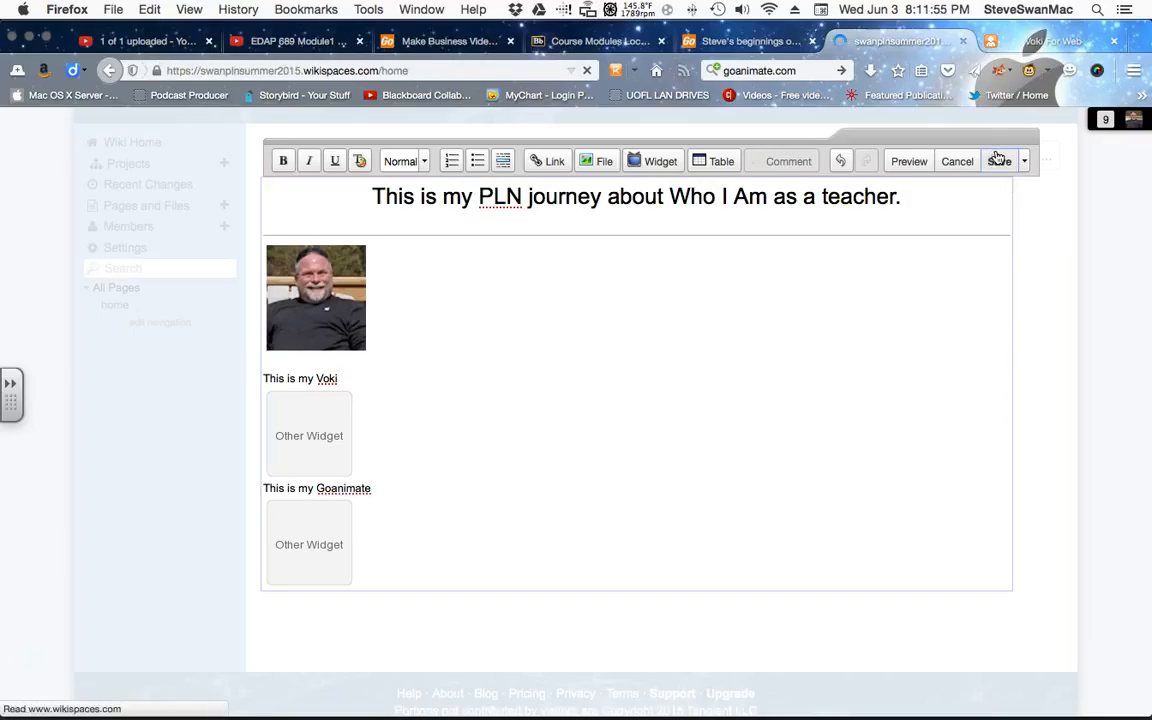
pyautogui.click(998, 160)
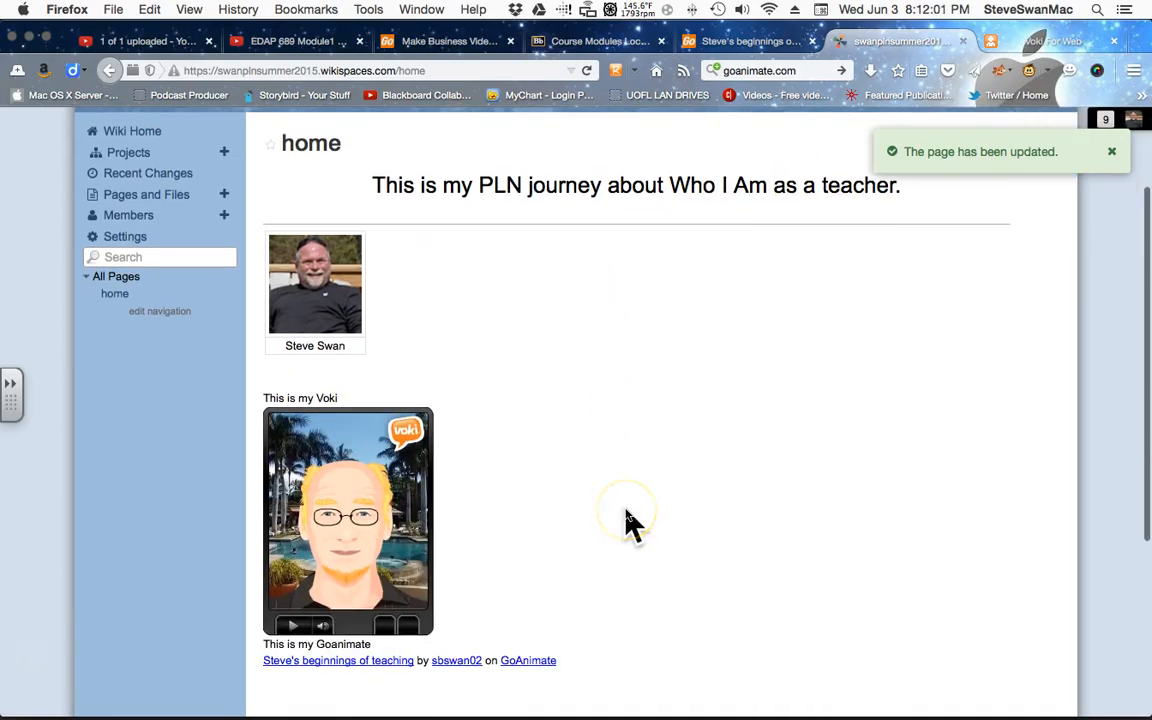
# Lift Firefox's insecure-content blocking again so the GoAnimate player loads
pyautogui.scroll(-3)
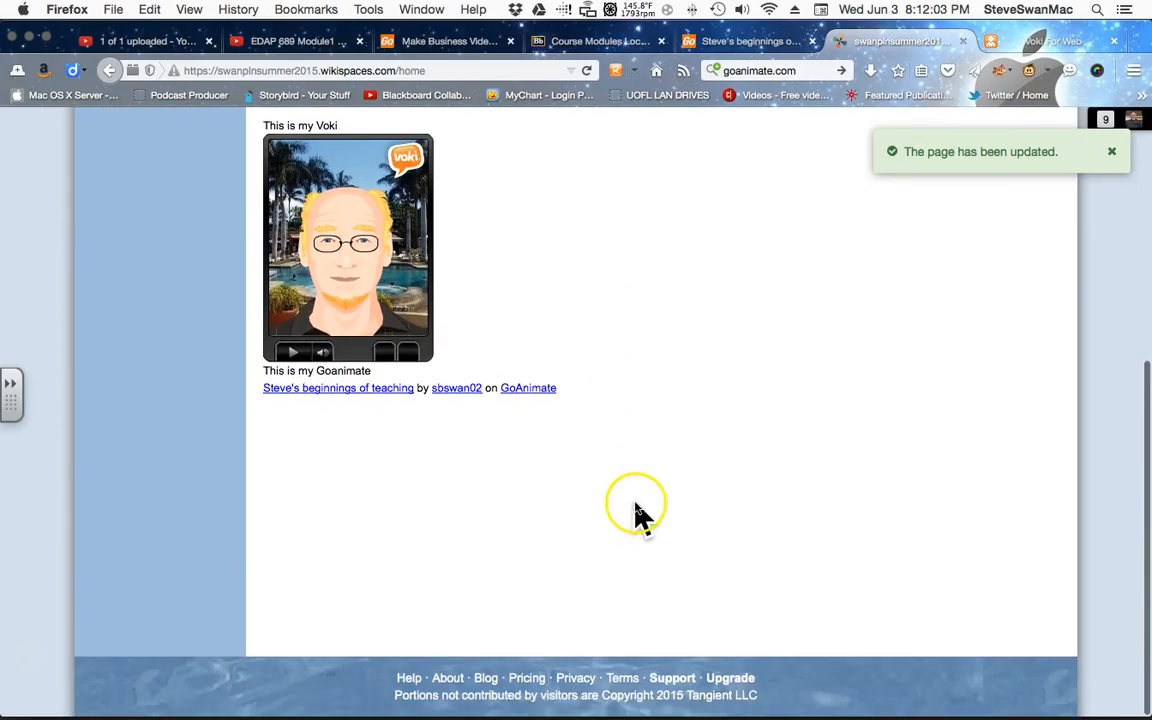
pyautogui.moveTo(256, 300)
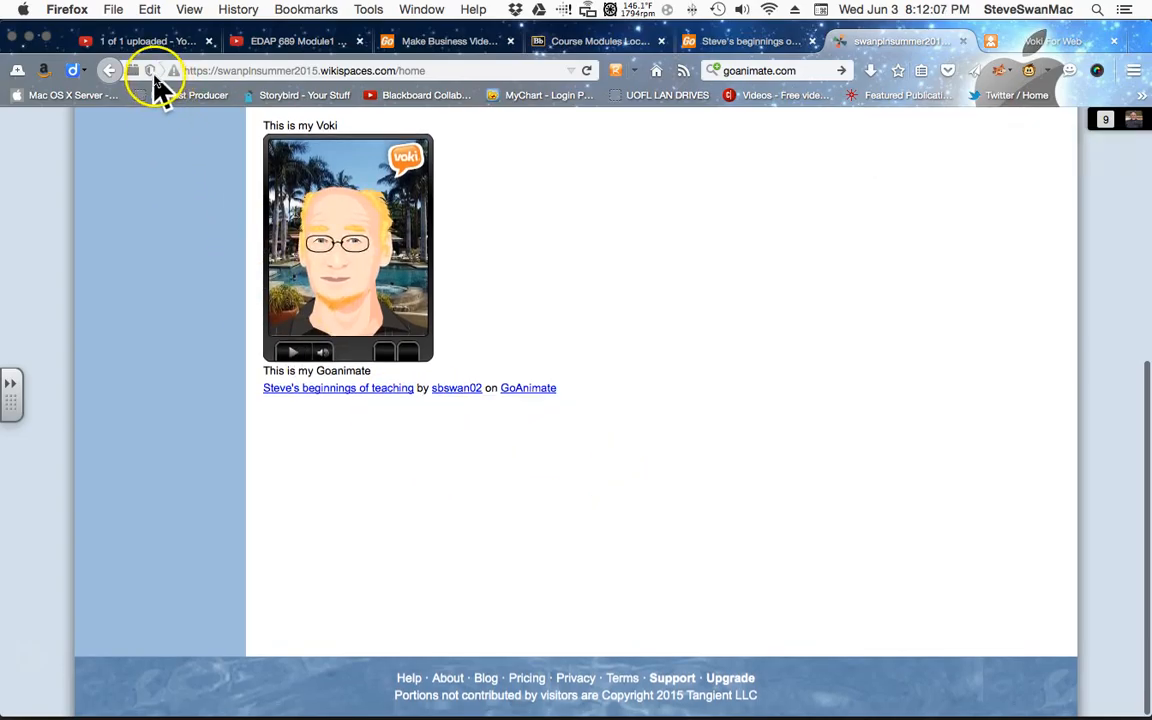
pyautogui.click(148, 70)
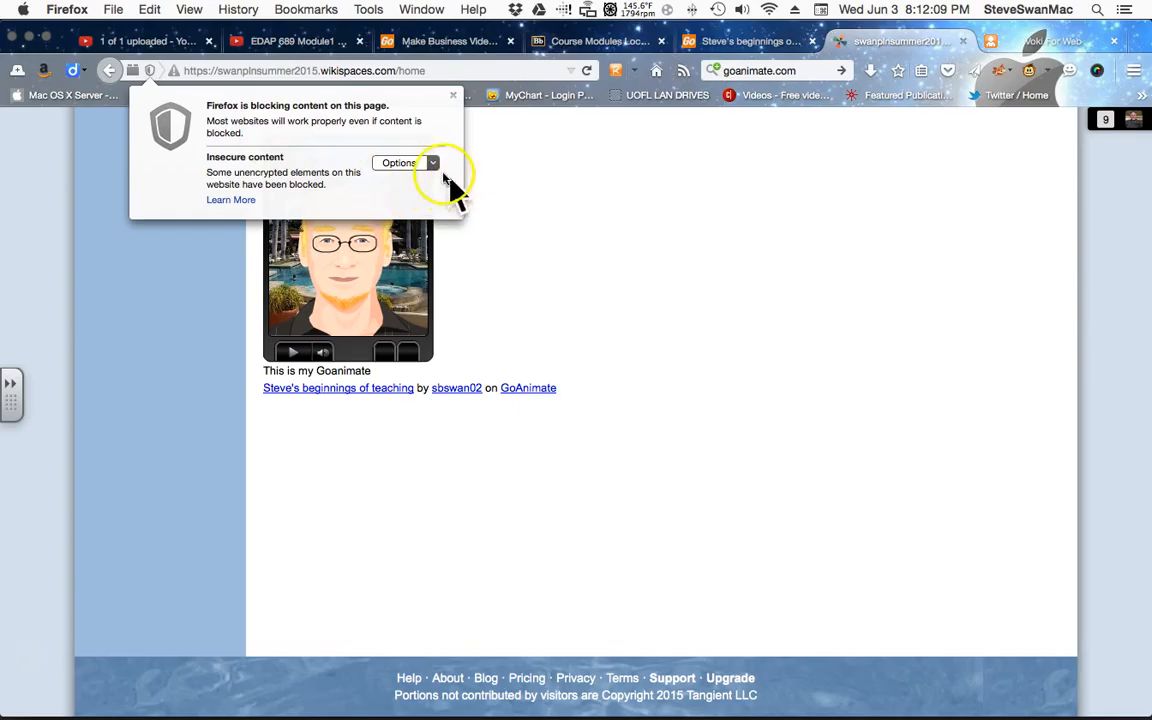
pyautogui.click(404, 162)
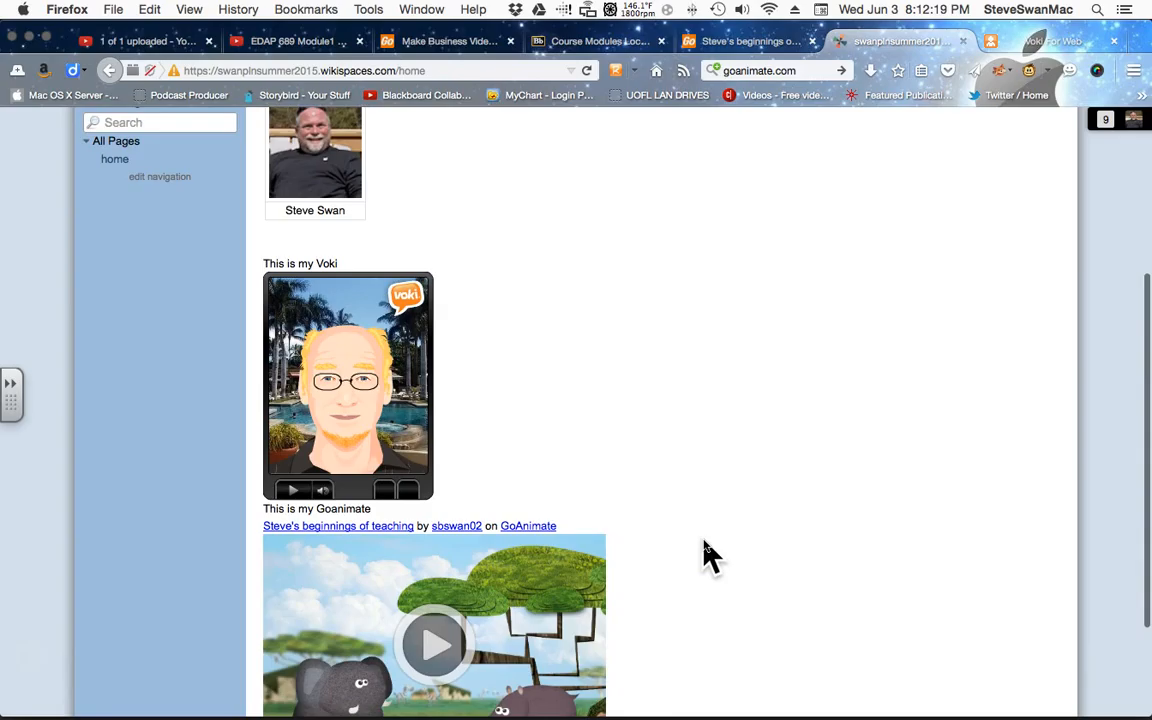
pyautogui.scroll(-3)
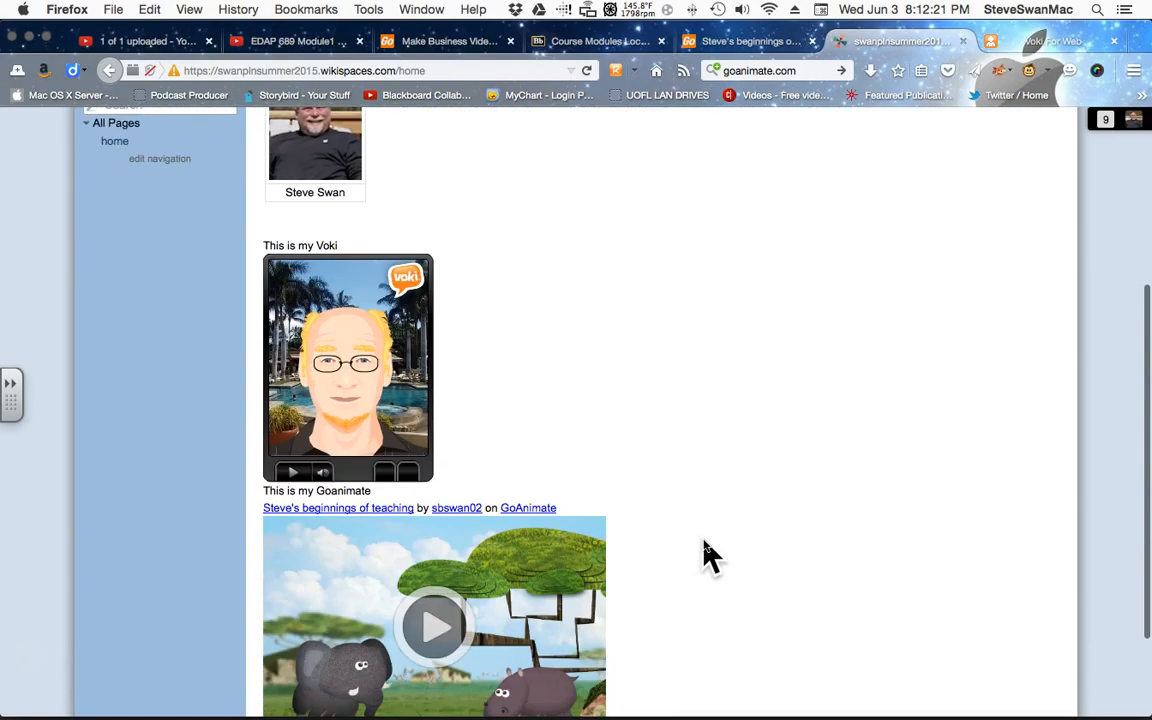
pyautogui.scroll(-3)
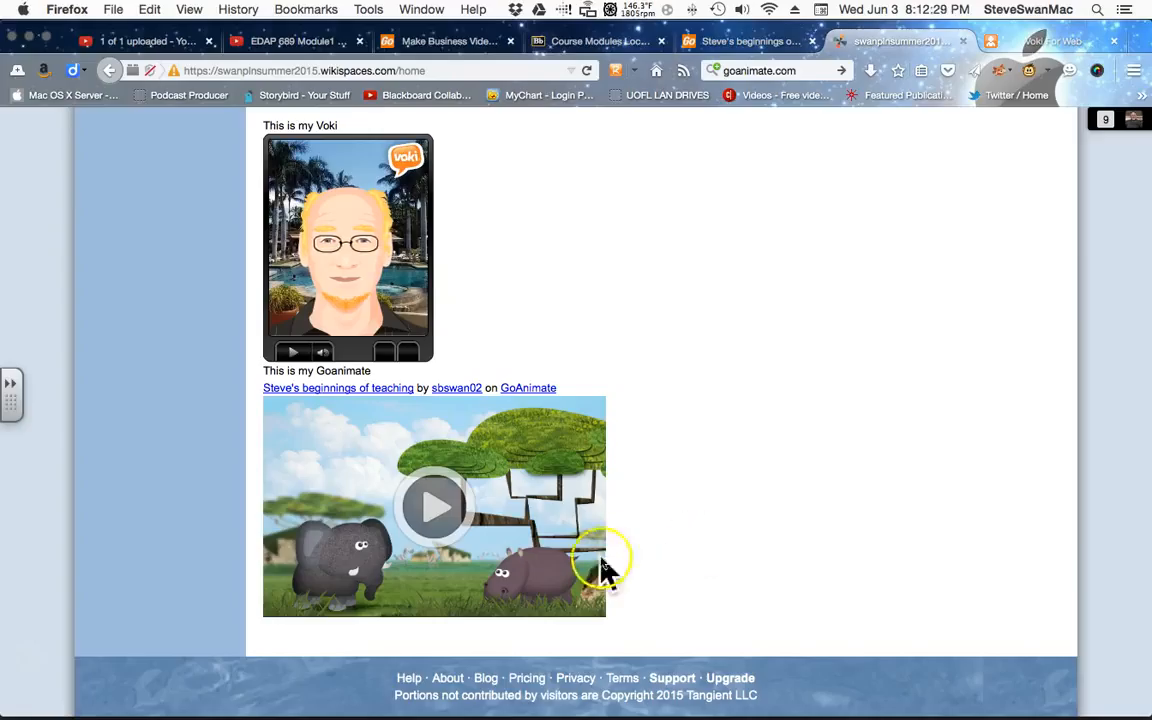
pyautogui.moveTo(600, 516)
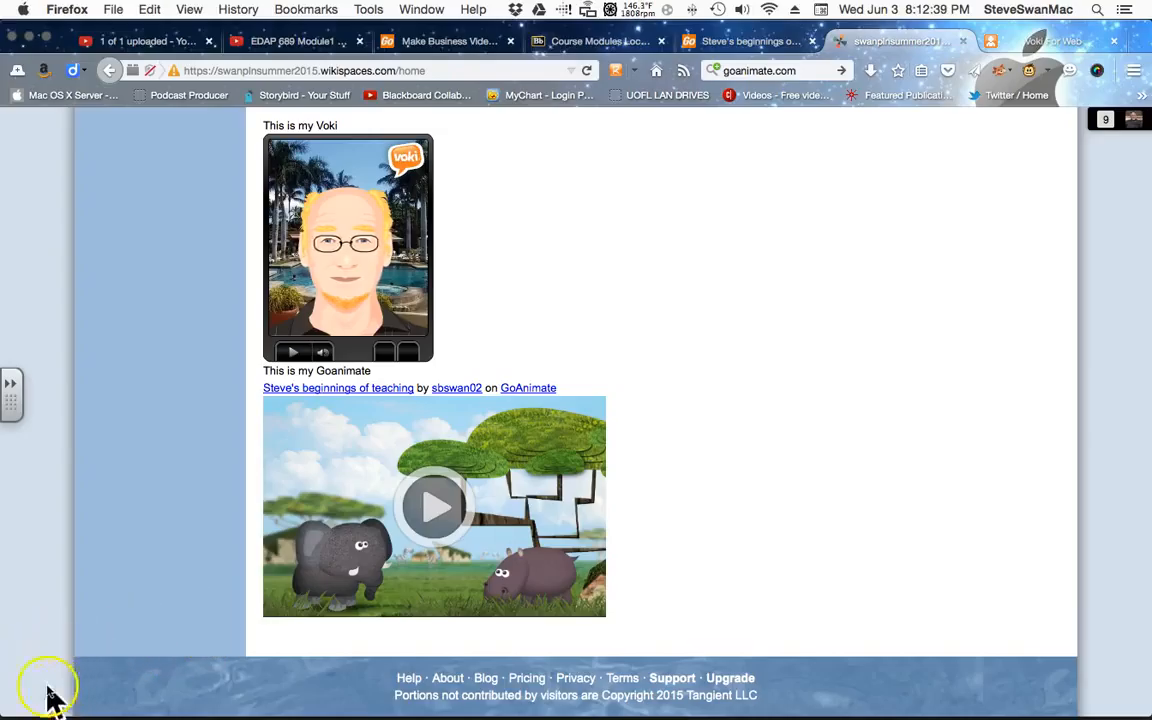
pyautogui.moveTo(116, 610)
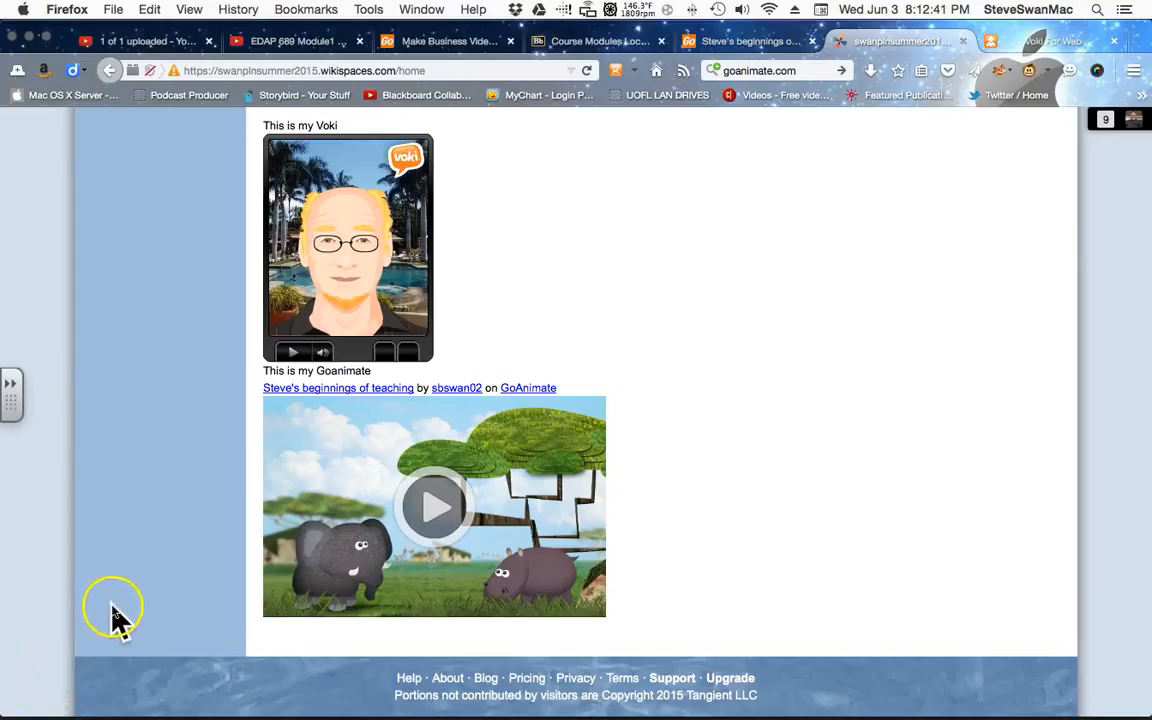
pyautogui.moveTo(130, 612)
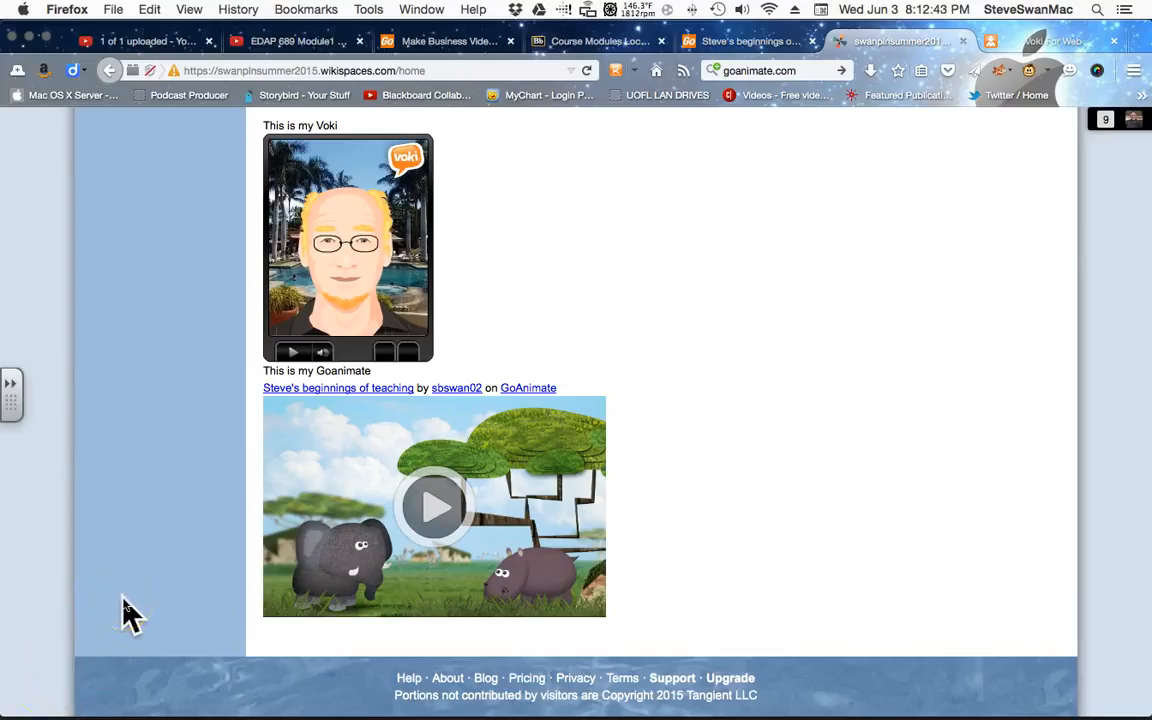